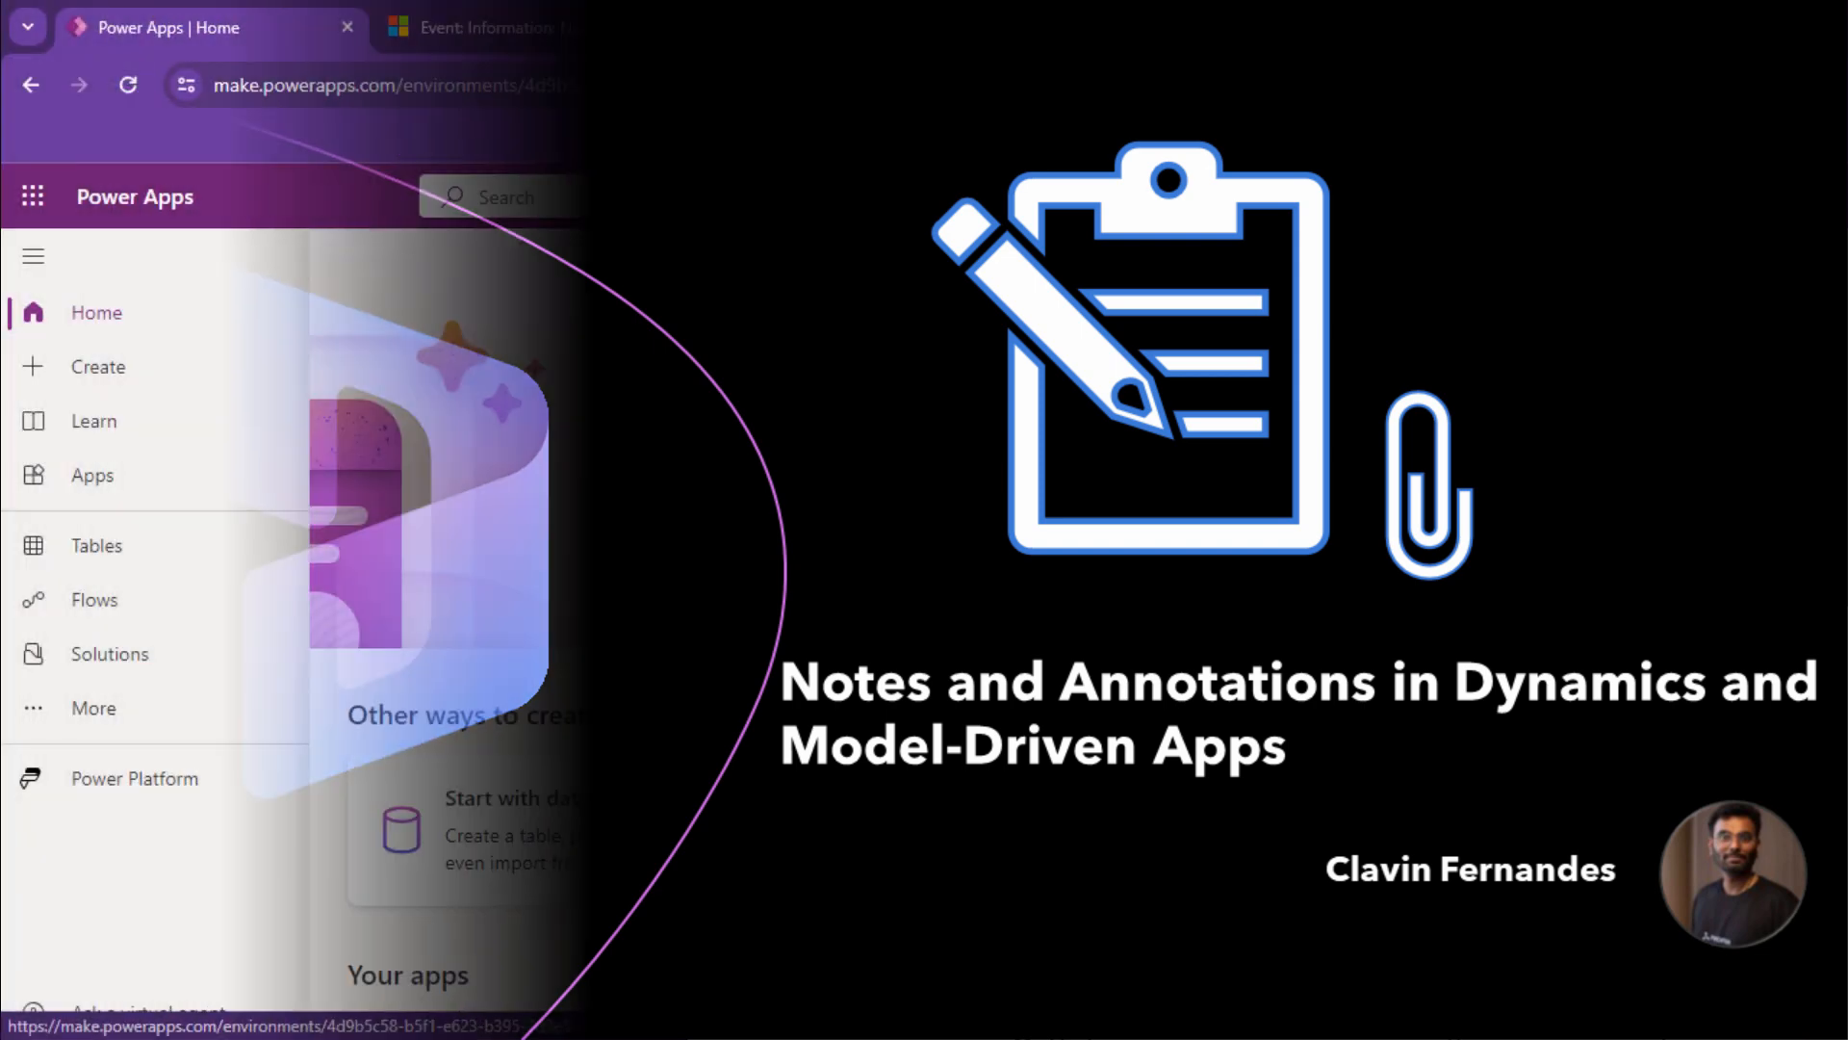
Launch the Party Planning model-driven app from the Apps list in Power Apps.
{"action": "left_click", "coordinate": [93, 475]}
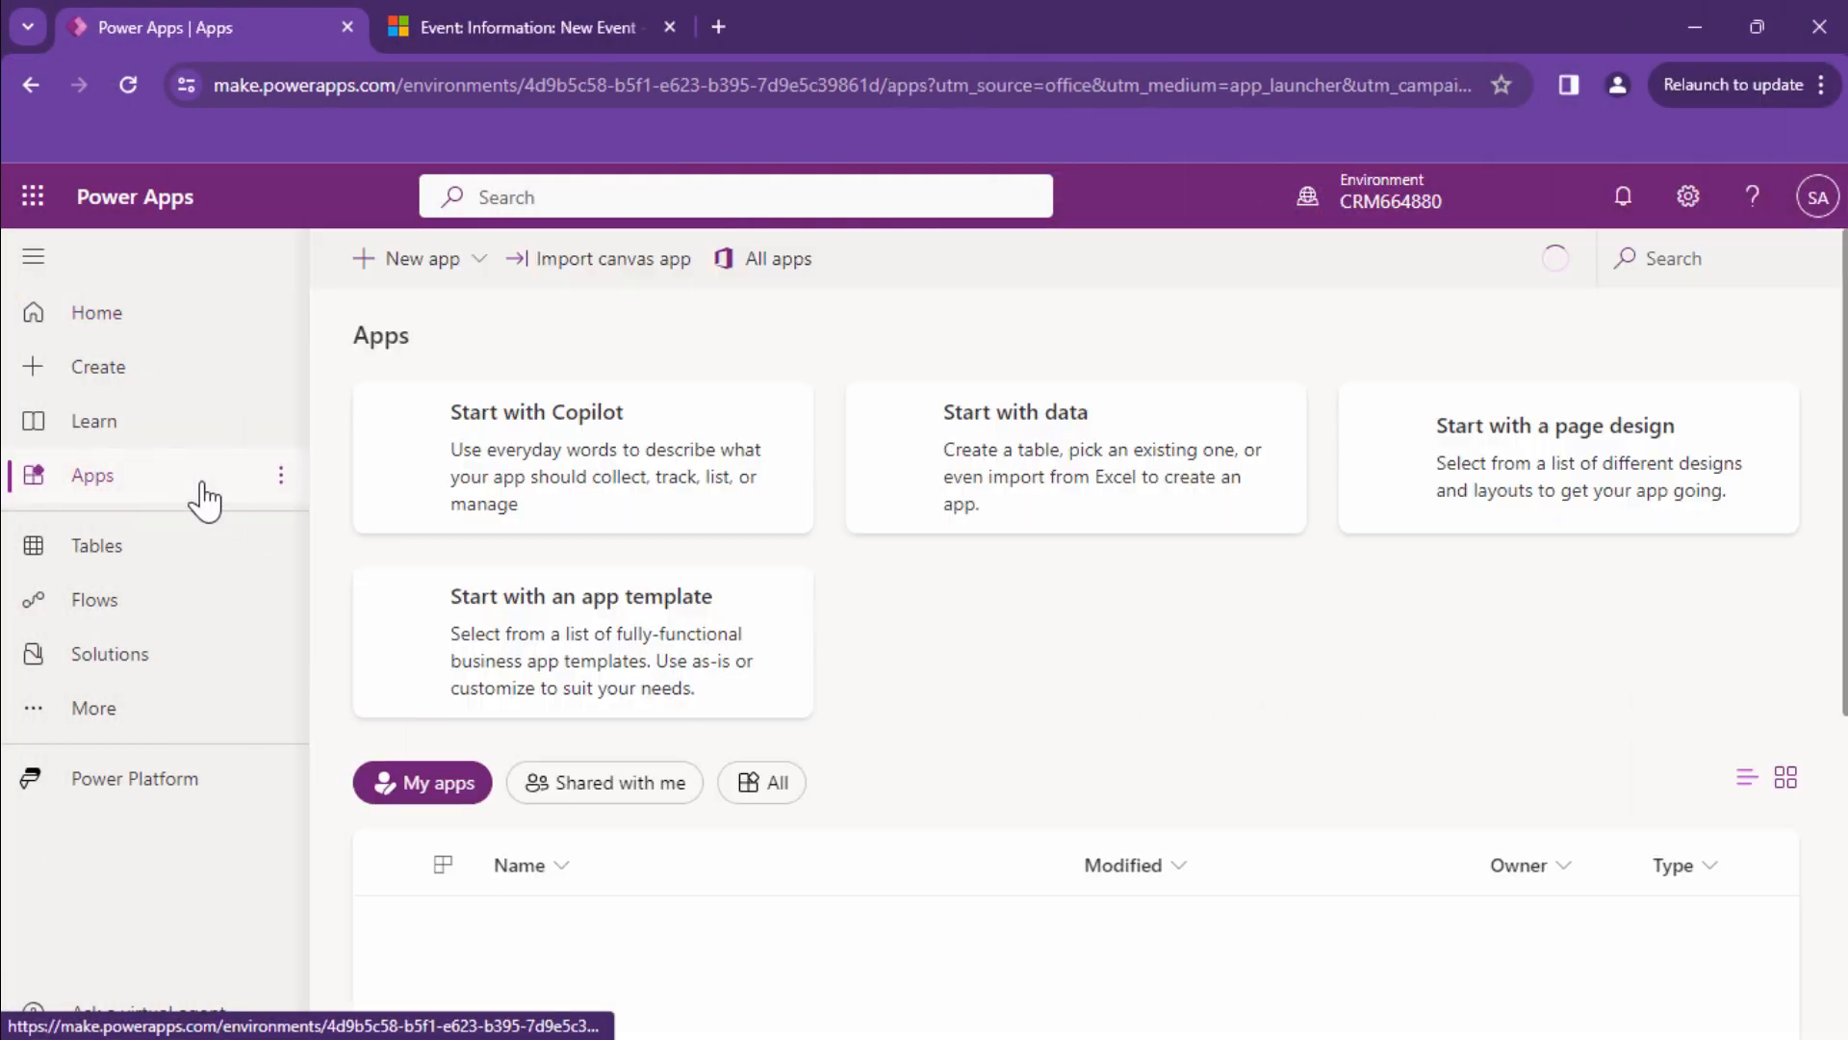
{"action": "scroll", "scroll_direction": "down", "scroll_amount": 3}
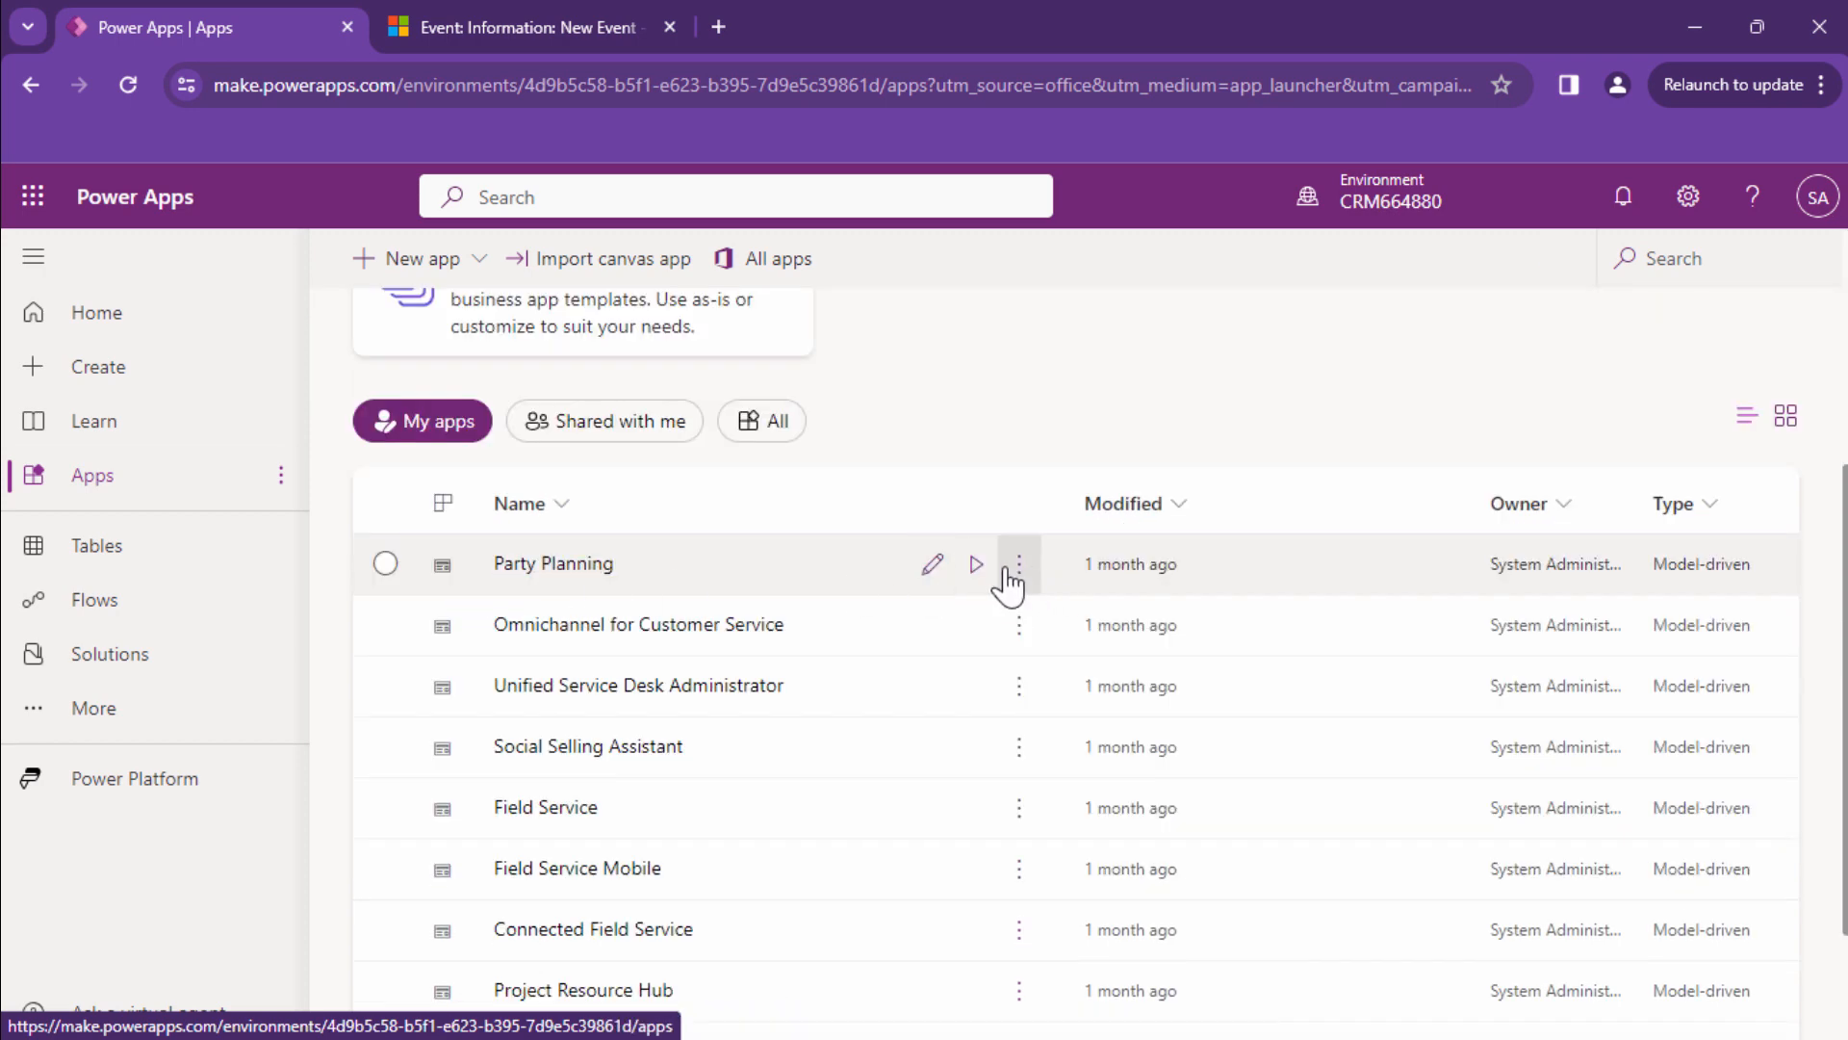
{"action": "left_click", "coordinate": [975, 563]}
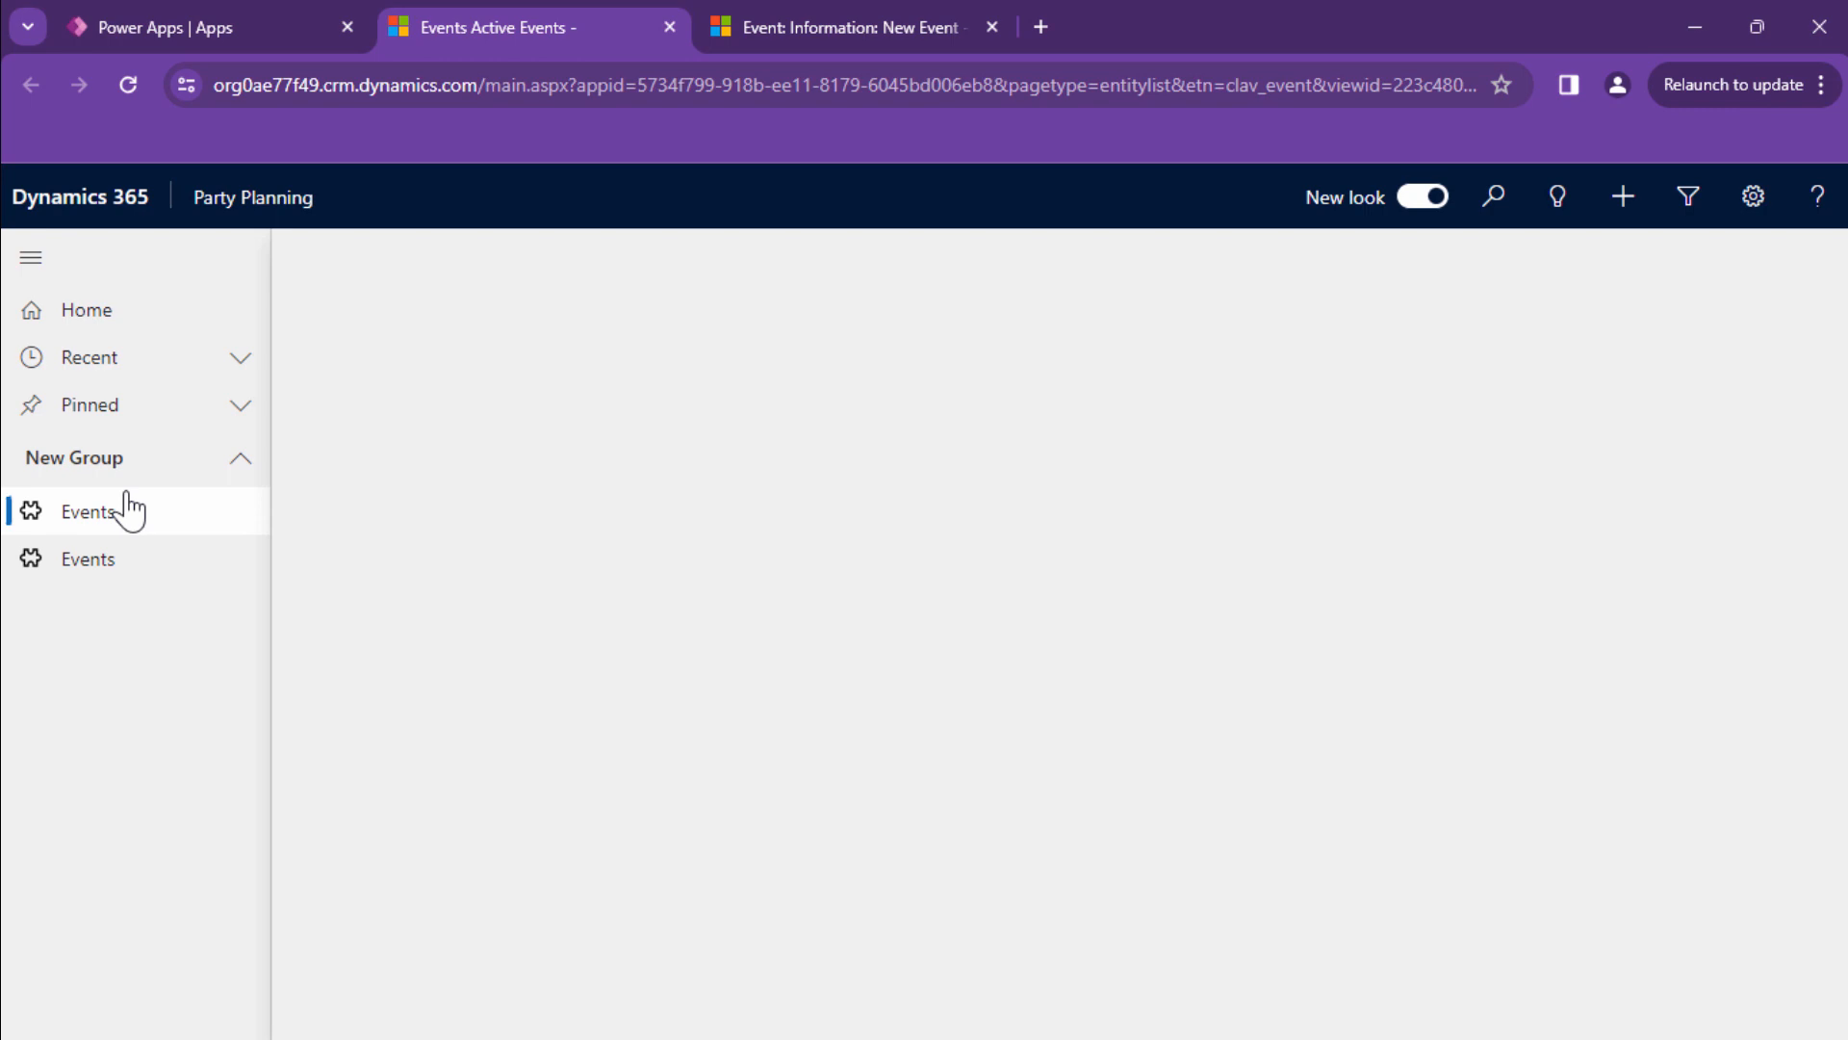
Go to the Events area in the Party Planning sitemap to start a New Event record.
{"action": "left_click", "coordinate": [88, 510]}
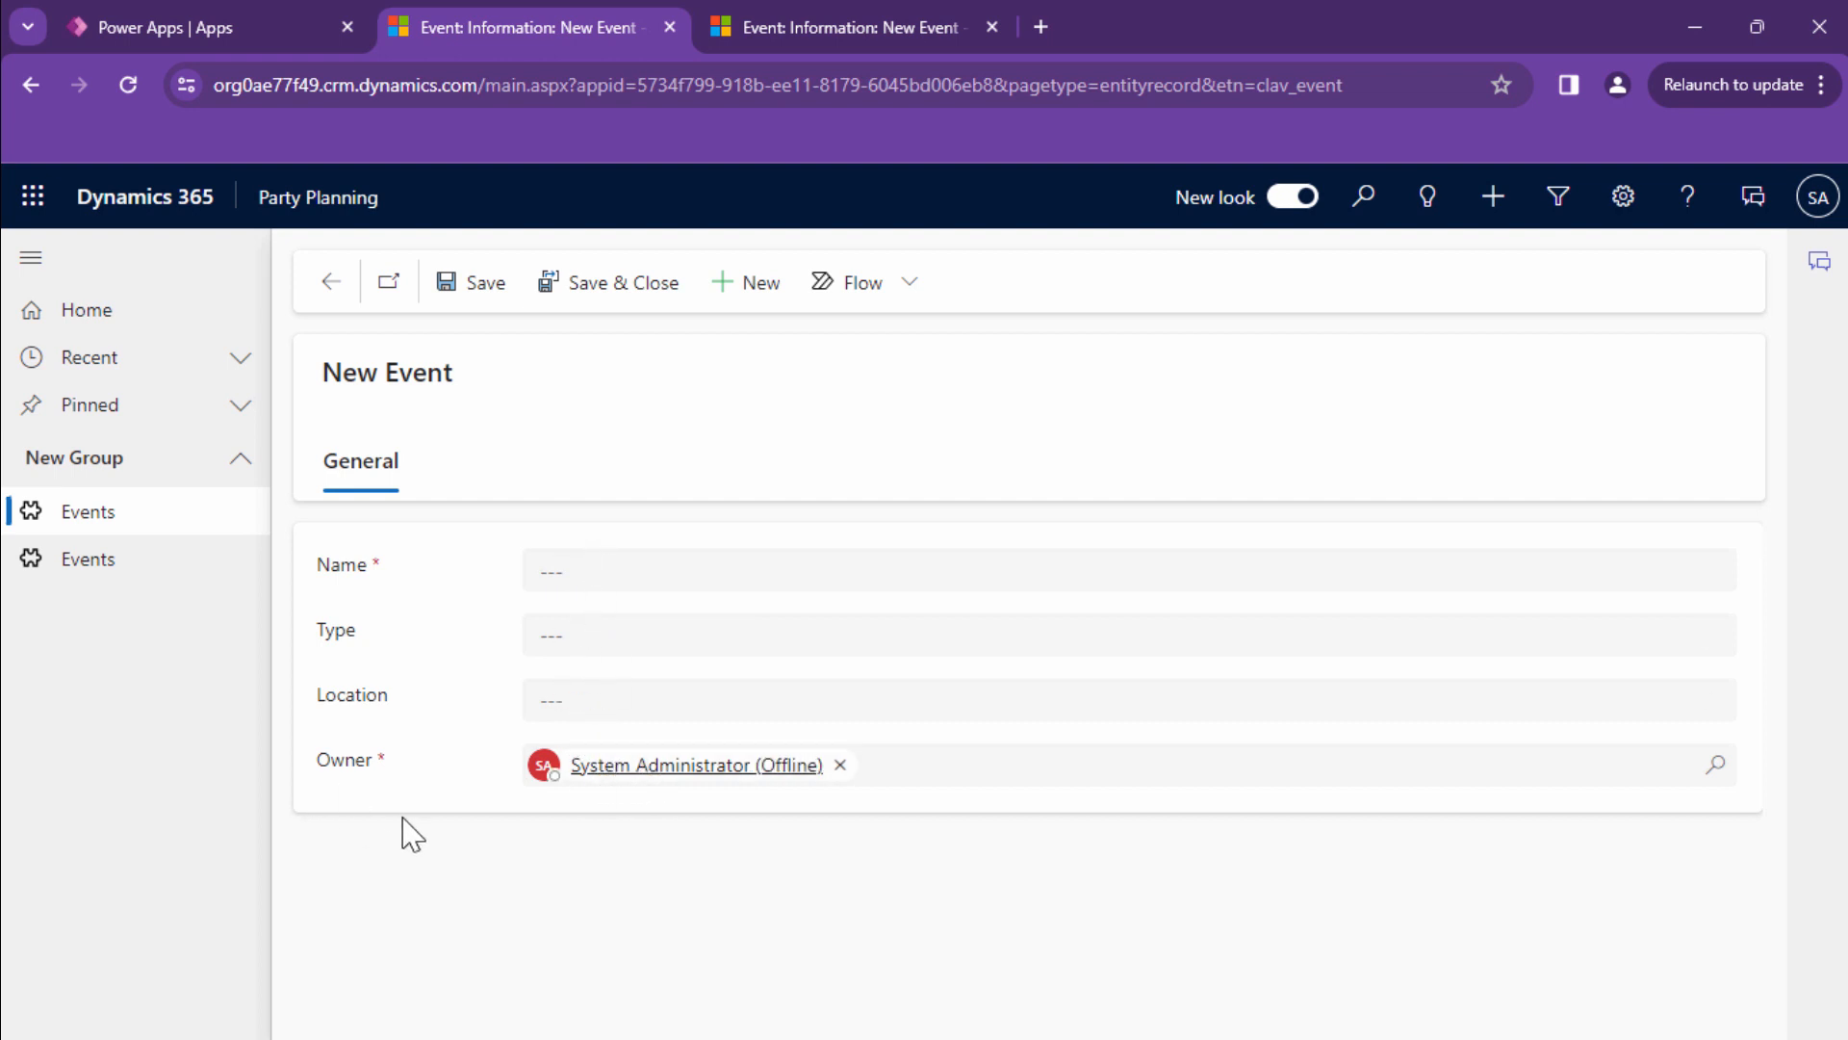
{"action": "mouse_move", "coordinate": [477, 1034]}
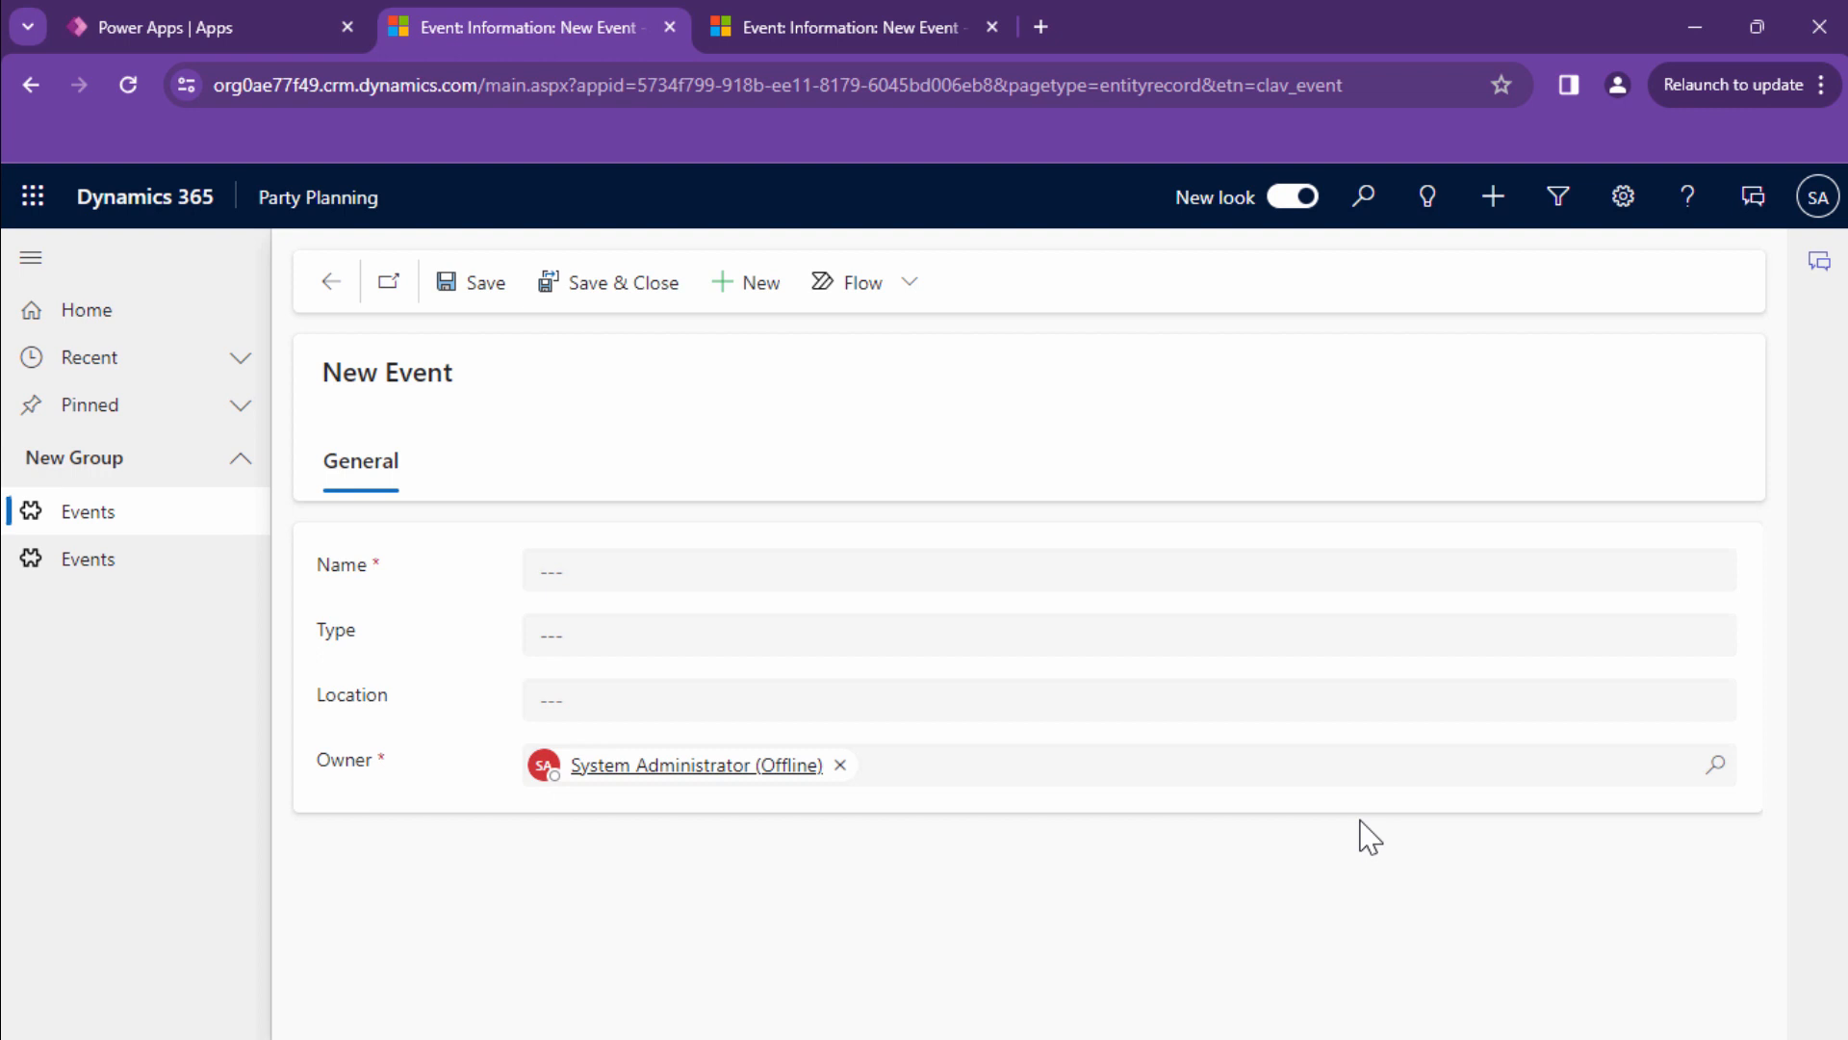
{"action": "mouse_move", "coordinate": [1442, 888]}
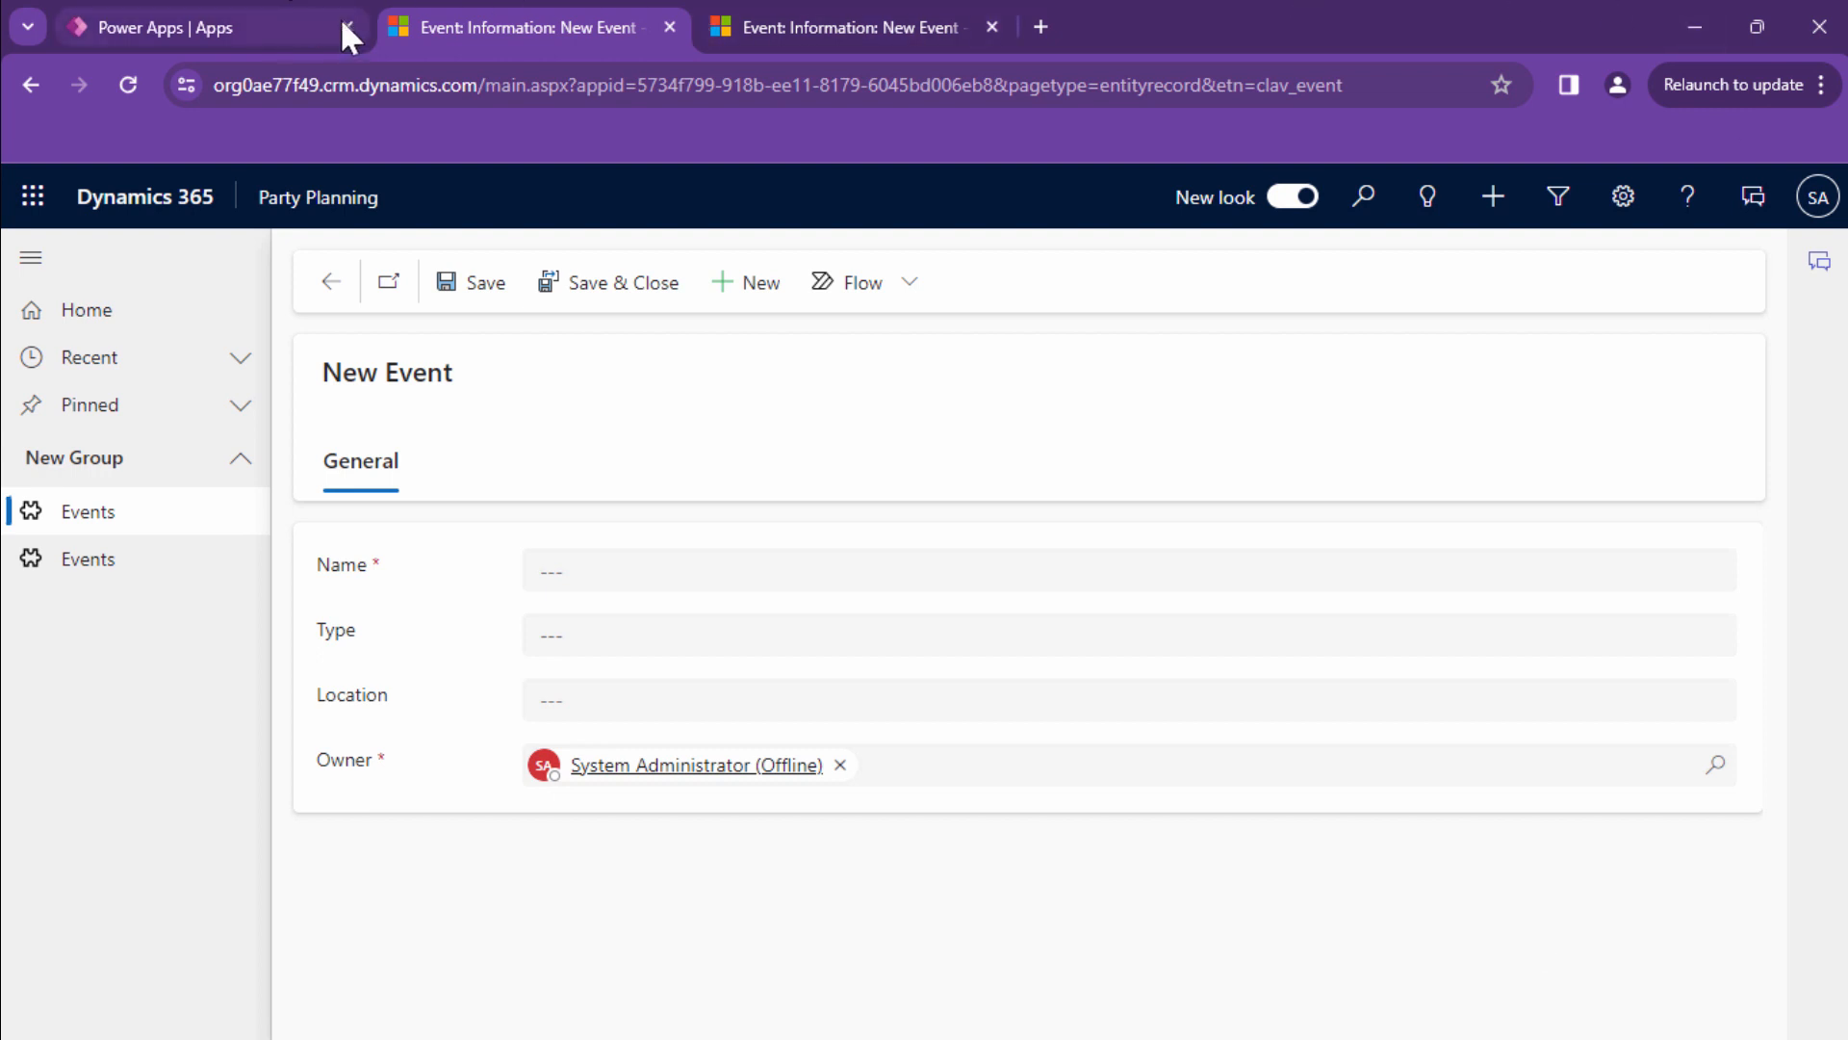
Open the PArtyPlanning solution showing the Contact and Event tables, then the settings panel.
{"action": "left_click", "coordinate": [189, 26]}
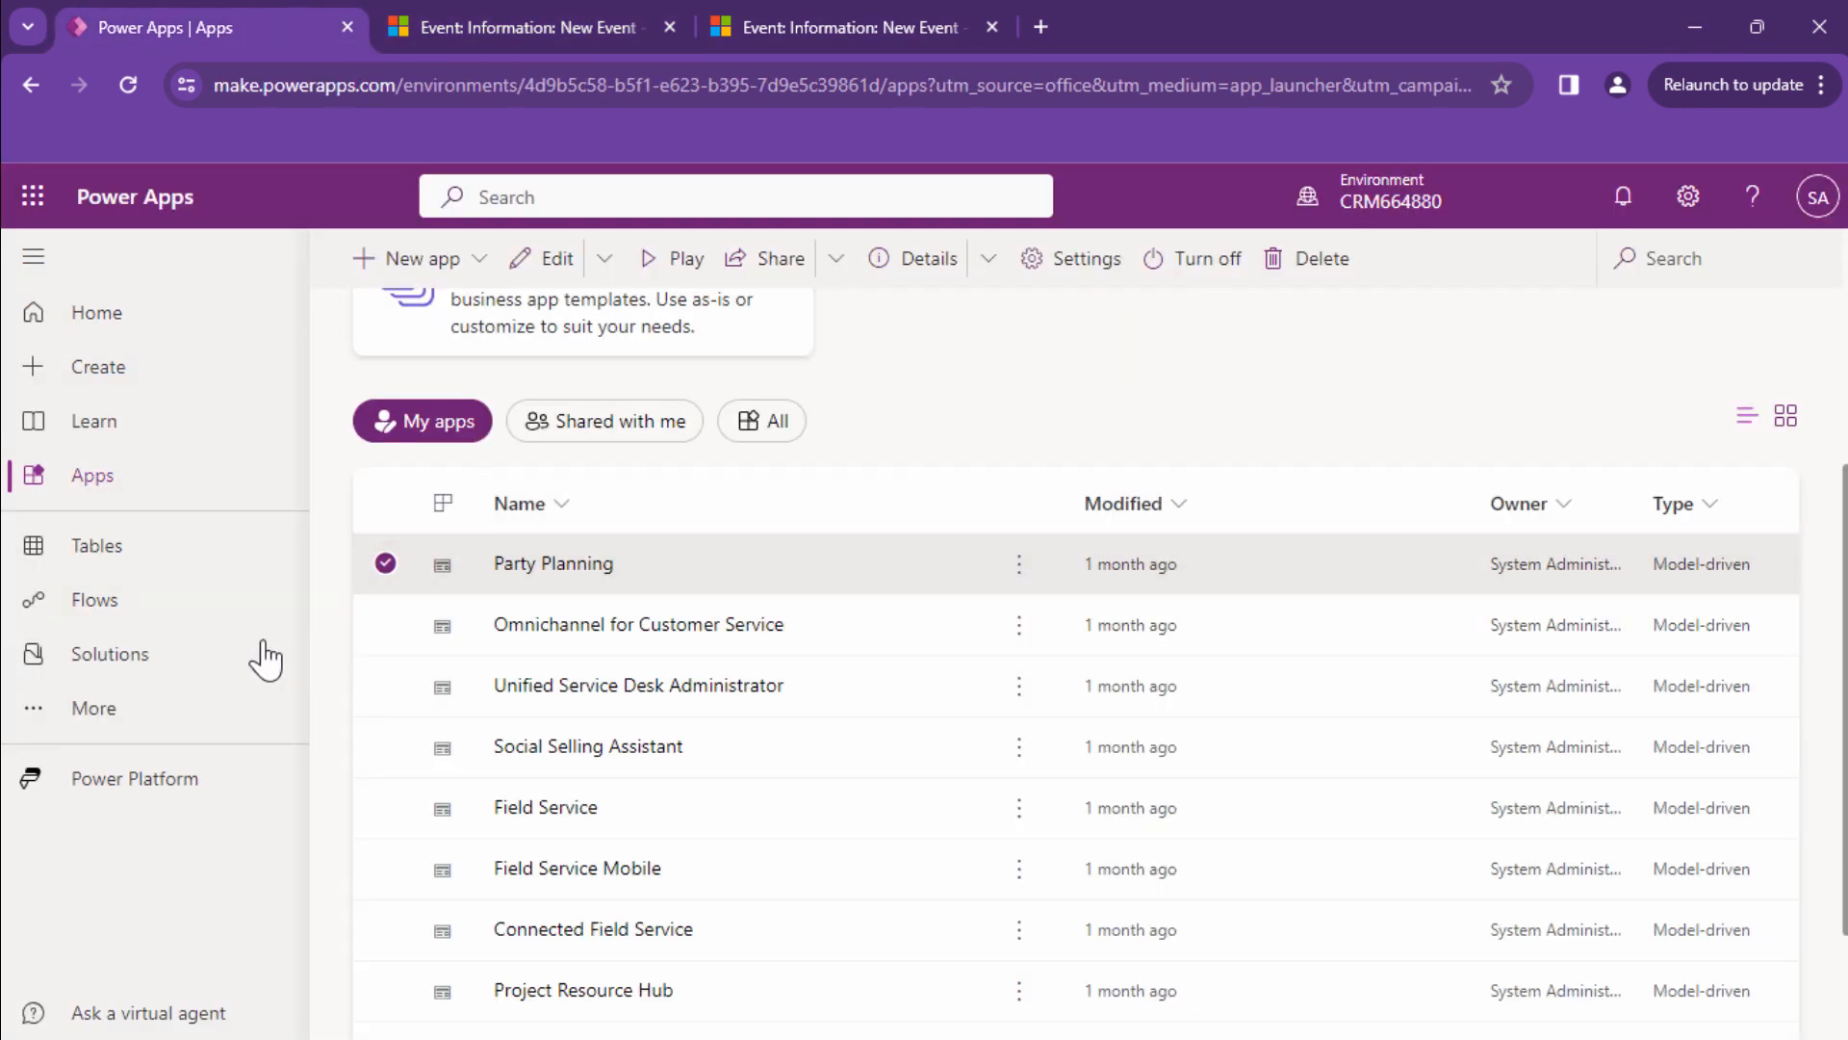
{"action": "left_click", "coordinate": [110, 653]}
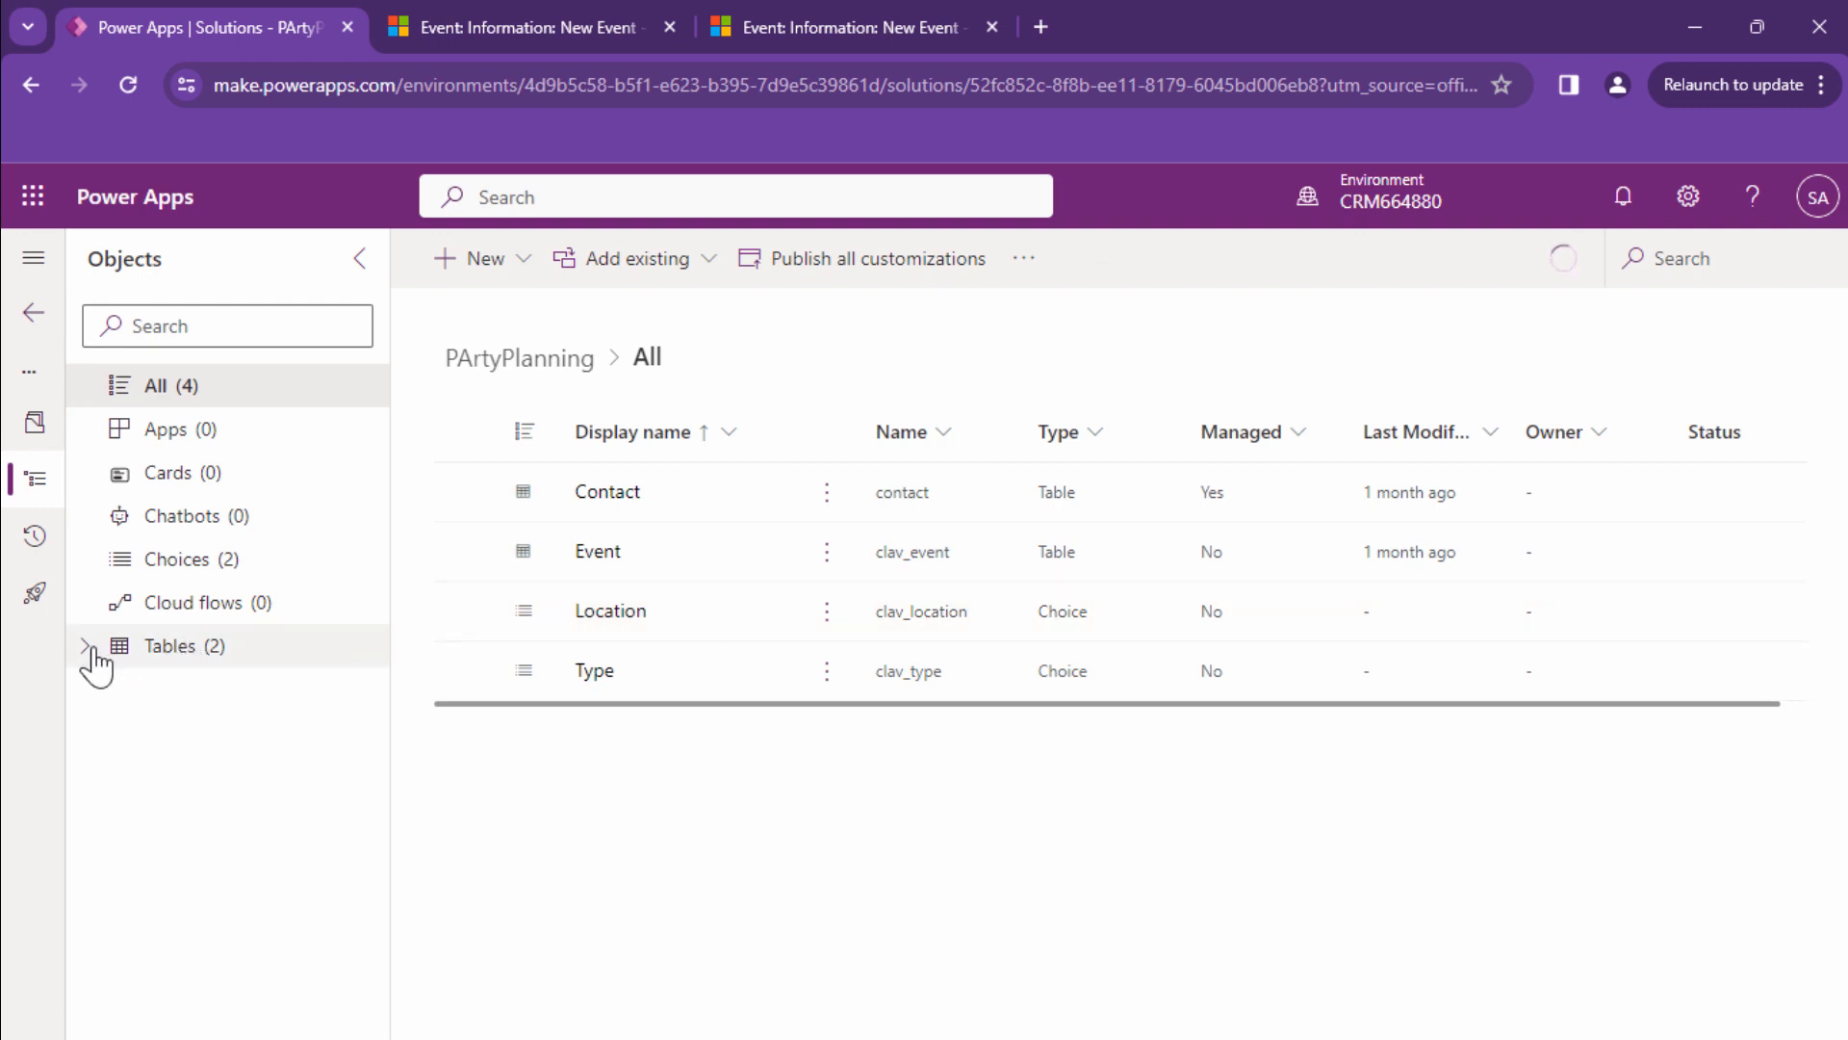
{"action": "left_click", "coordinate": [84, 645]}
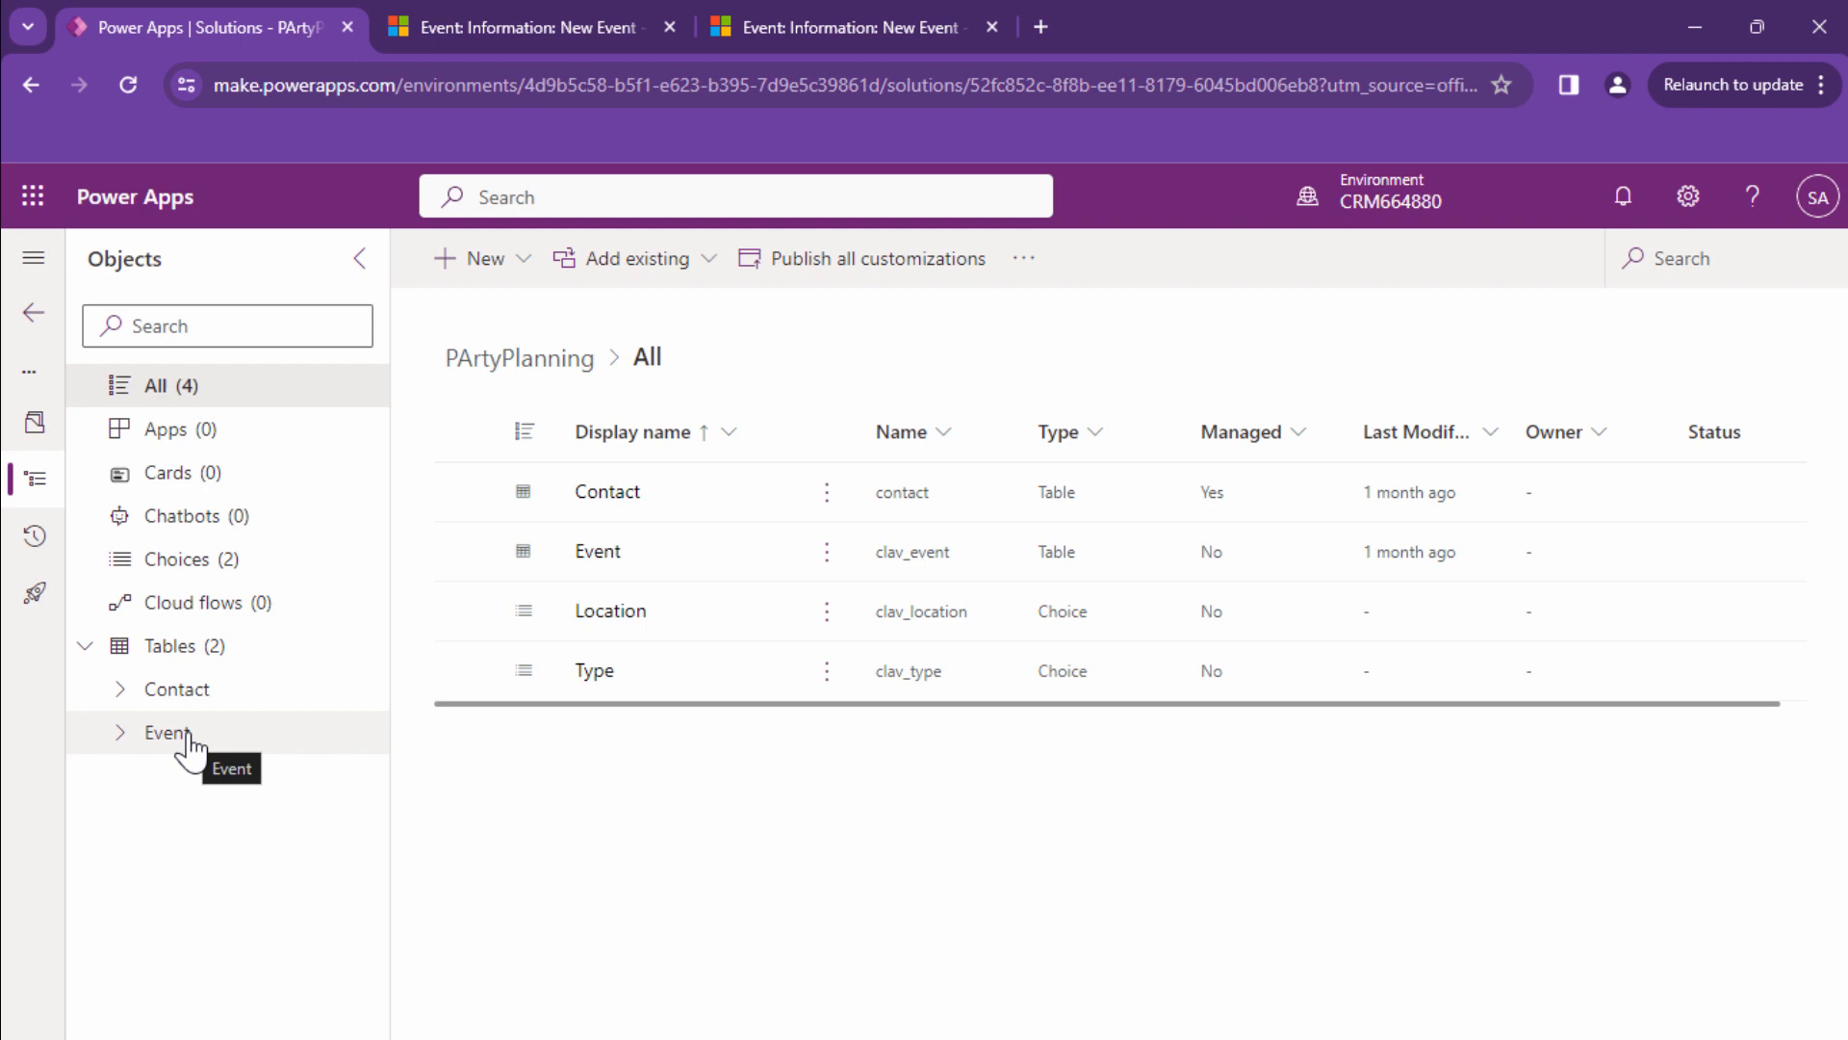
{"action": "mouse_move", "coordinate": [687, 527]}
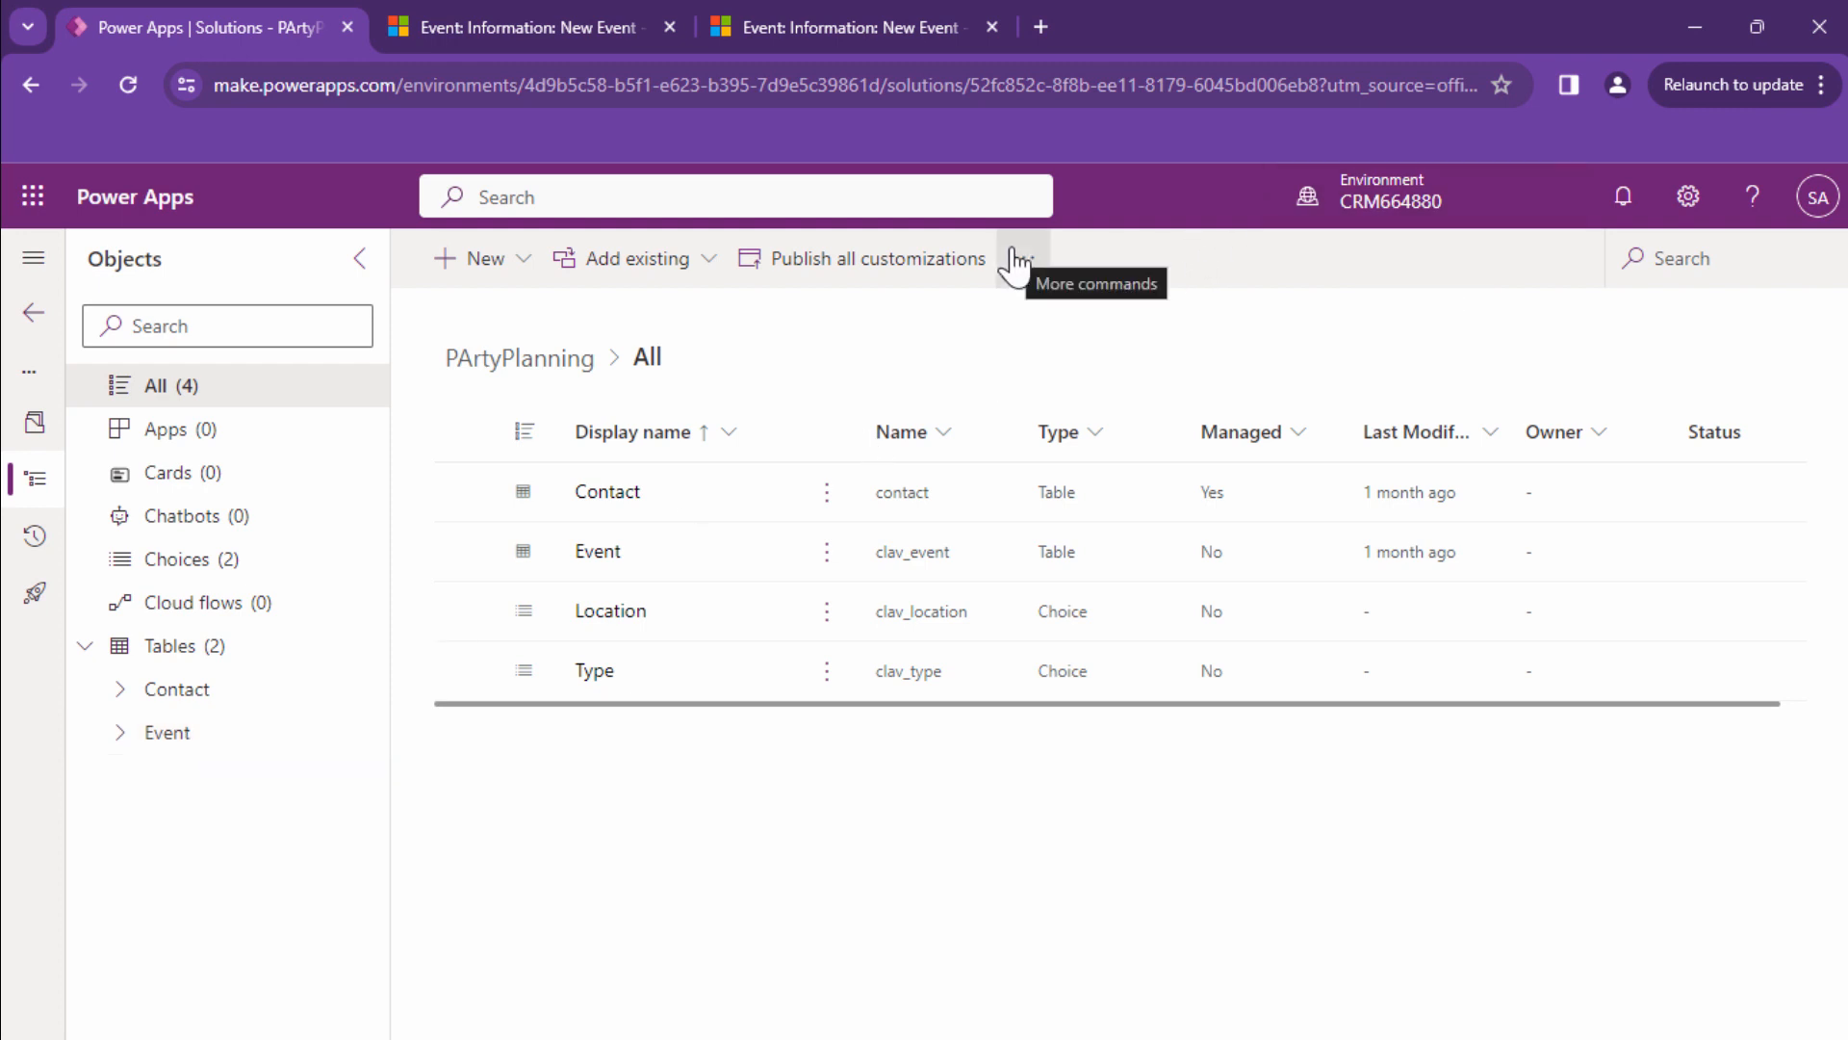
{"action": "left_click", "coordinate": [1016, 258]}
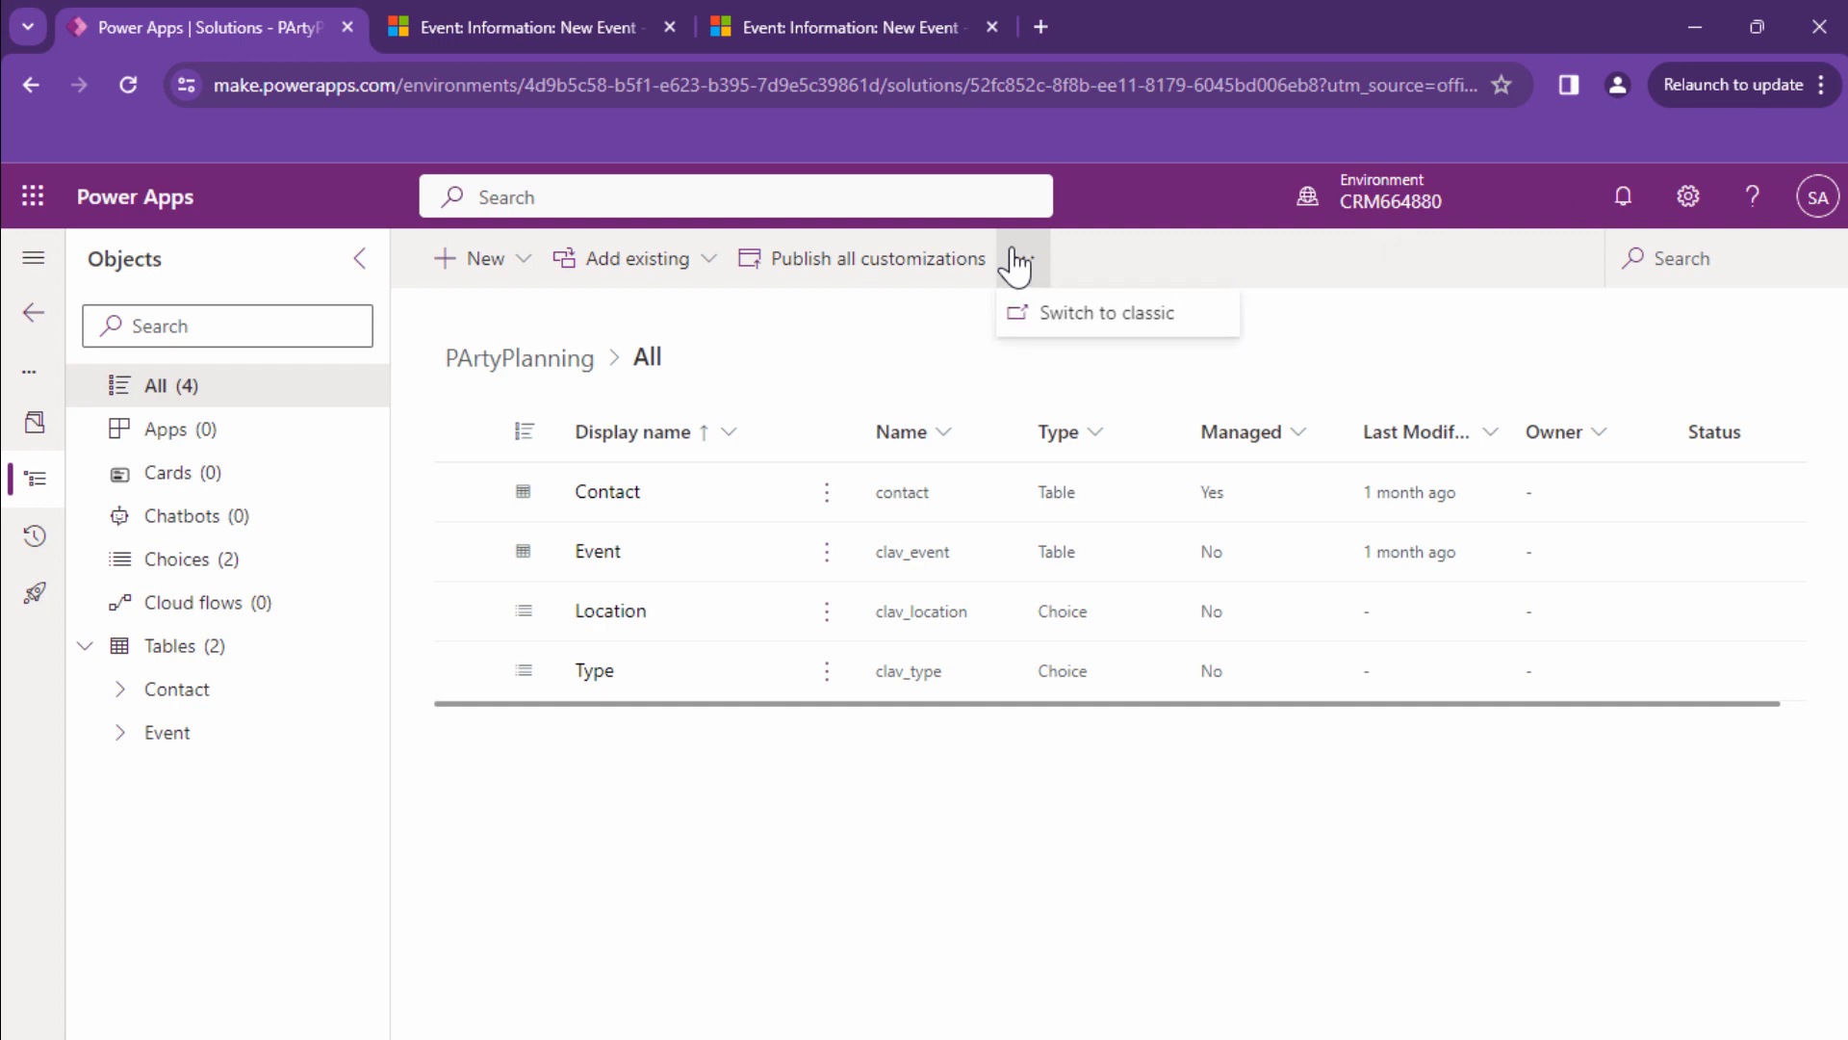
{"action": "left_click", "coordinate": [1686, 195]}
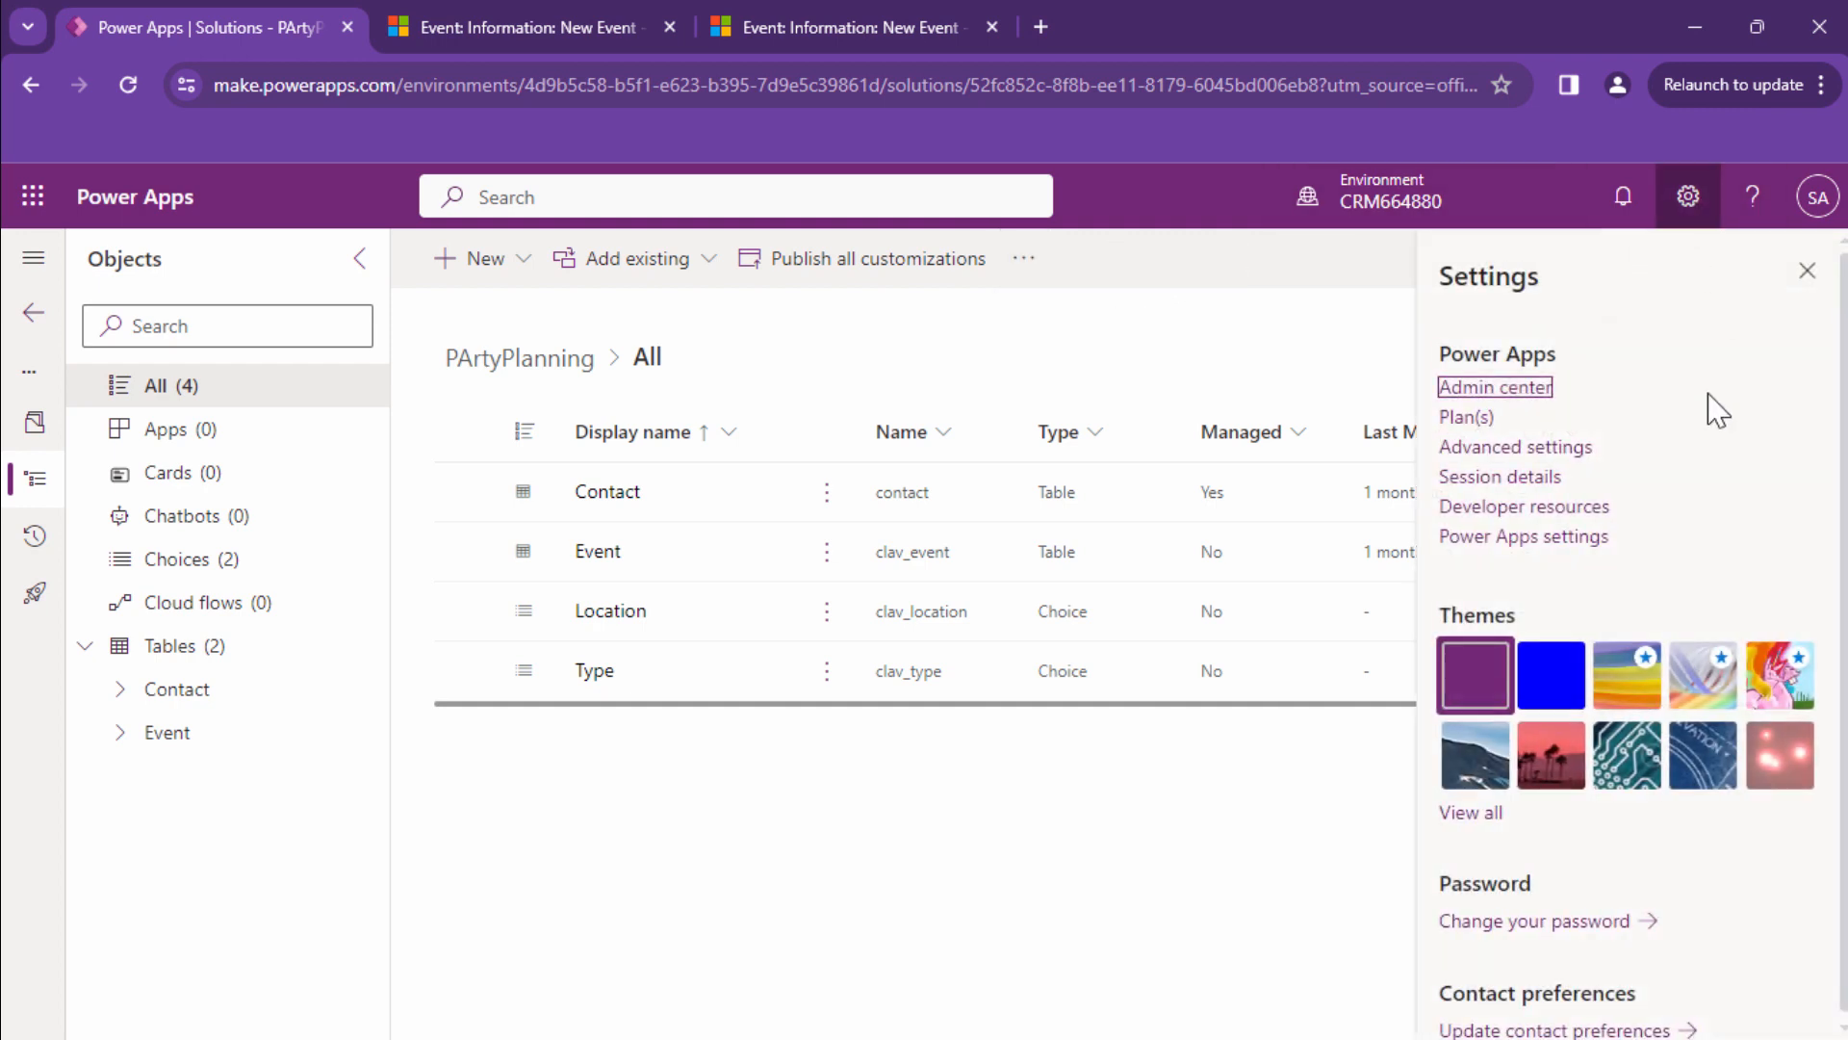
Open Customize the System from Advanced settings' Customizations area.
{"action": "left_click", "coordinate": [1493, 387]}
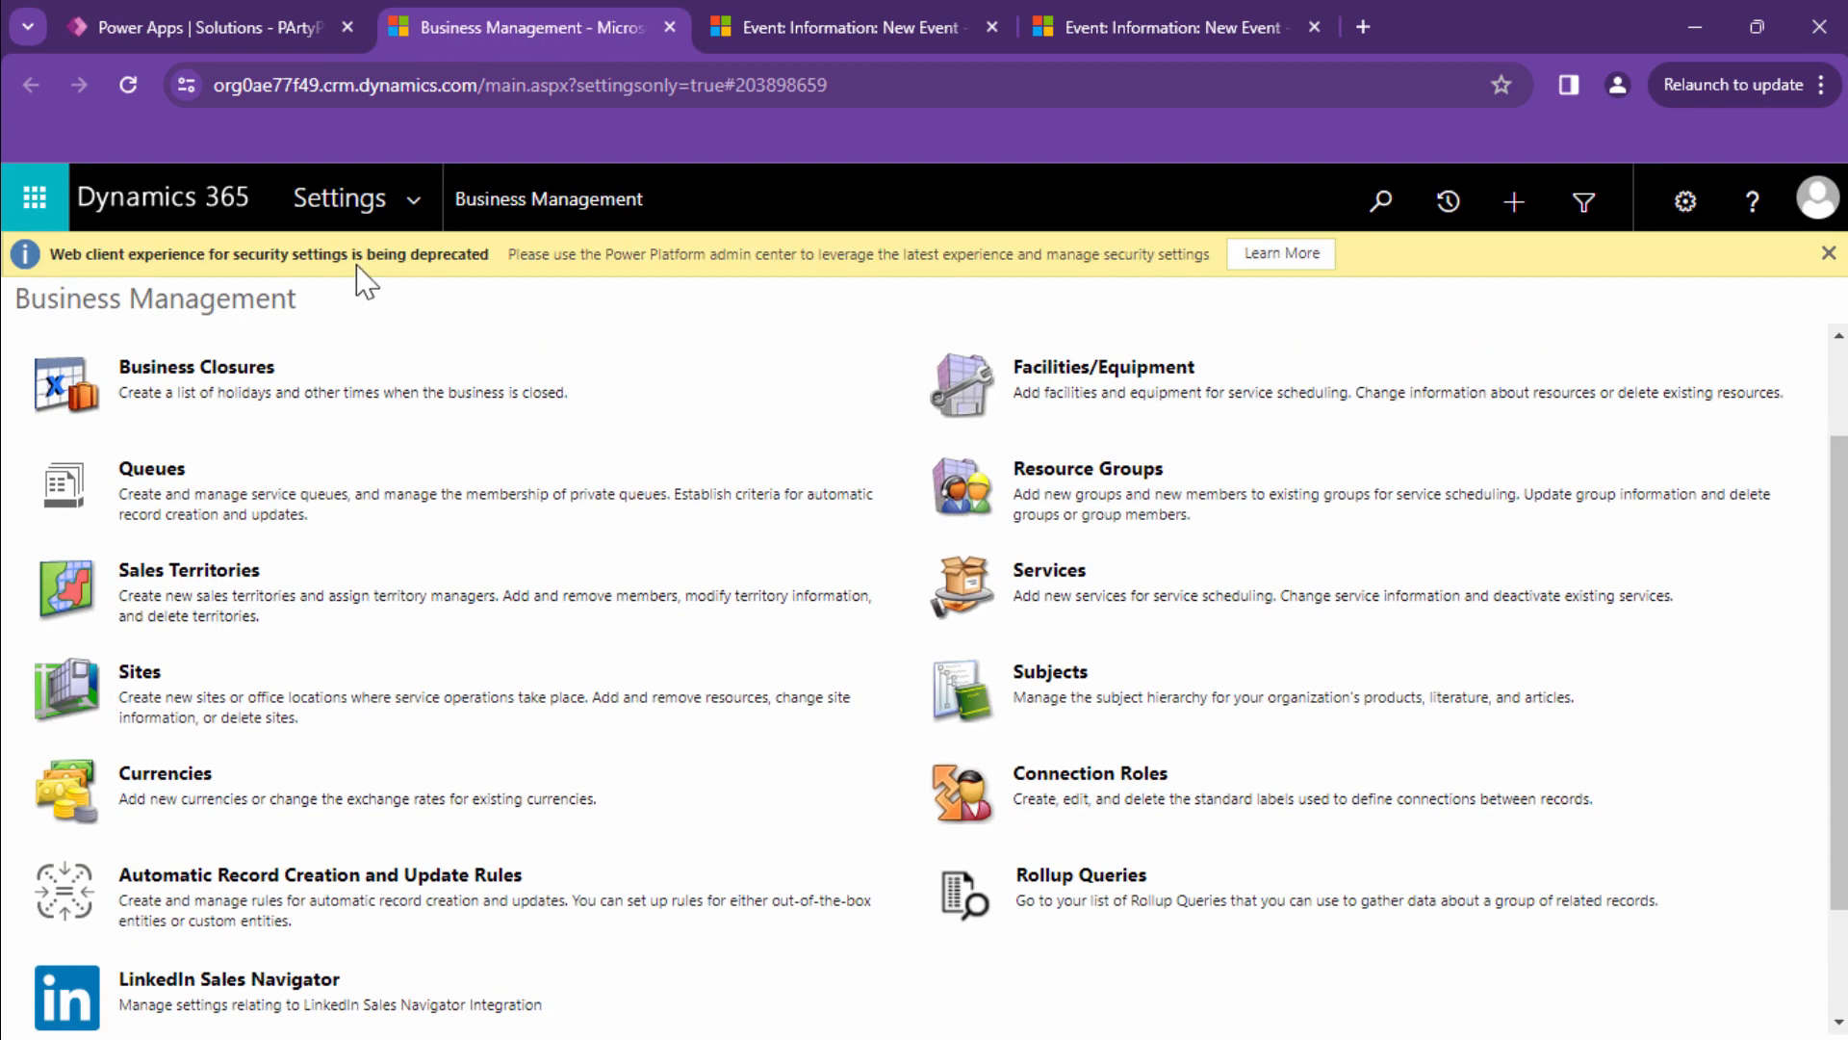
{"action": "left_click", "coordinate": [340, 198]}
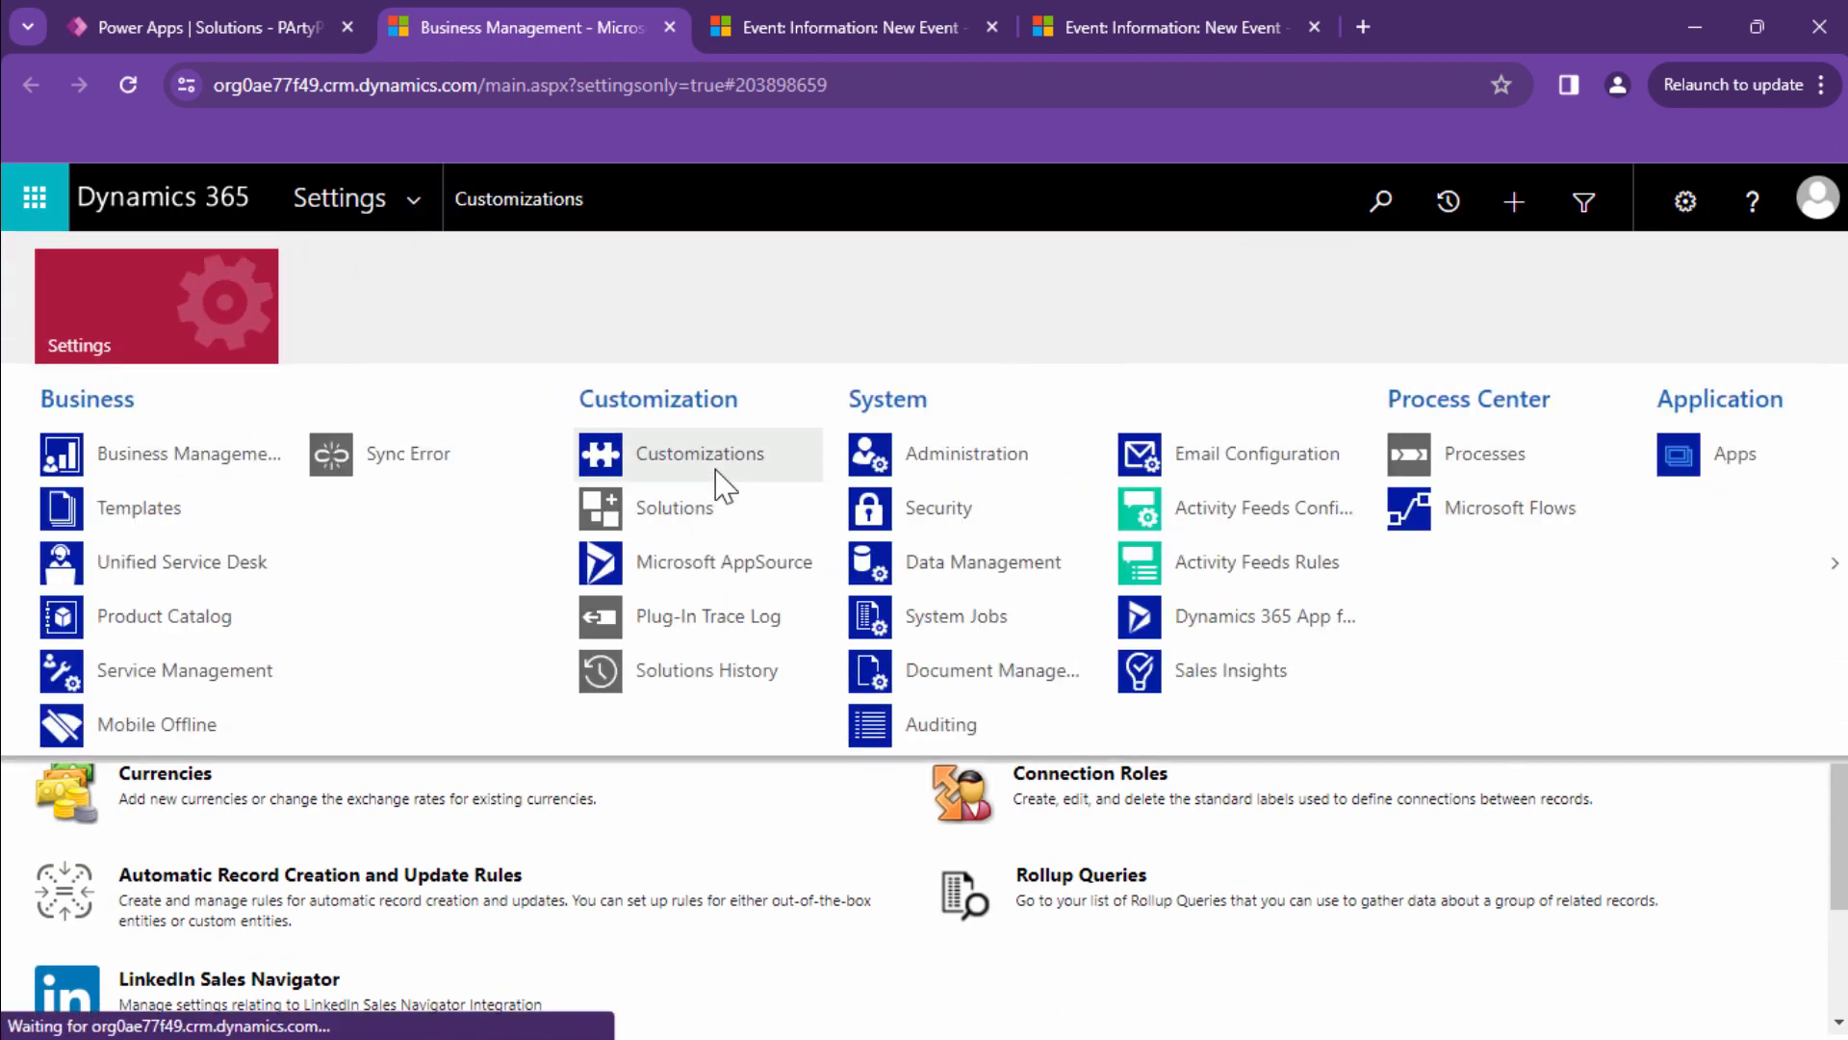
{"action": "left_click", "coordinate": [702, 453]}
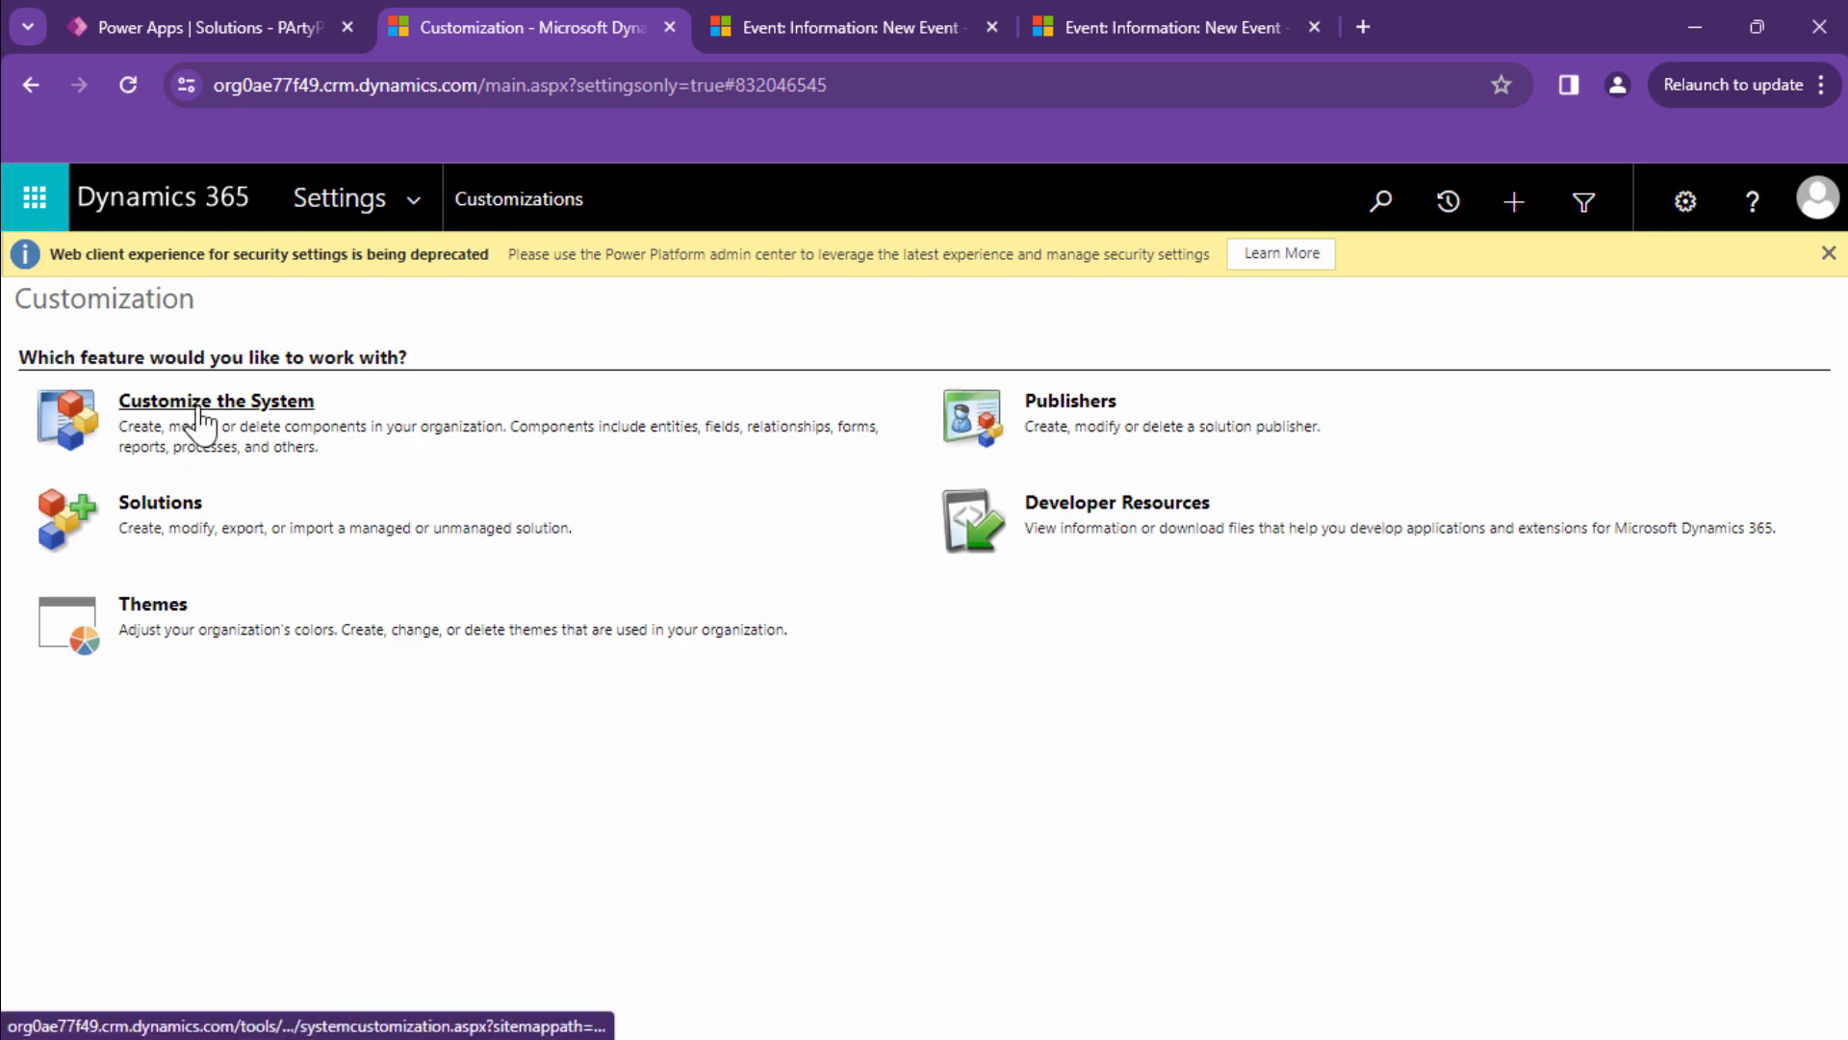
{"action": "left_click", "coordinate": [215, 400]}
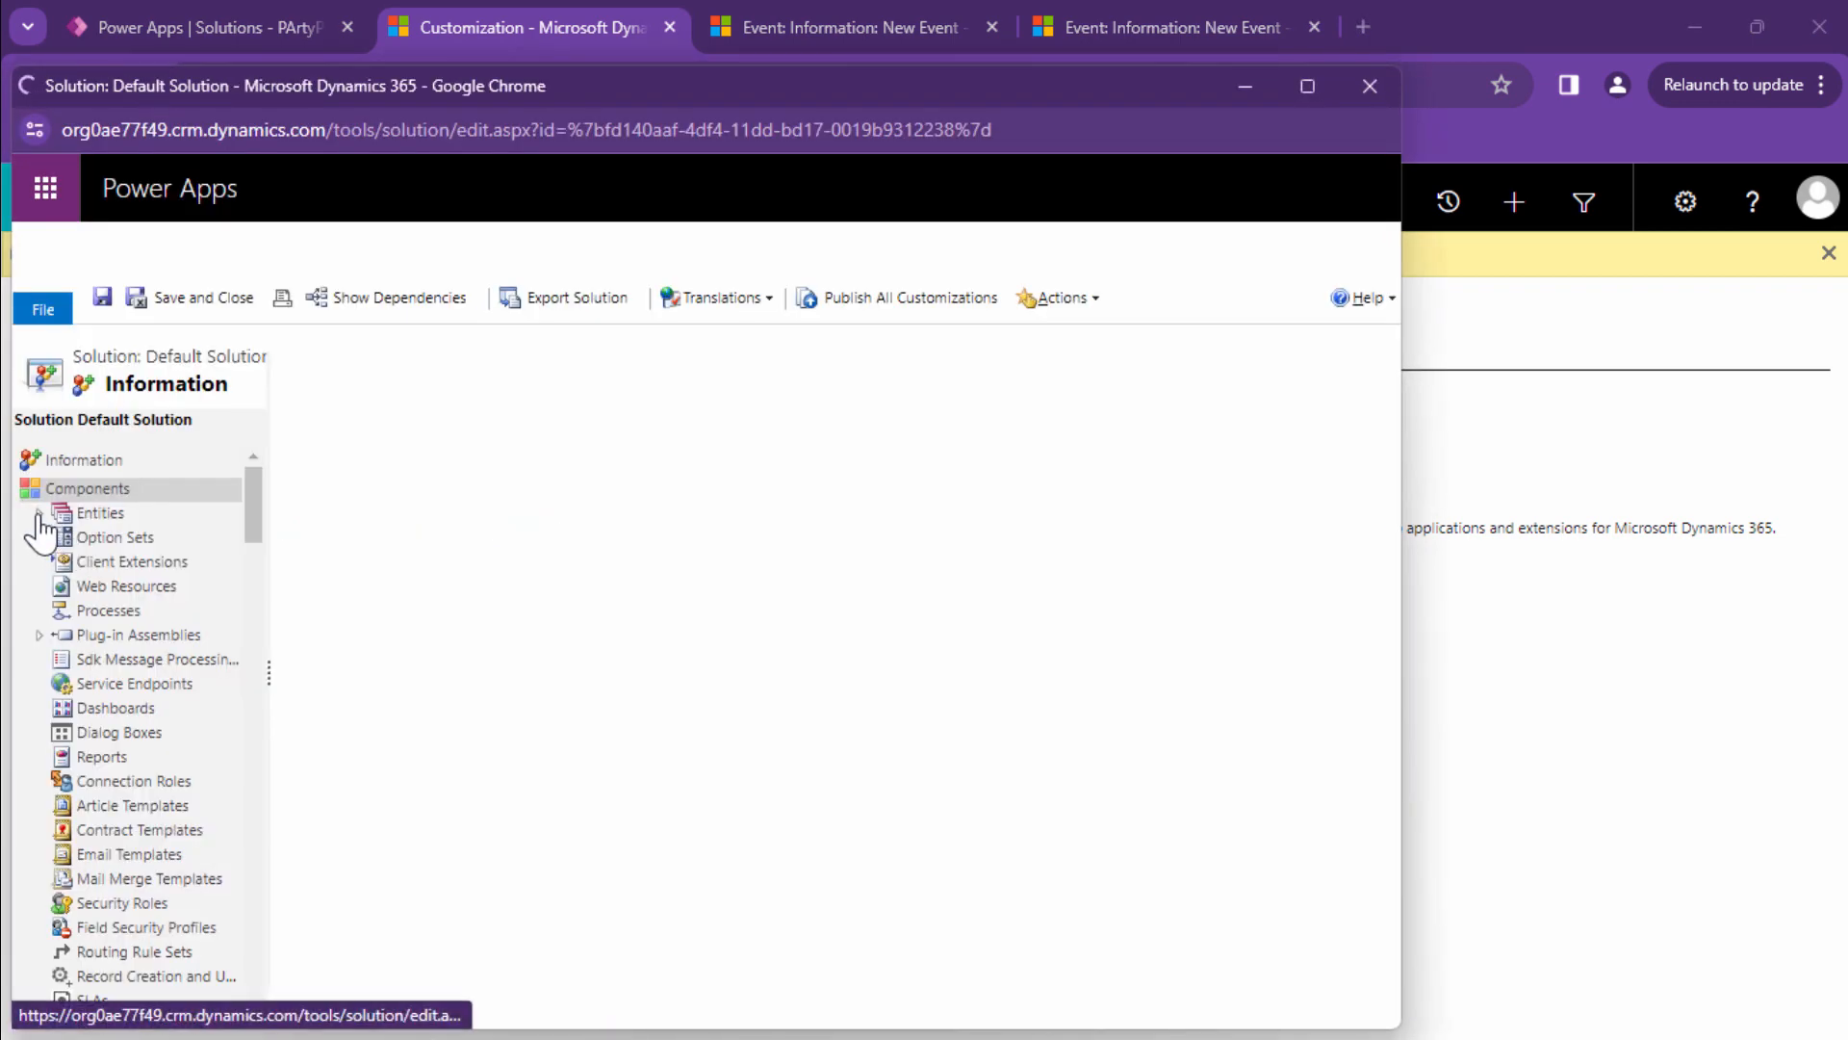
Expand Entities in the Default Solution explorer to find the Event entity.
{"action": "left_click", "coordinate": [99, 512]}
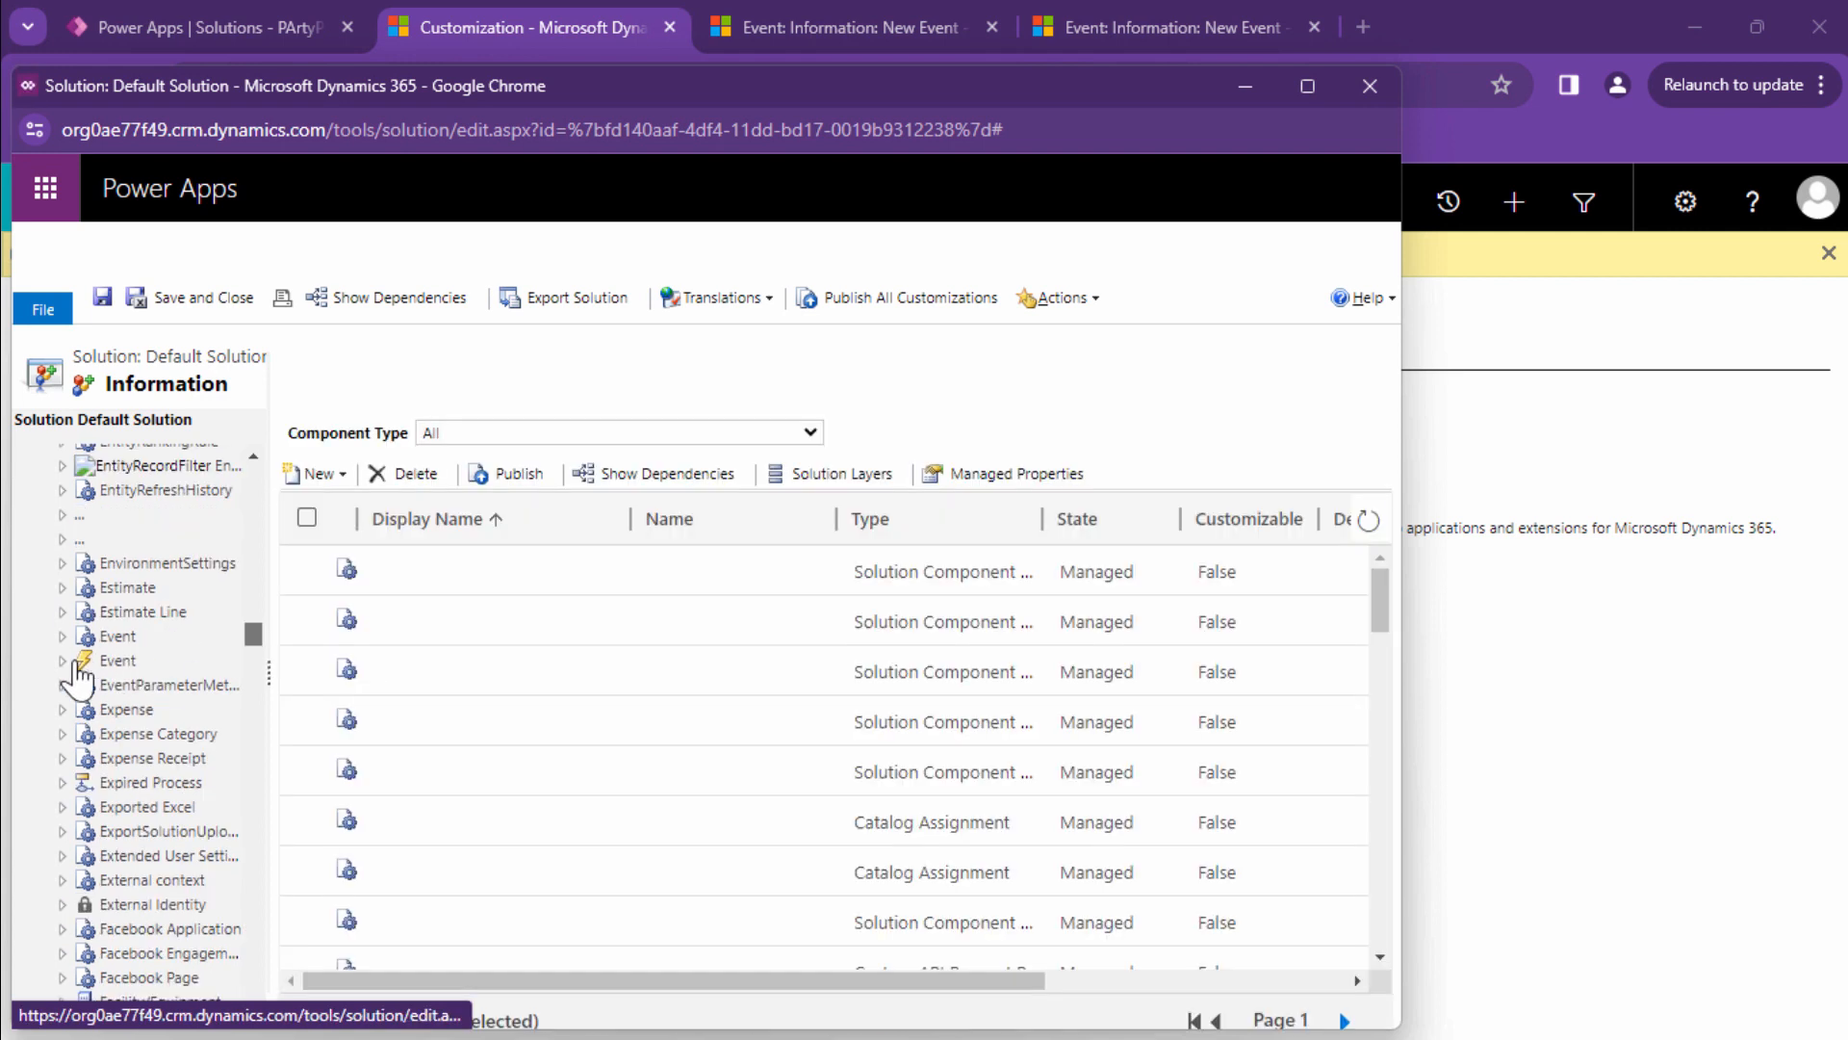
{"action": "mouse_move", "coordinate": [67, 654]}
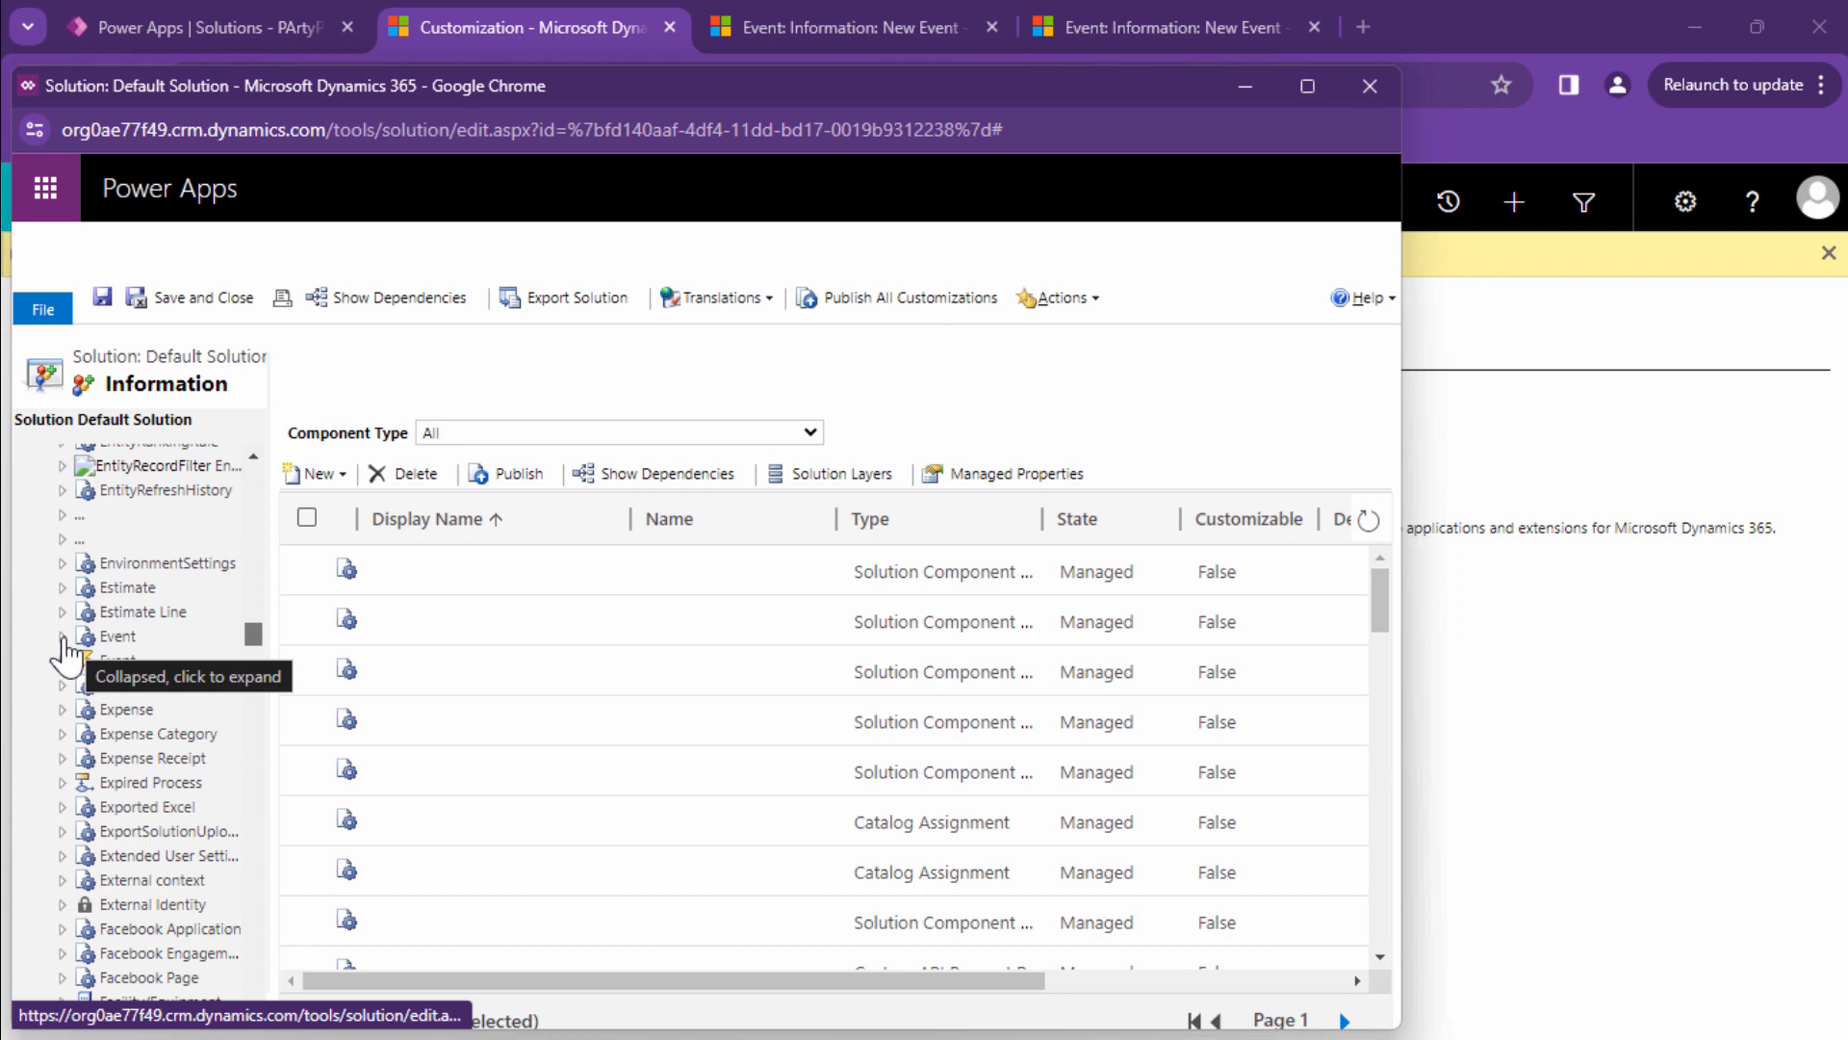
{"action": "mouse_move", "coordinate": [159, 642]}
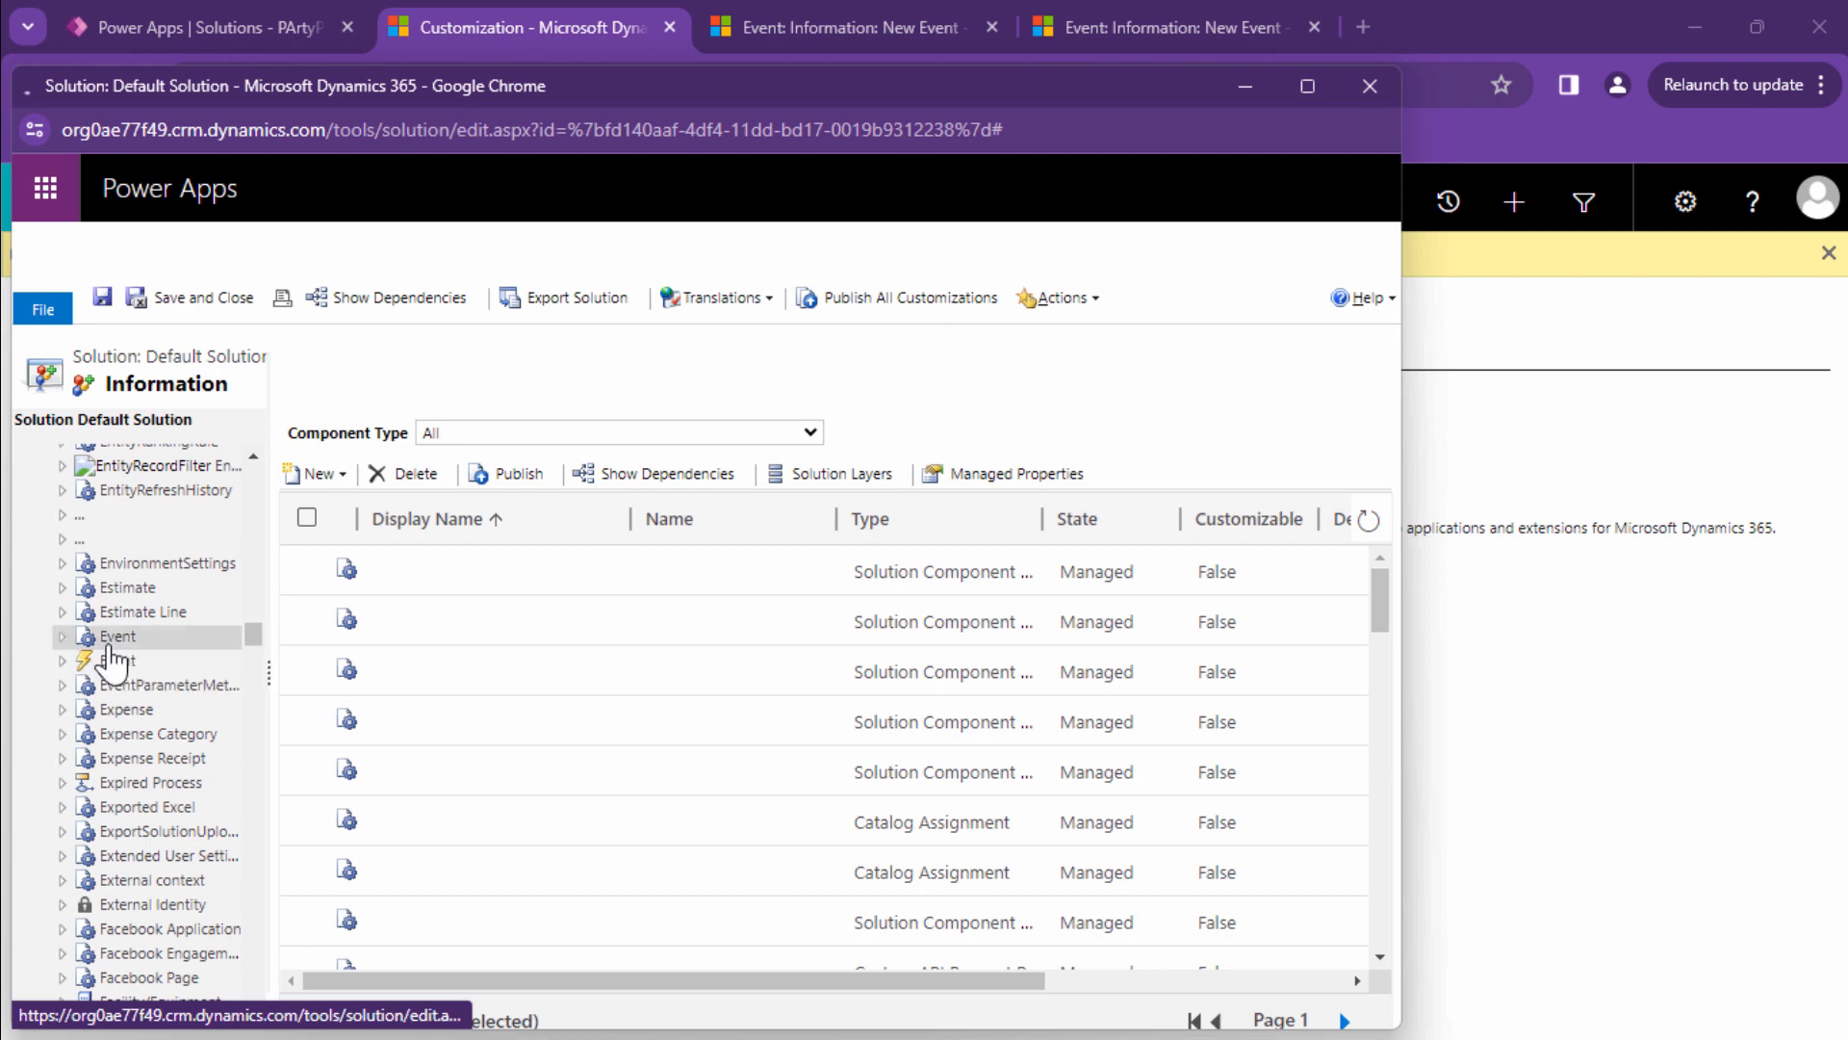
Enable Notes (includes attachments) in the Event entity's Communication & Collaboration options.
{"action": "double_click", "coordinate": [115, 635]}
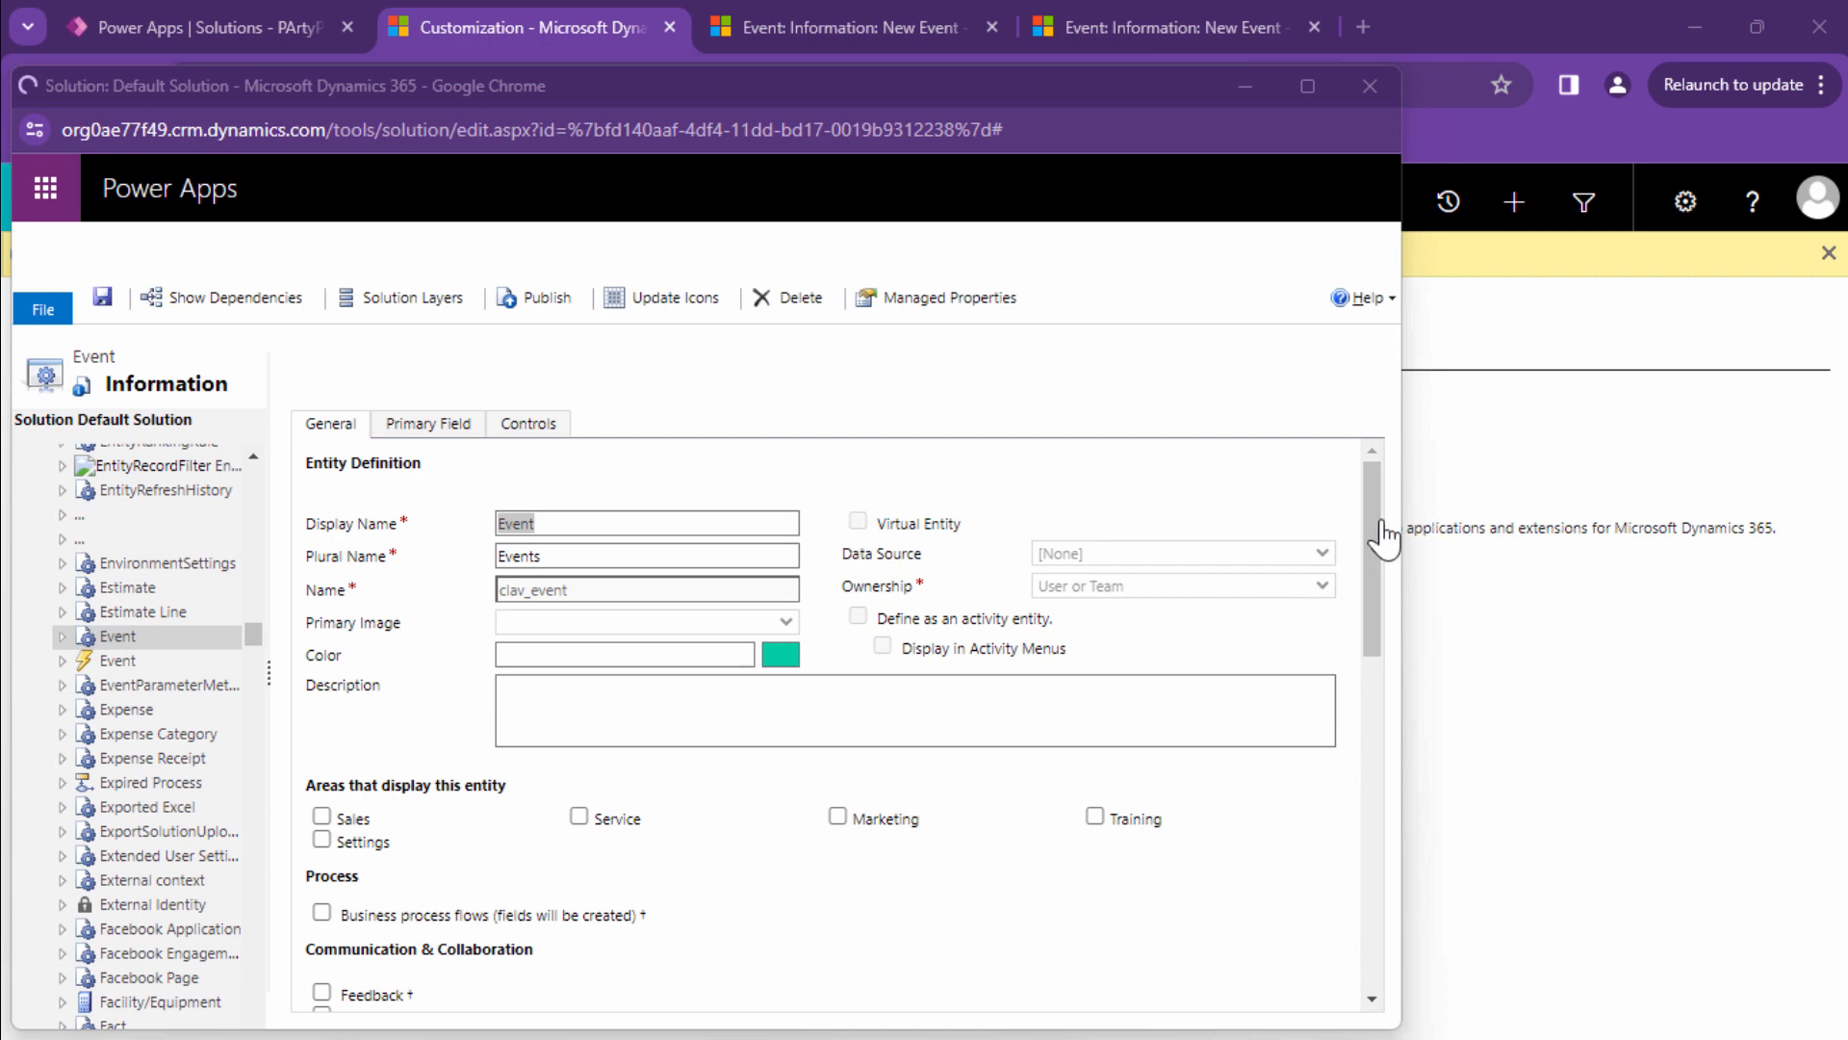
{"action": "scroll", "scroll_direction": "down", "scroll_amount": 3}
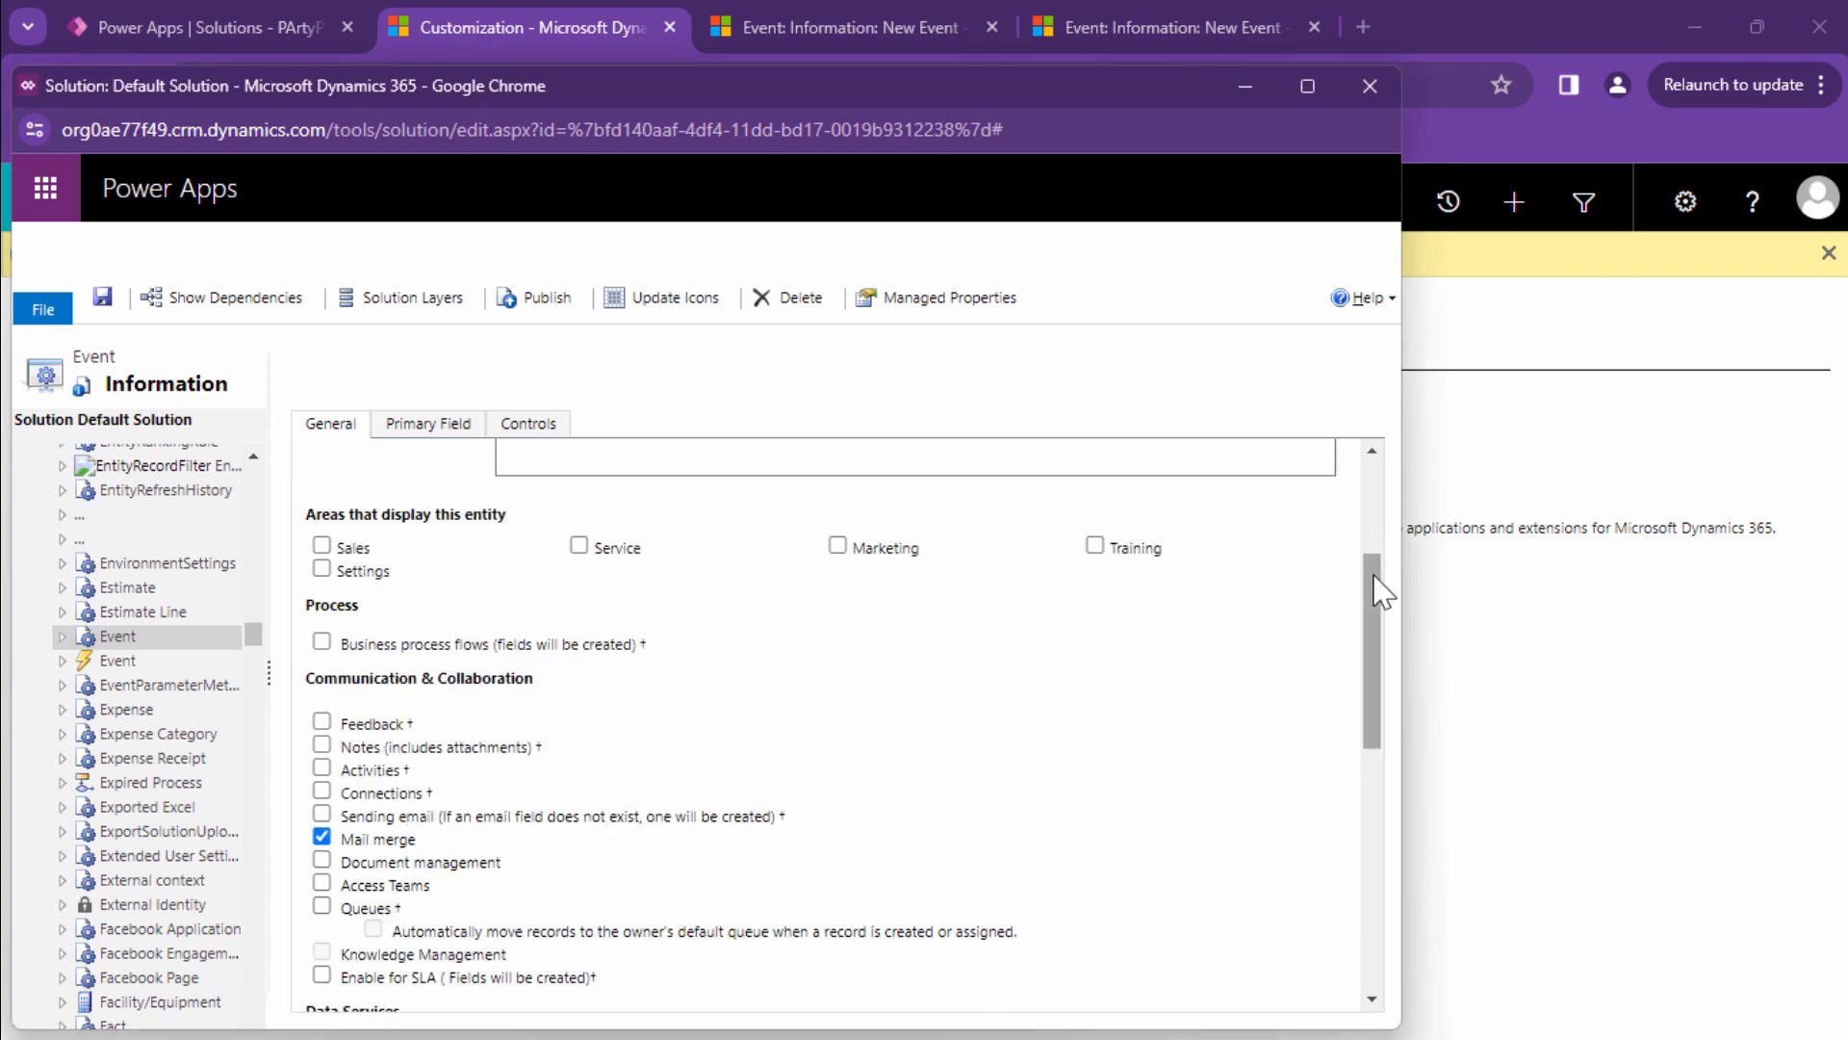
{"action": "left_click", "coordinate": [320, 746]}
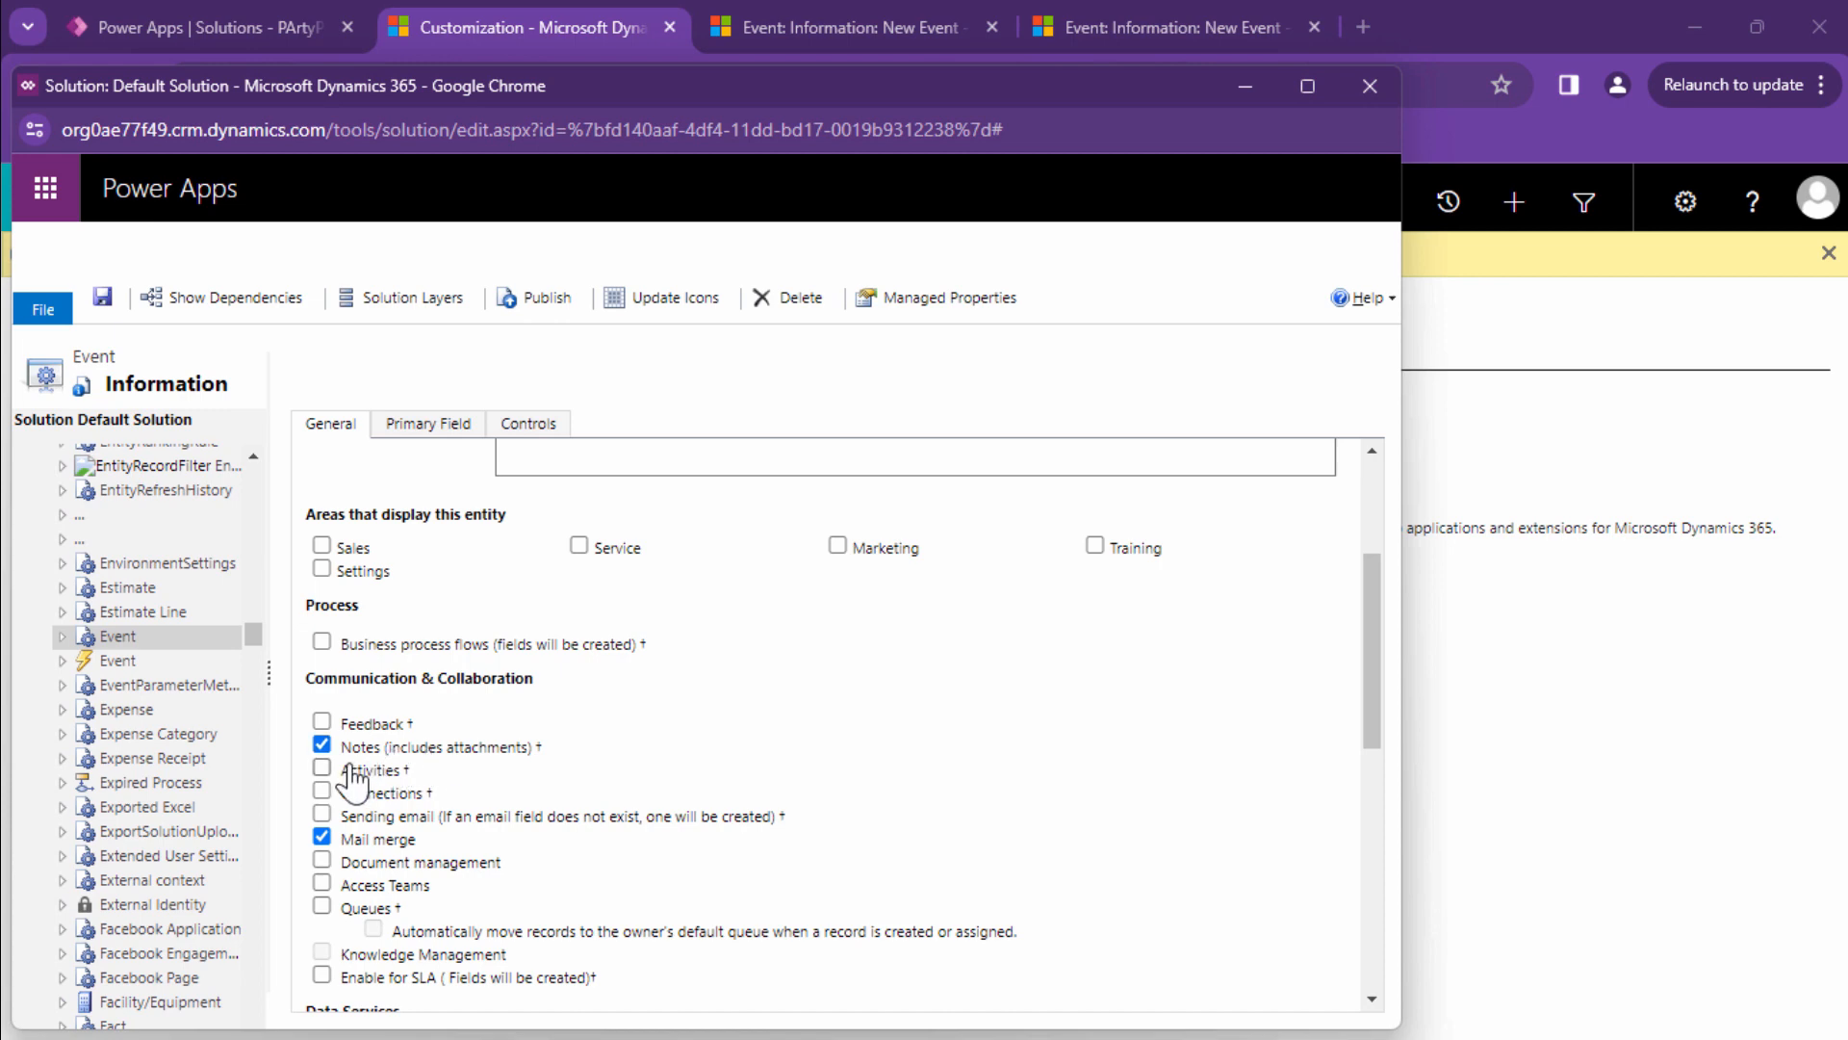
{"action": "mouse_move", "coordinate": [934, 715]}
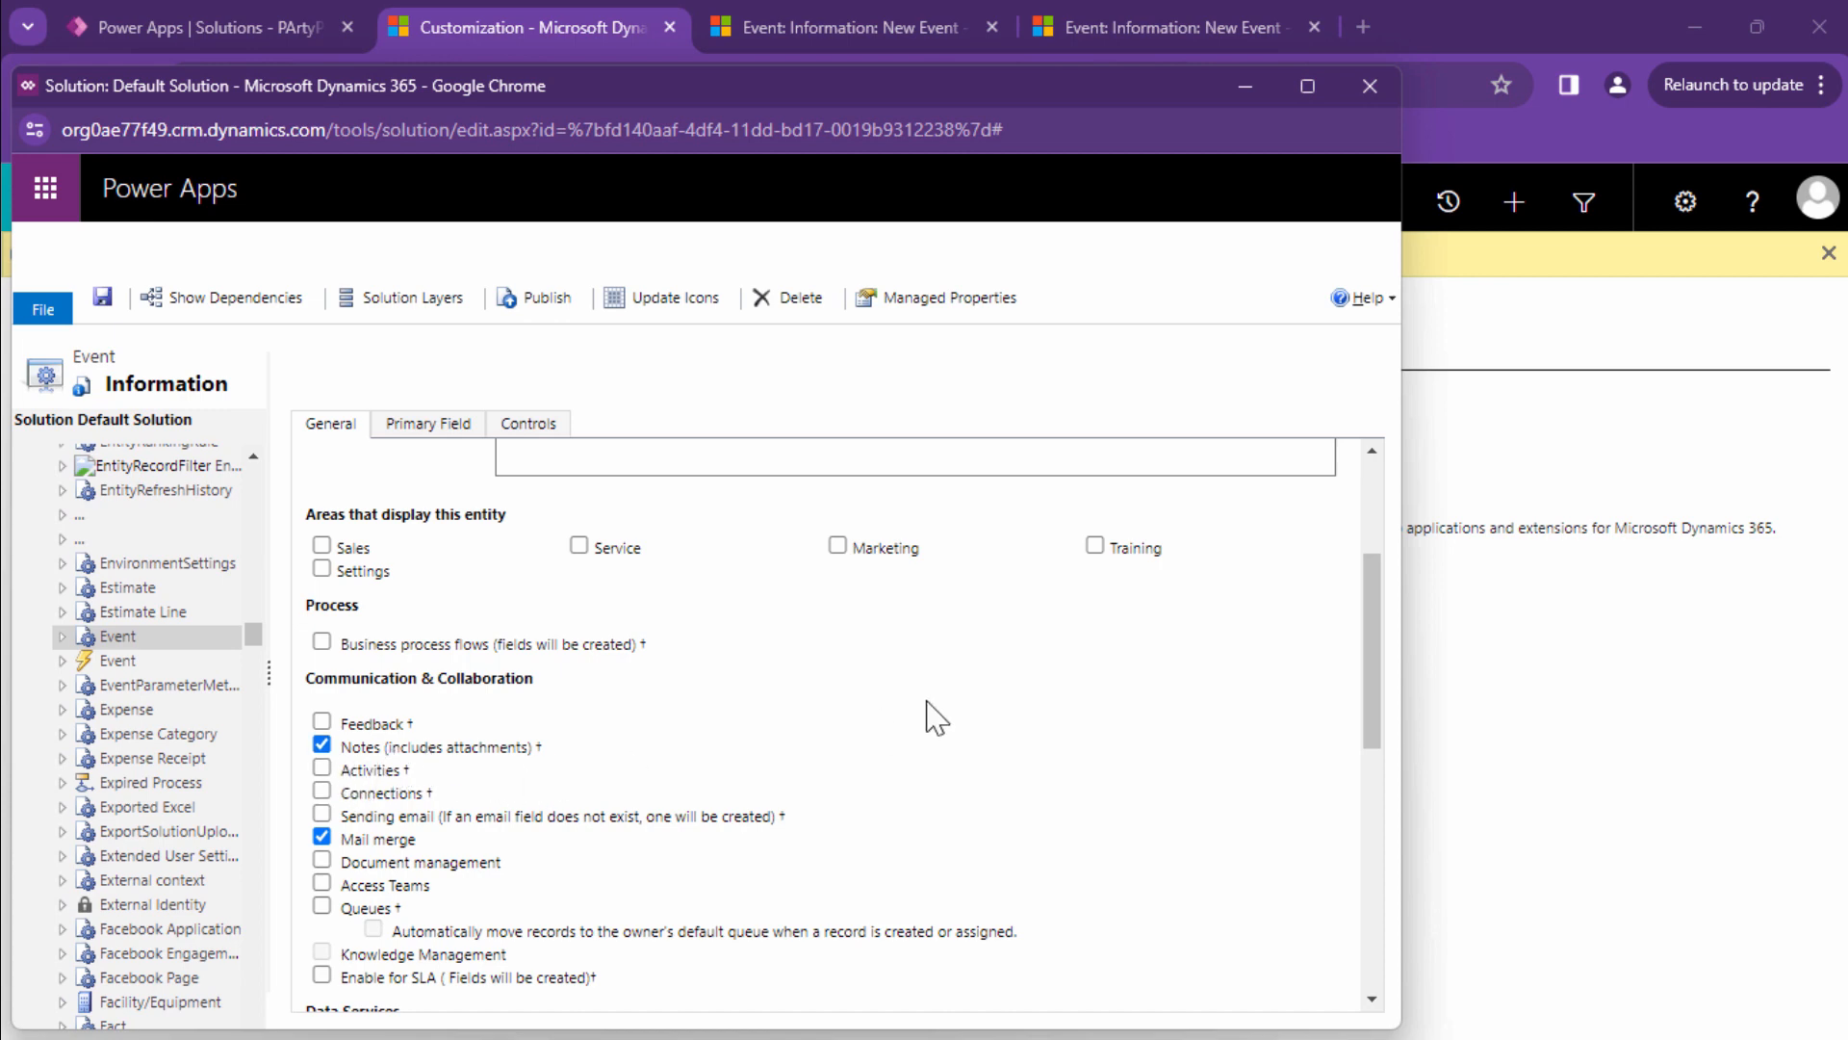
{"action": "scroll", "scroll_direction": "down", "scroll_amount": 3}
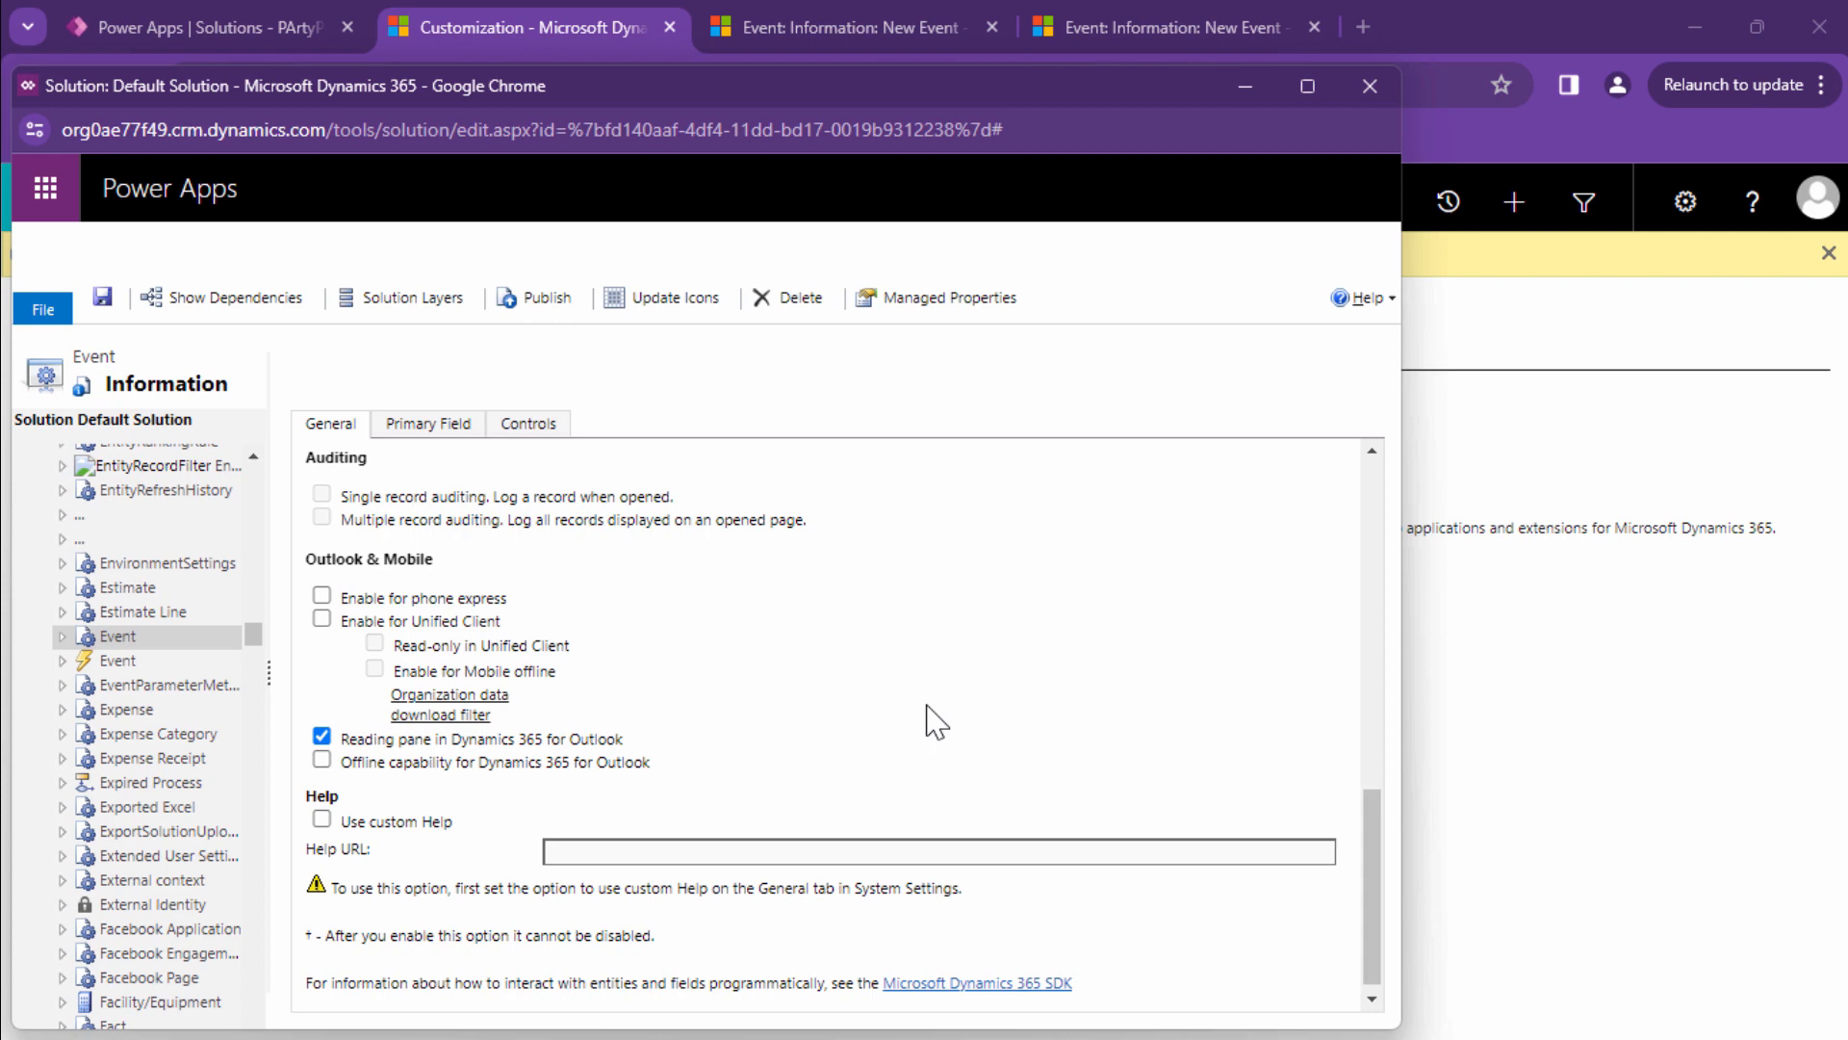
{"action": "left_click", "coordinate": [101, 298]}
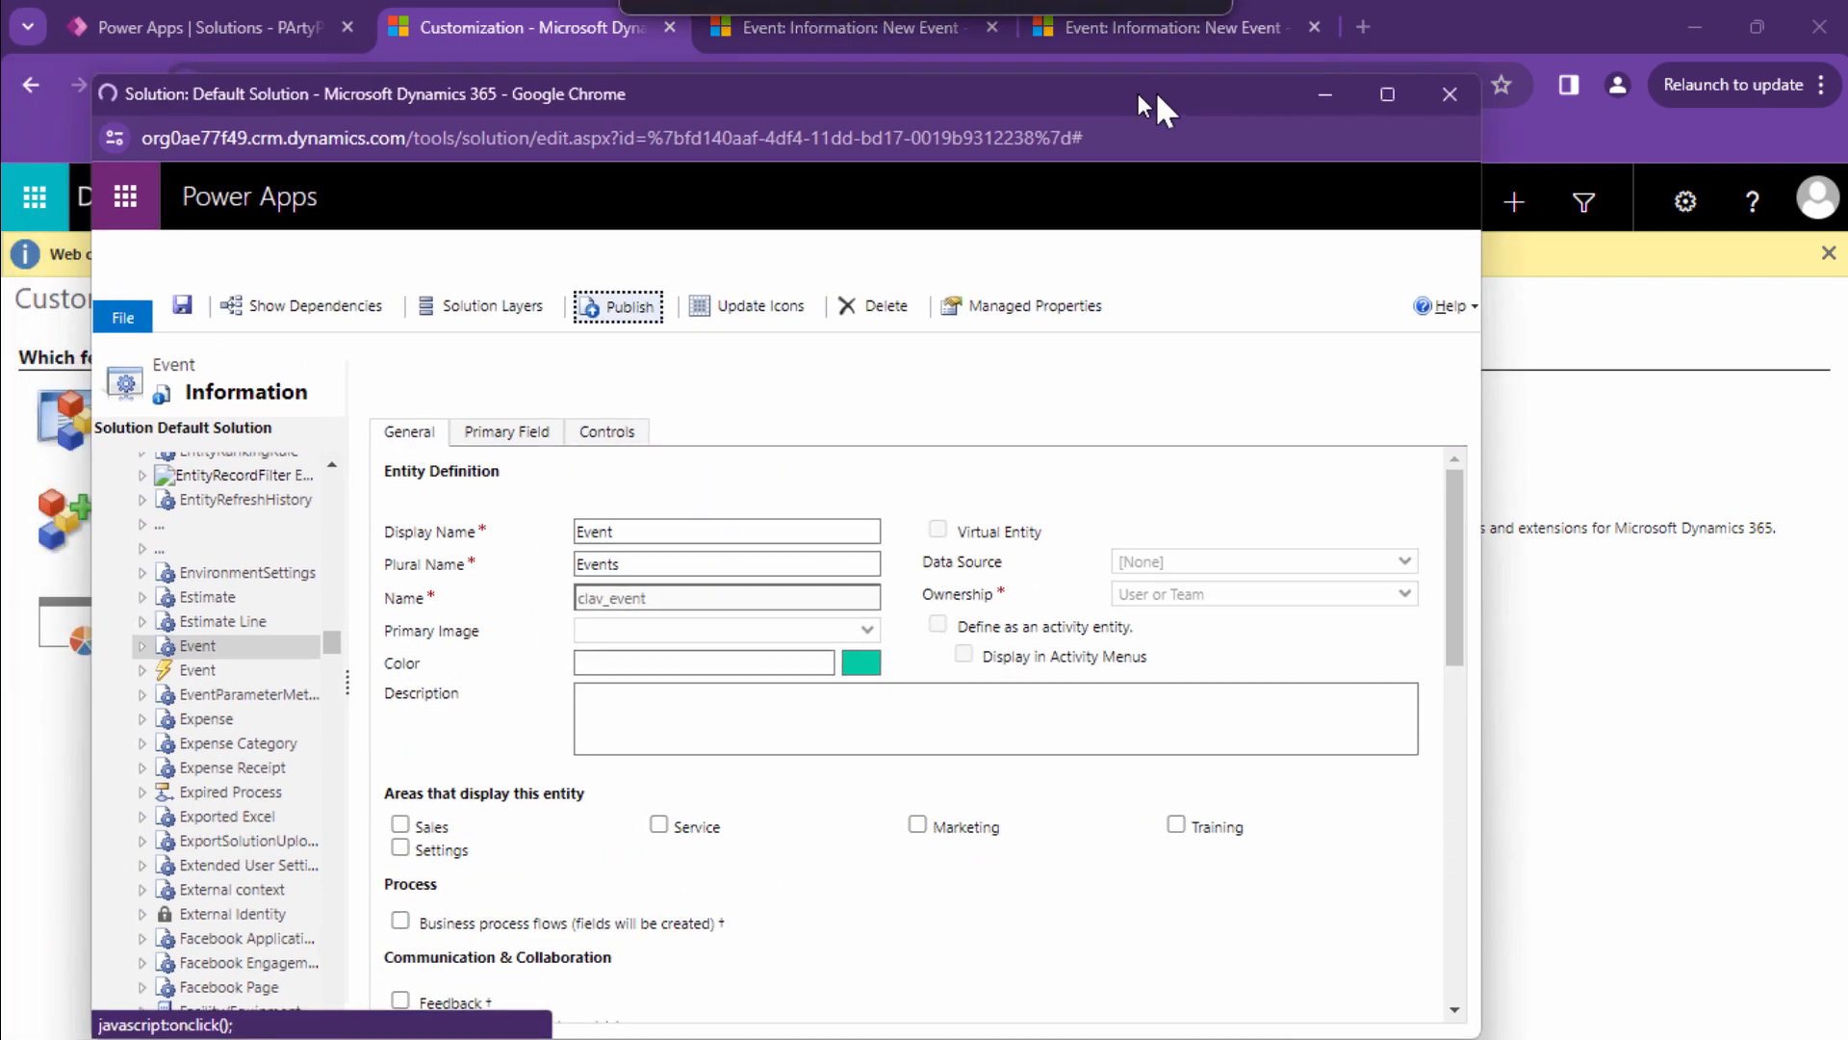
Publish the Event entity customizations and close the Default Solution window.
{"action": "left_click", "coordinate": [633, 305]}
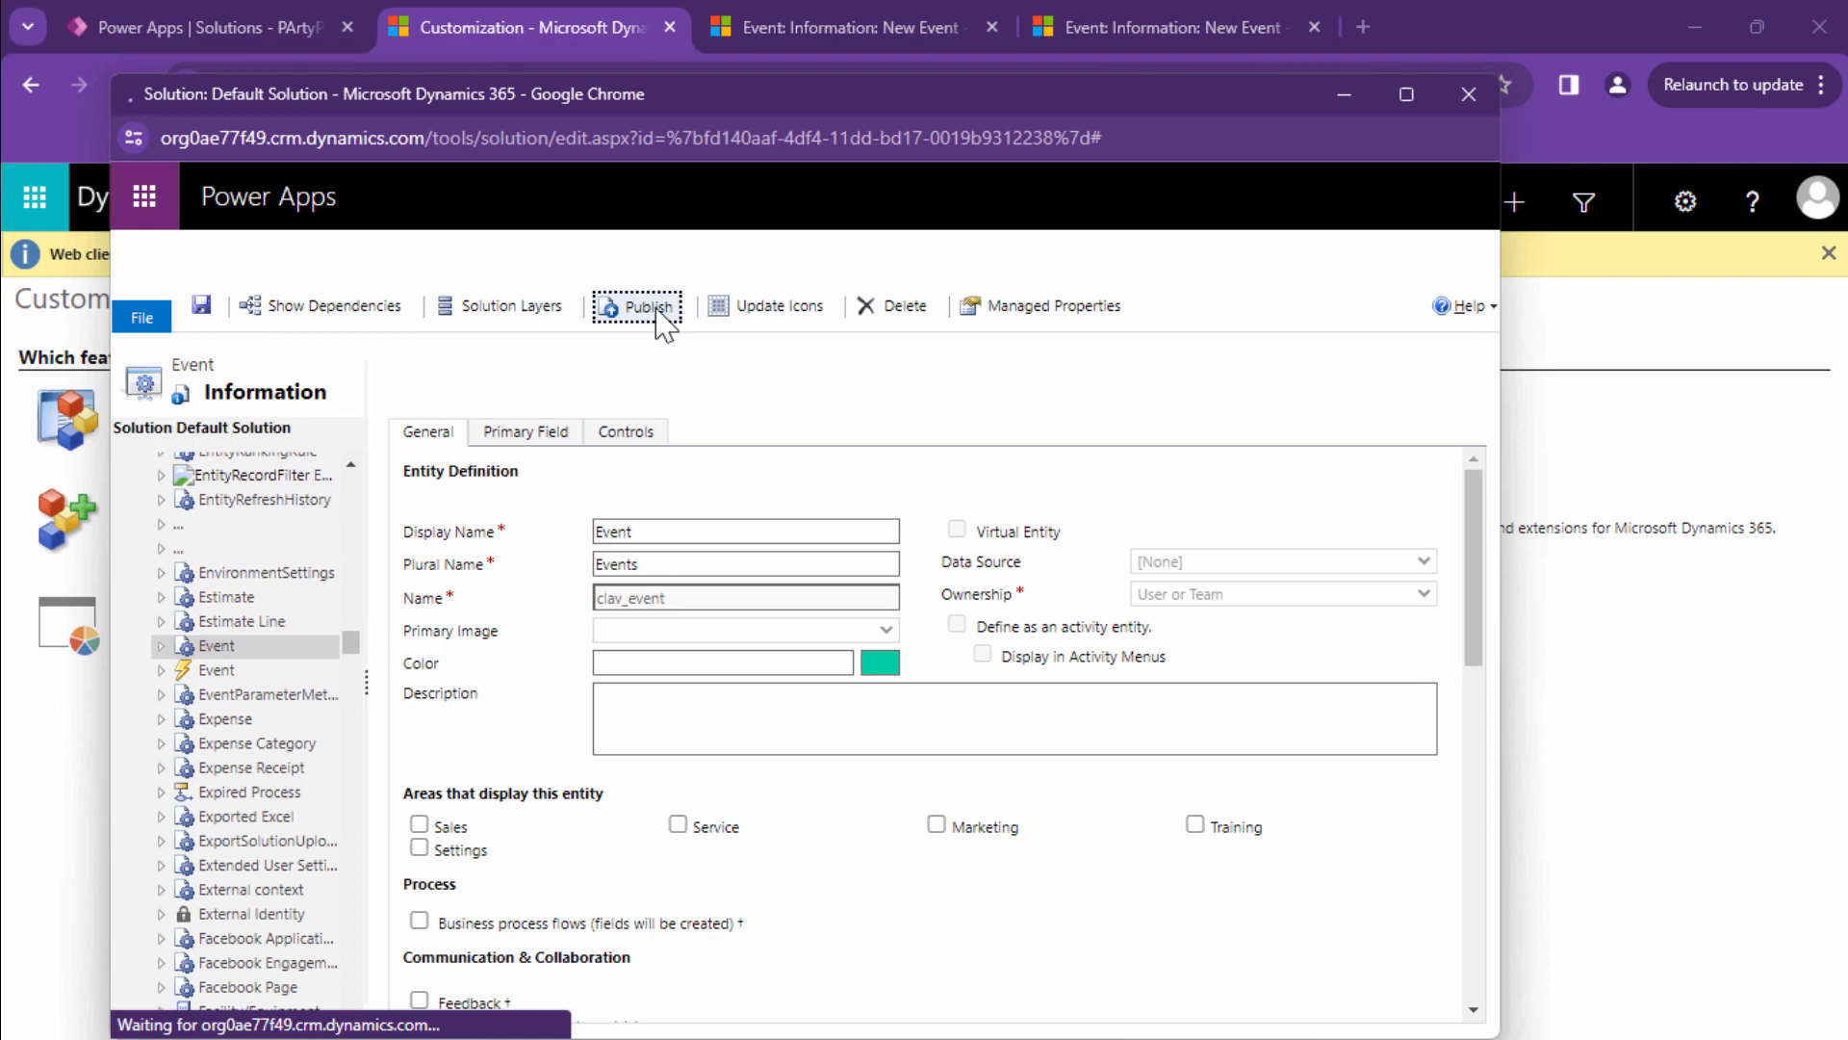
{"action": "left_click", "coordinate": [636, 306]}
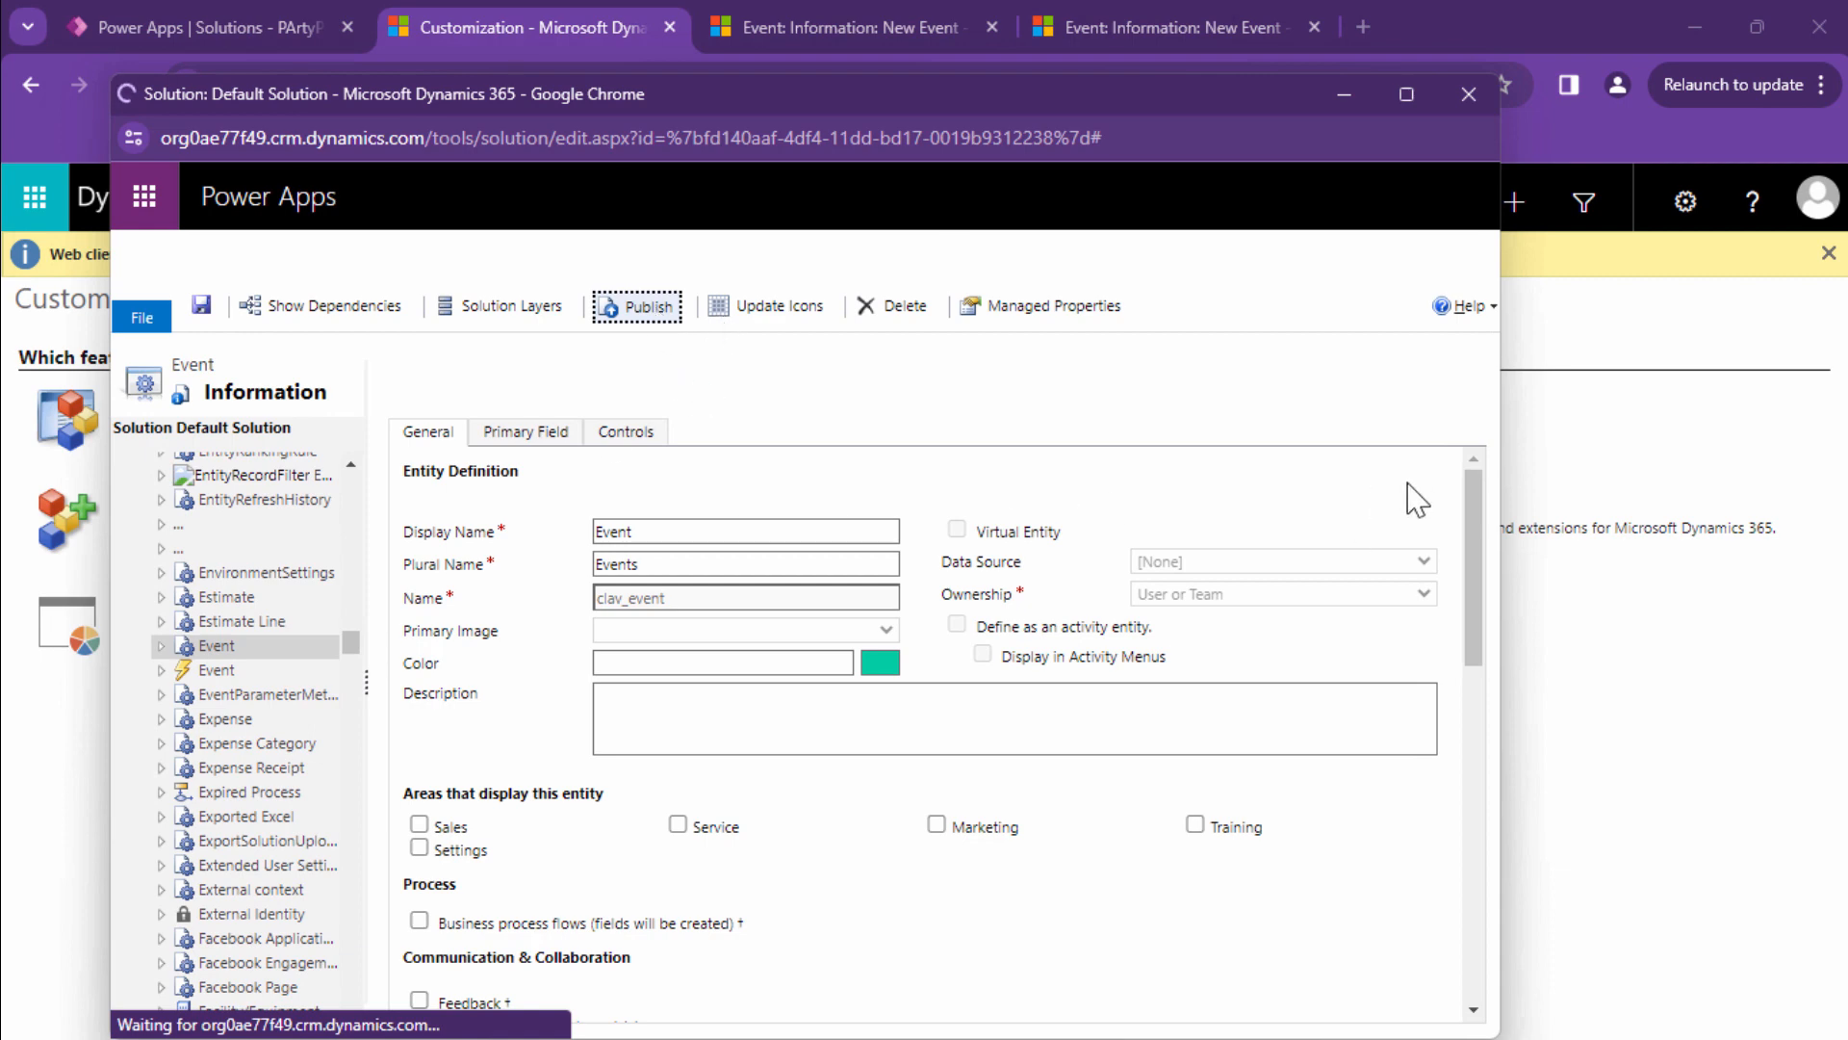
{"action": "left_click", "coordinate": [162, 645]}
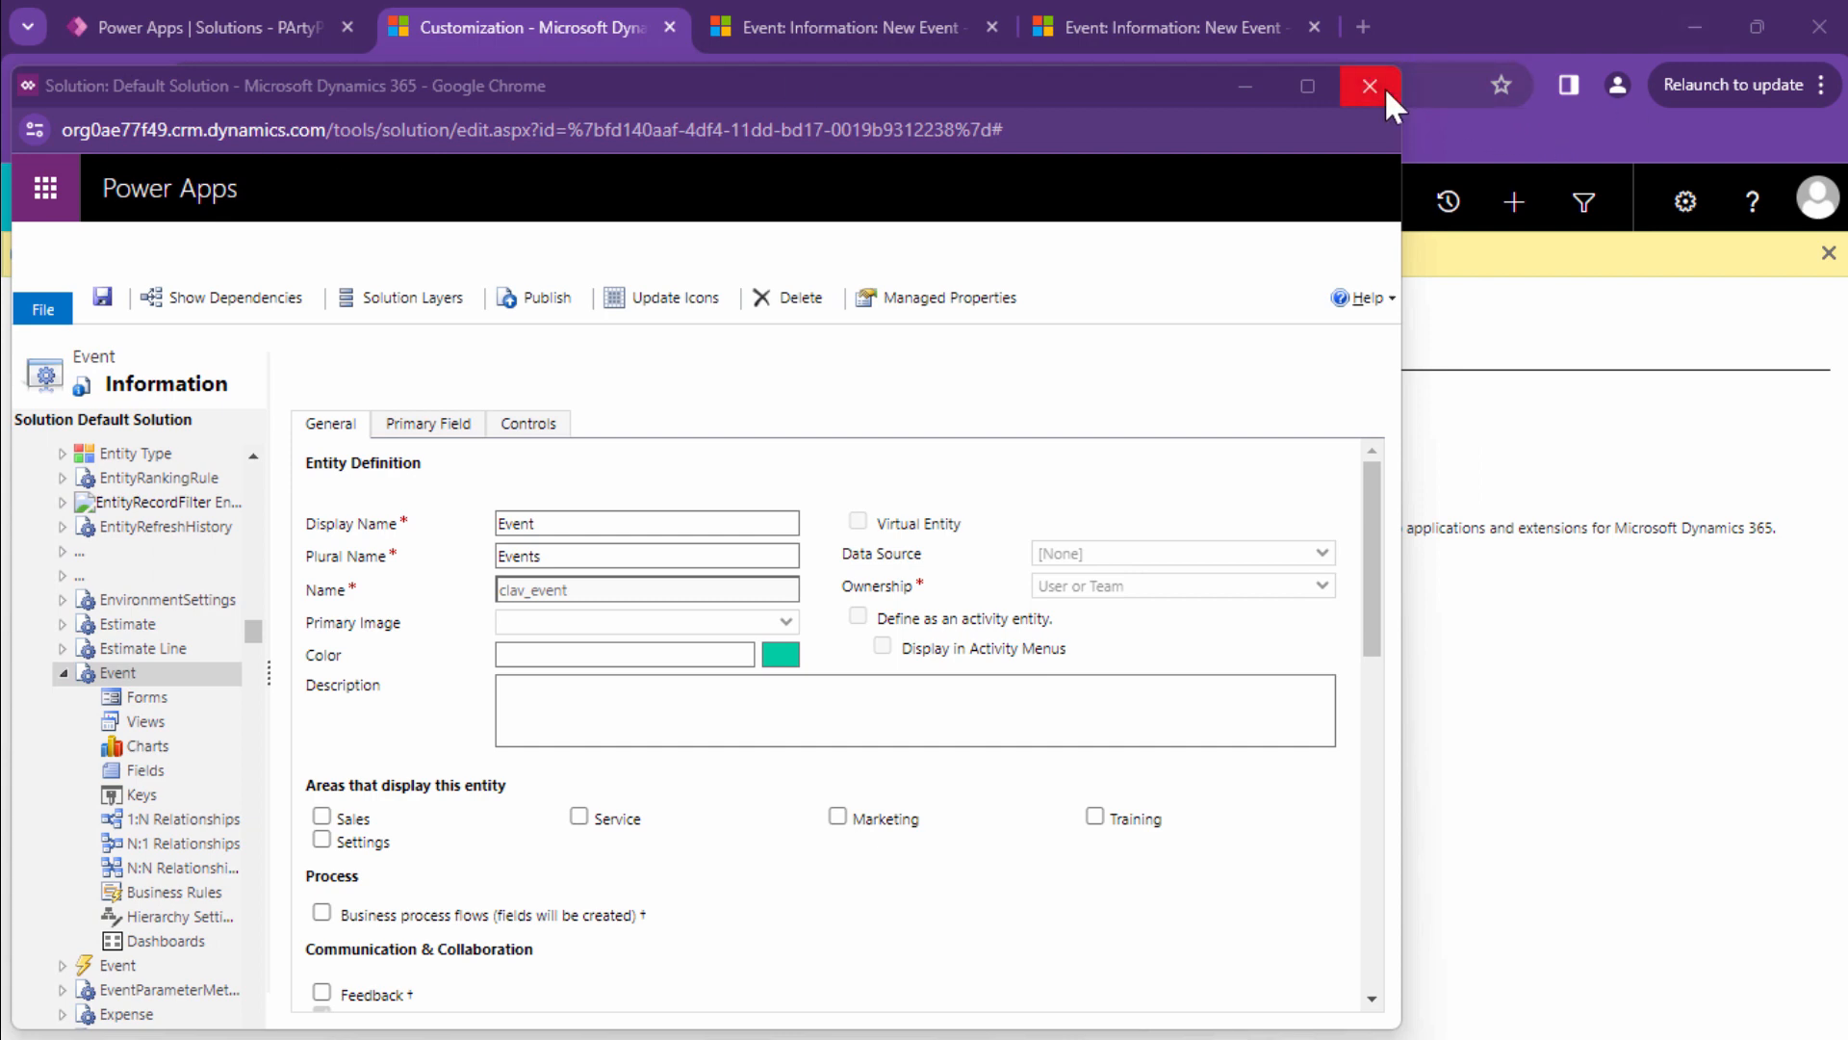
{"action": "mouse_move", "coordinate": [1370, 86]}
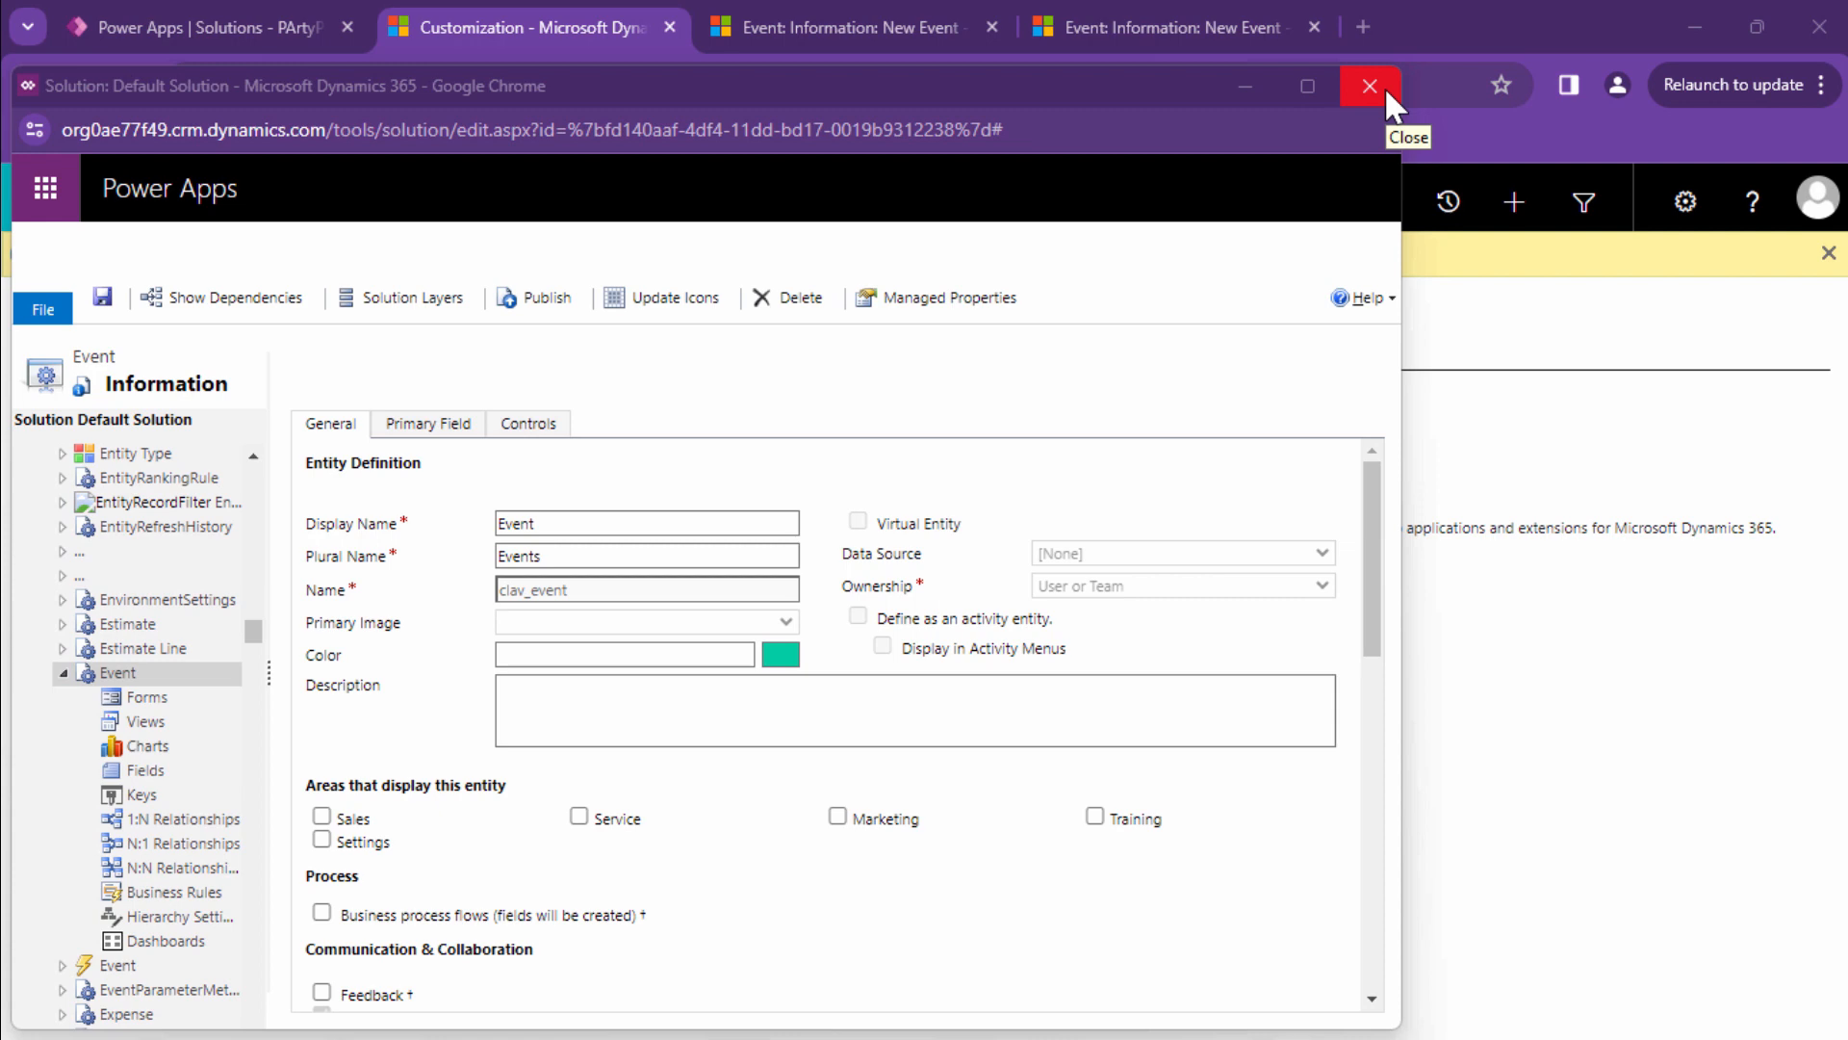
{"action": "left_click", "coordinate": [1368, 85]}
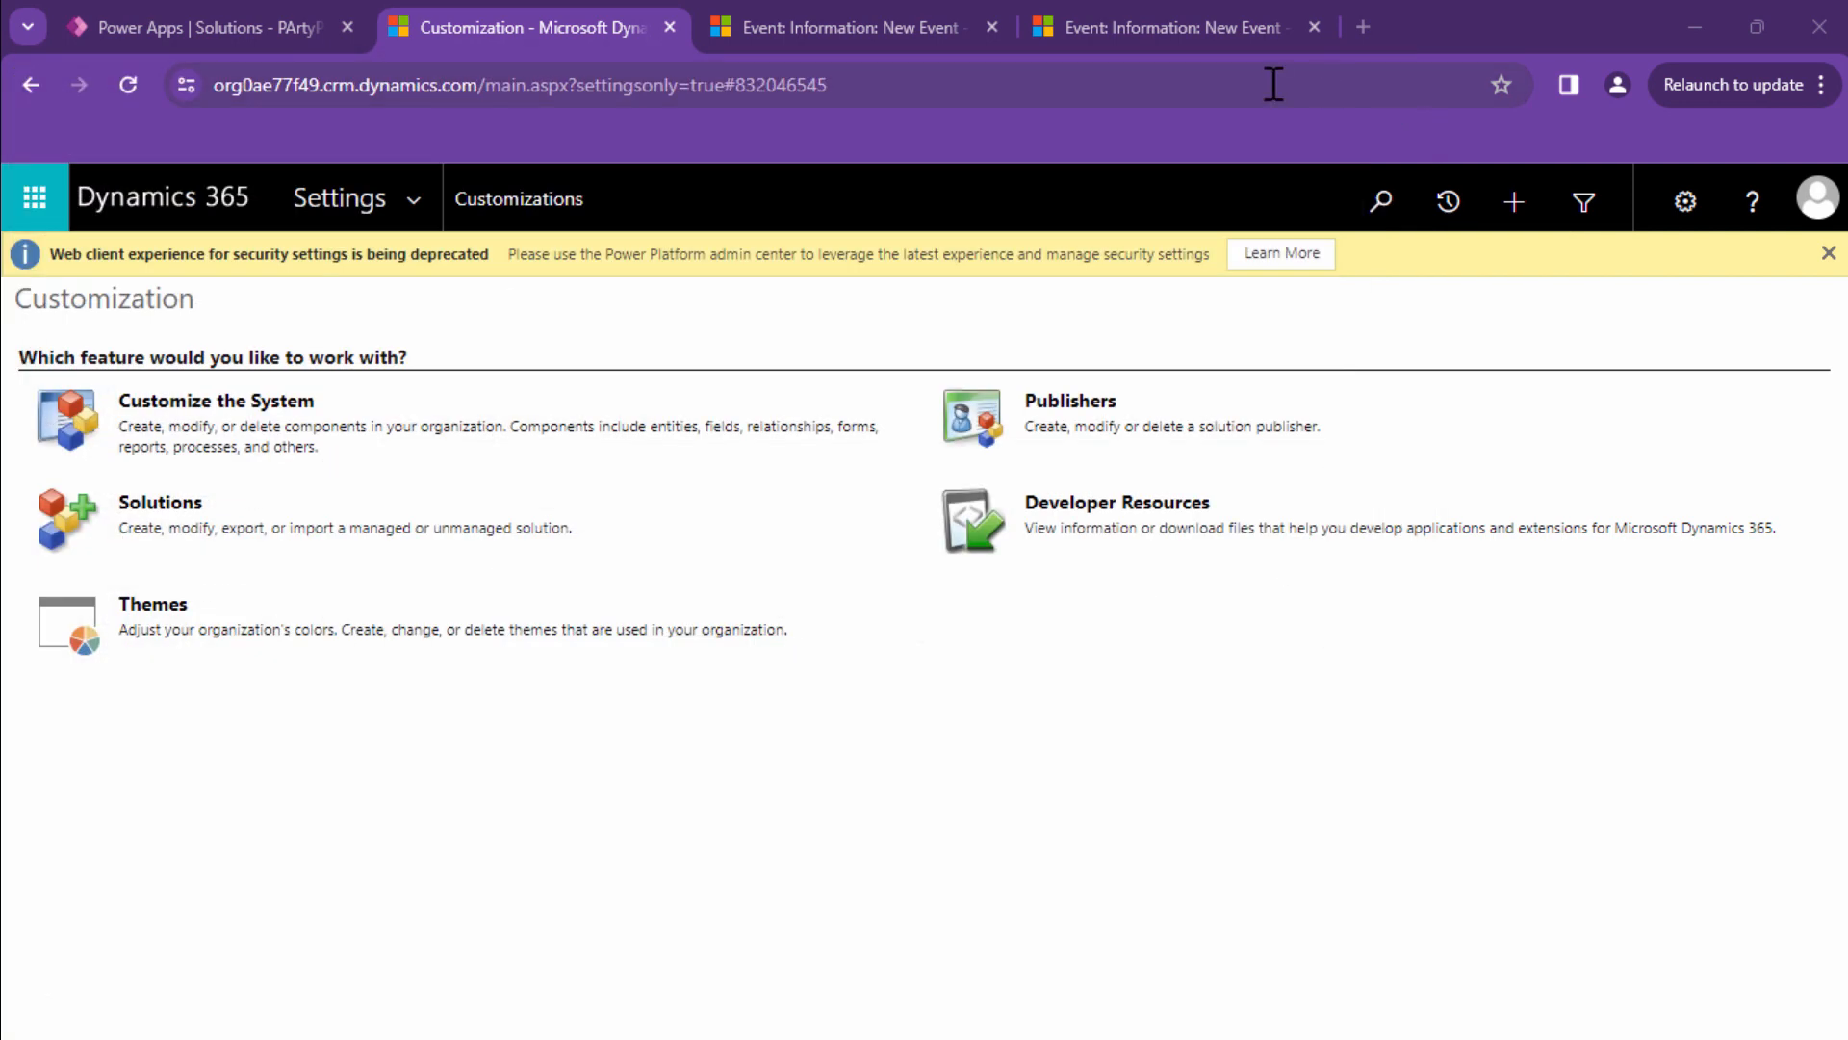
Open the Event table's Forms list and the Information main form's edit actions.
{"action": "left_click", "coordinate": [206, 26]}
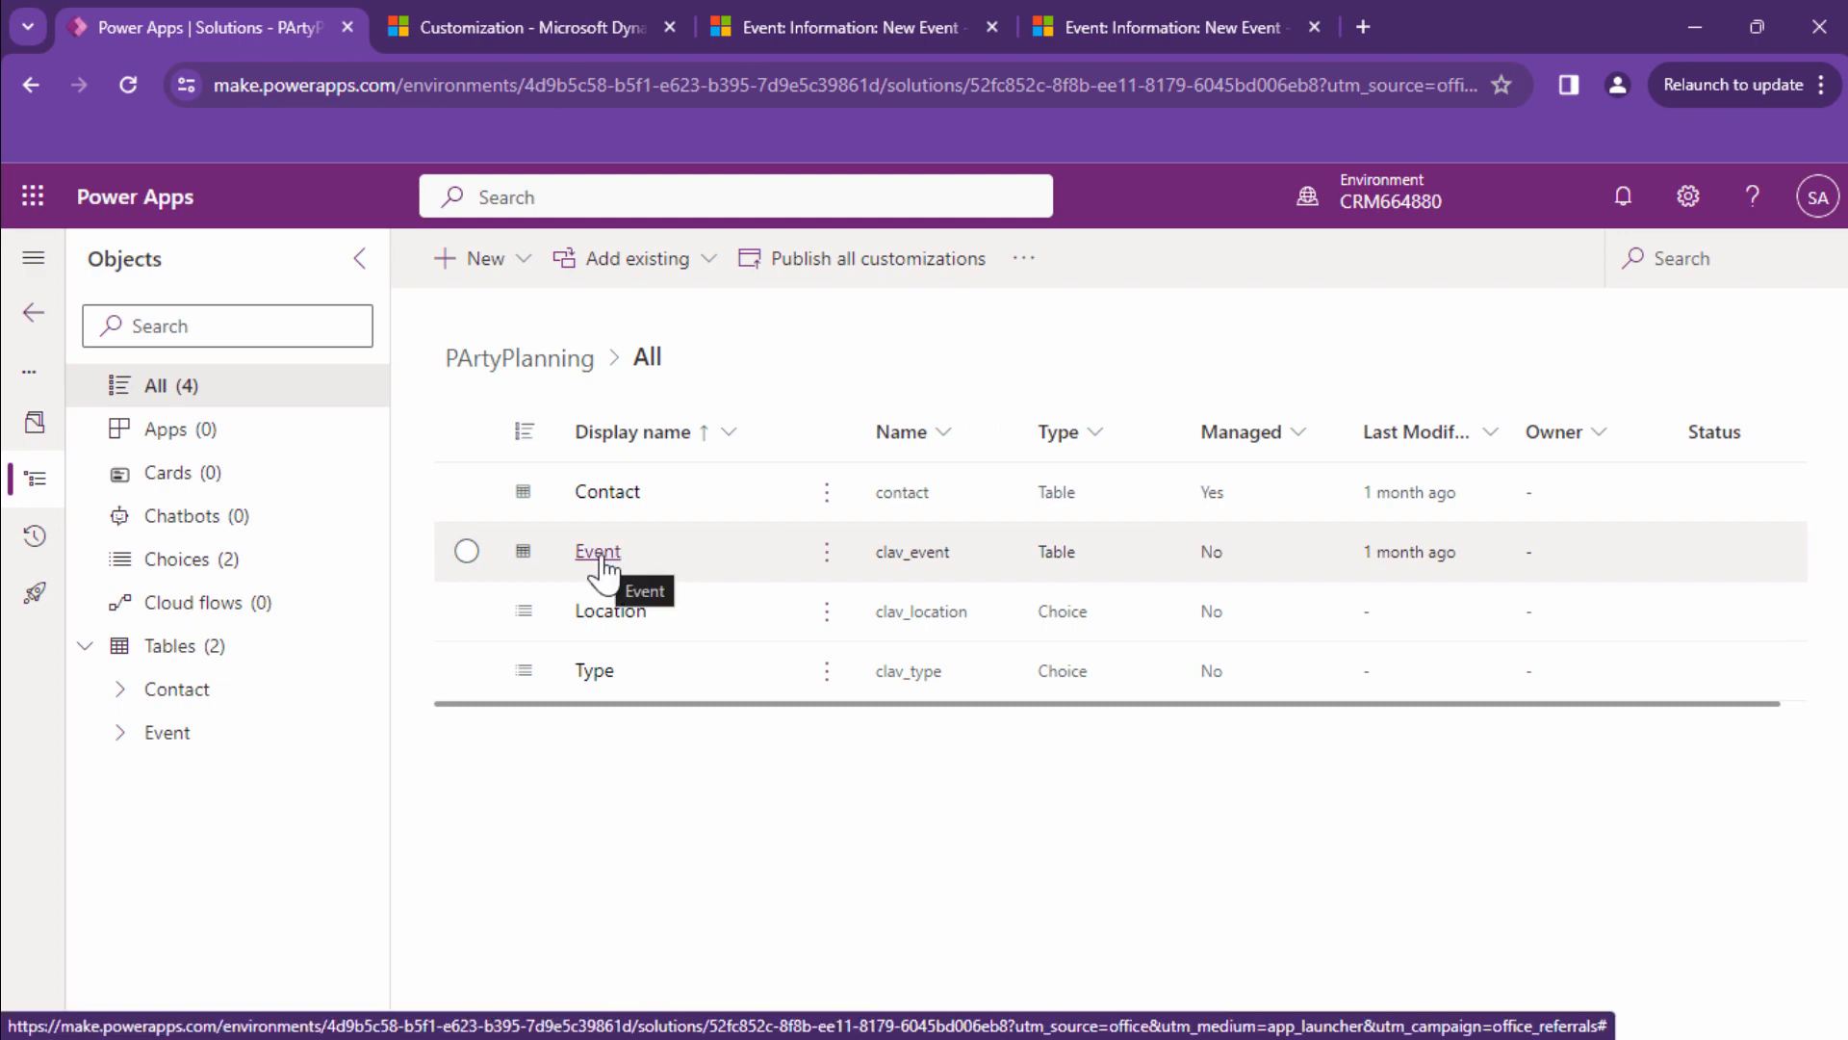
{"action": "left_click", "coordinate": [598, 552]}
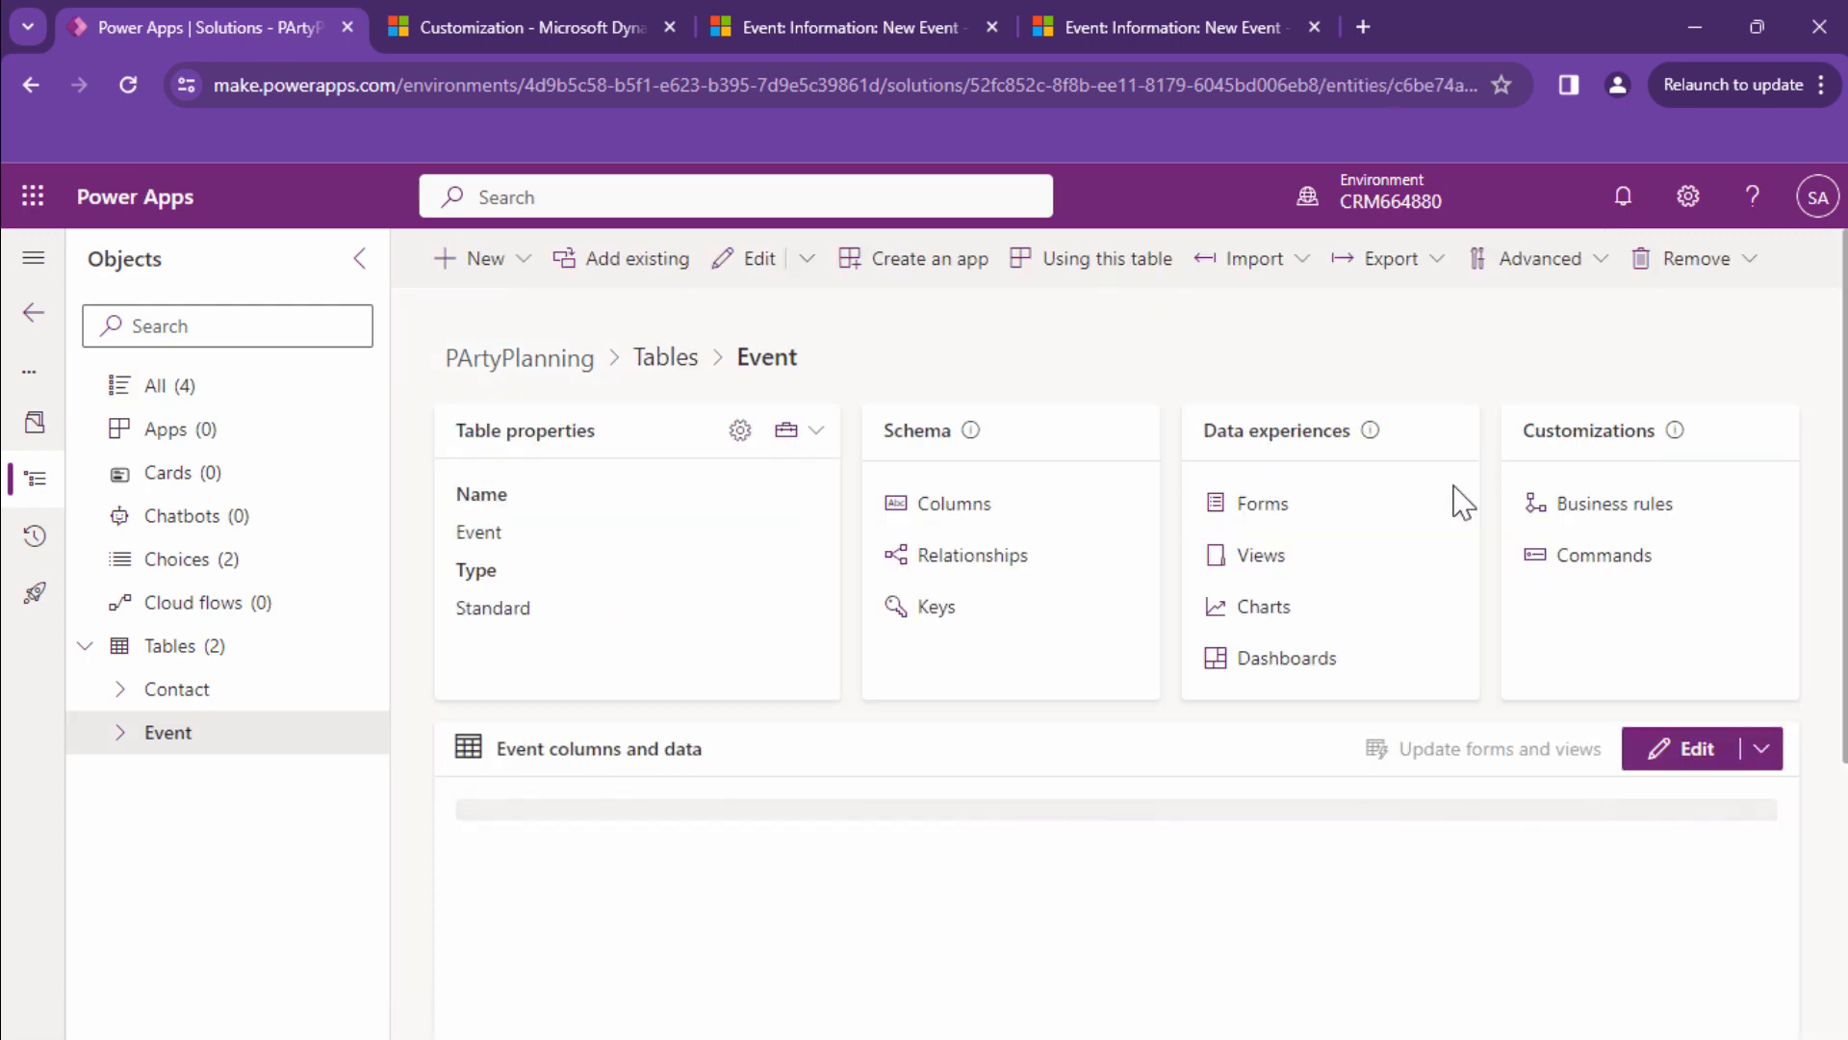
{"action": "left_click", "coordinate": [1260, 503]}
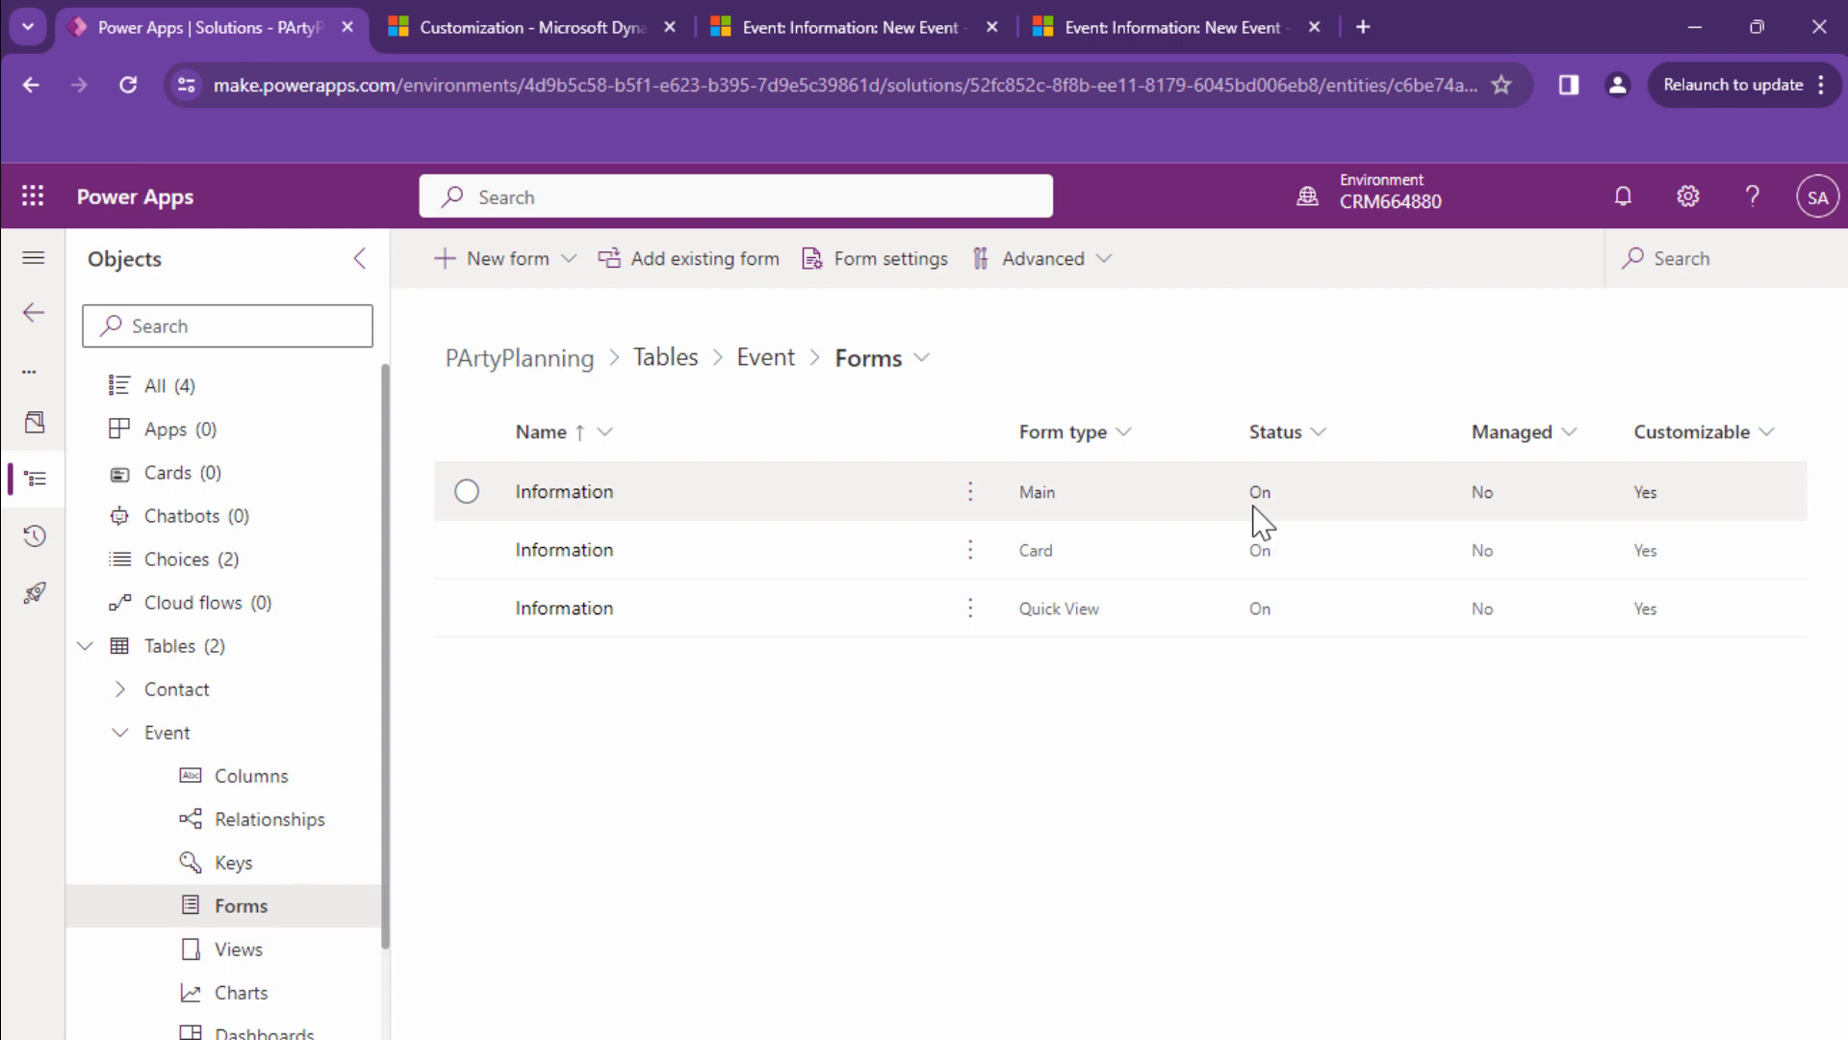
{"action": "left_click", "coordinate": [971, 492]}
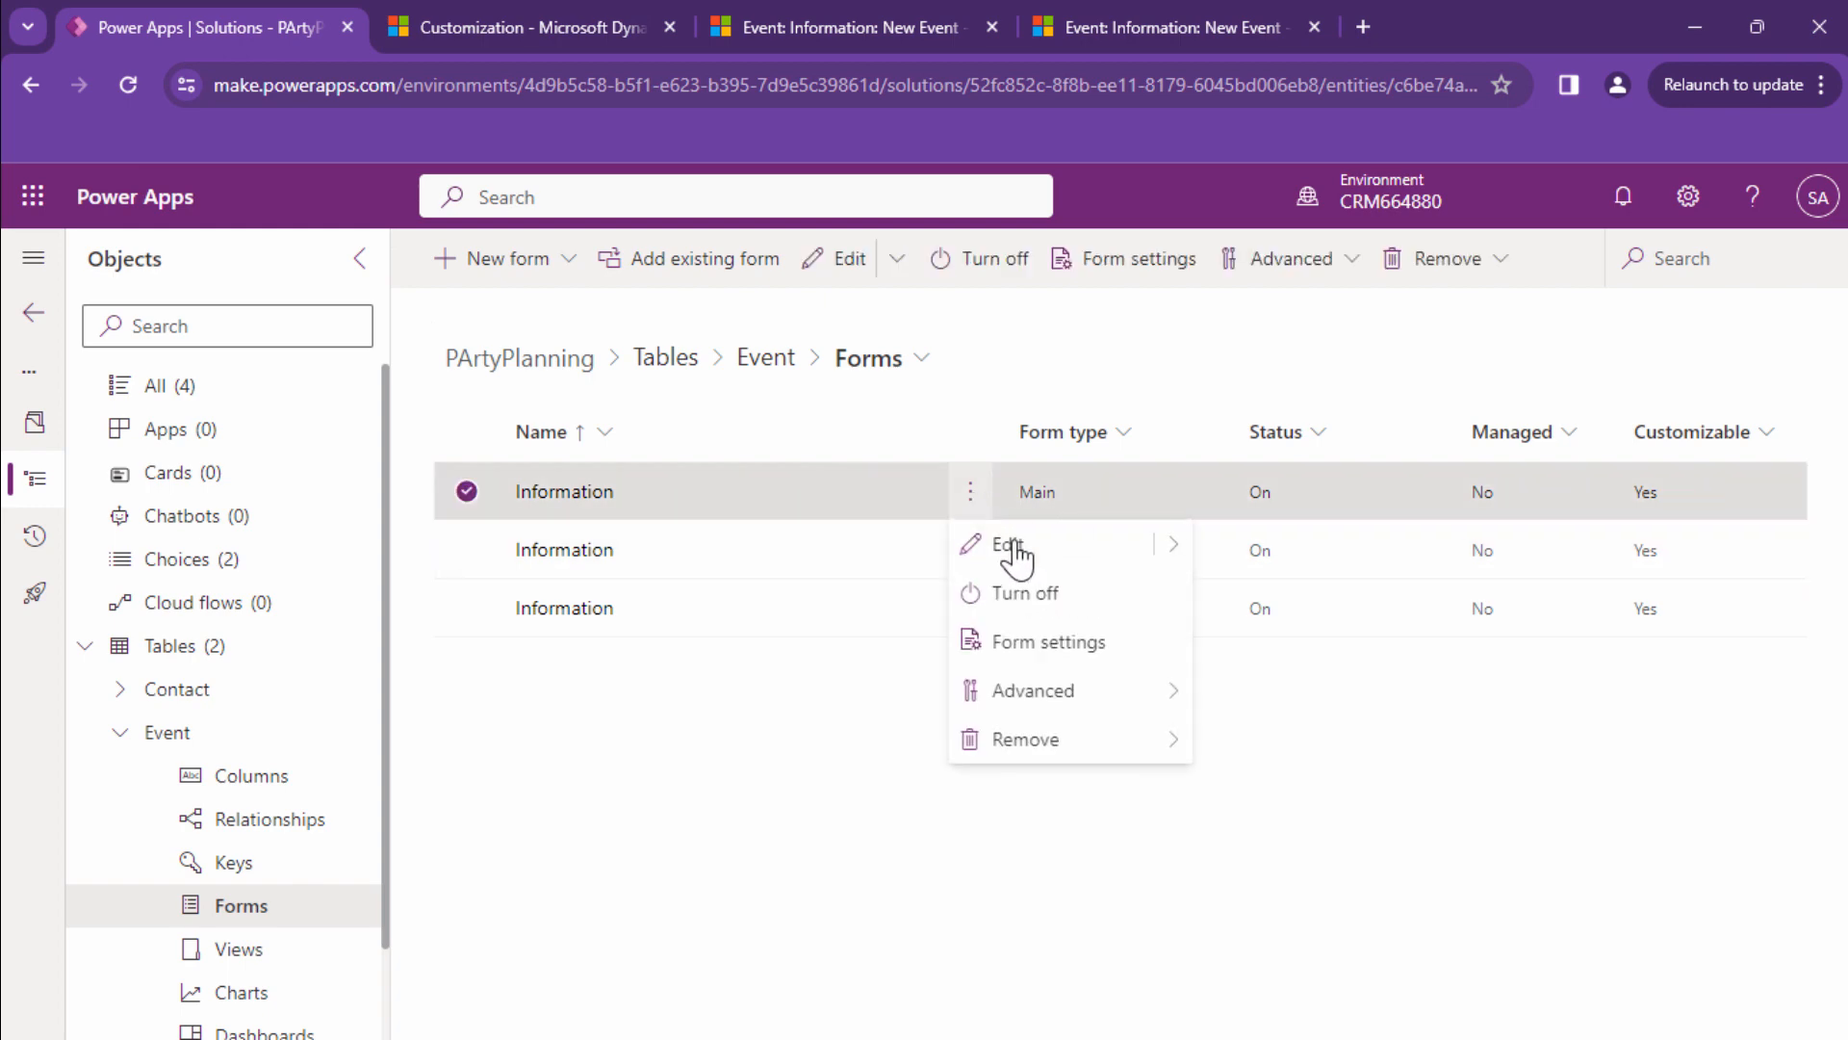
{"action": "mouse_move", "coordinate": [1008, 543]}
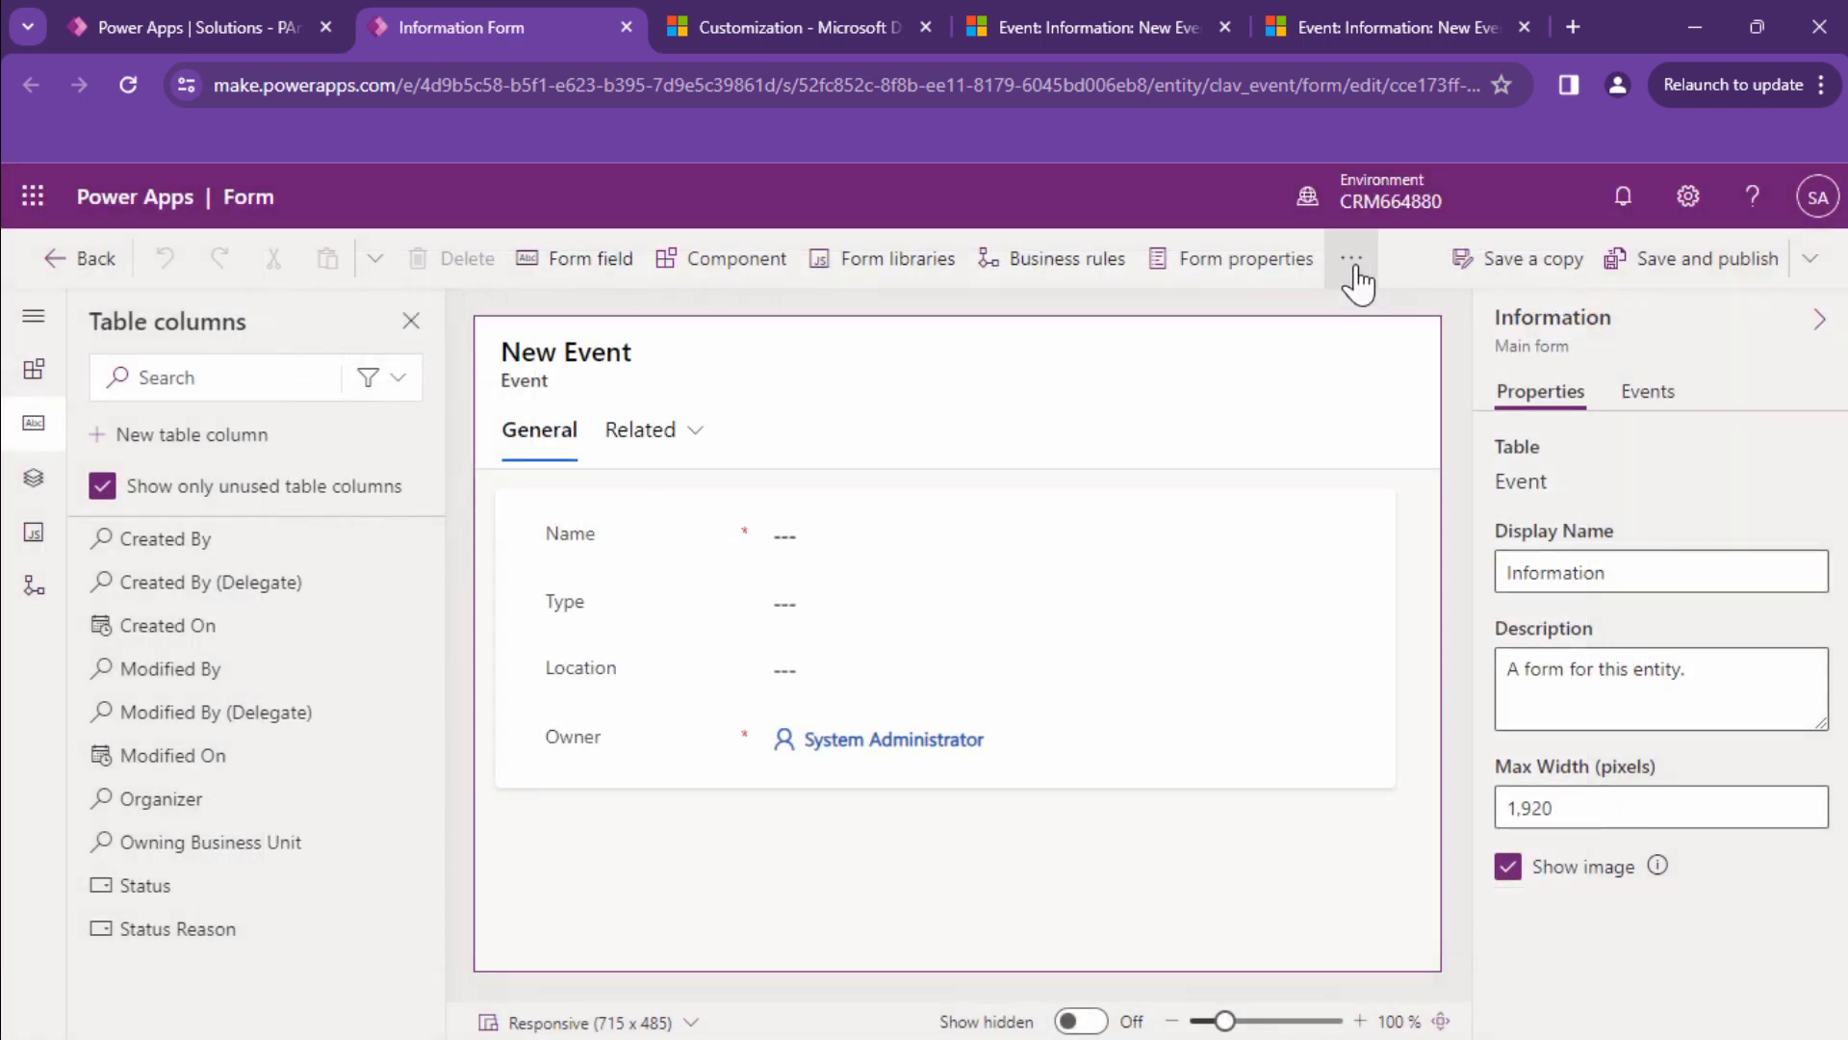
Switch the Event Information form to the classic editor, skipping the feedback prompt.
{"action": "left_click", "coordinate": [1351, 258]}
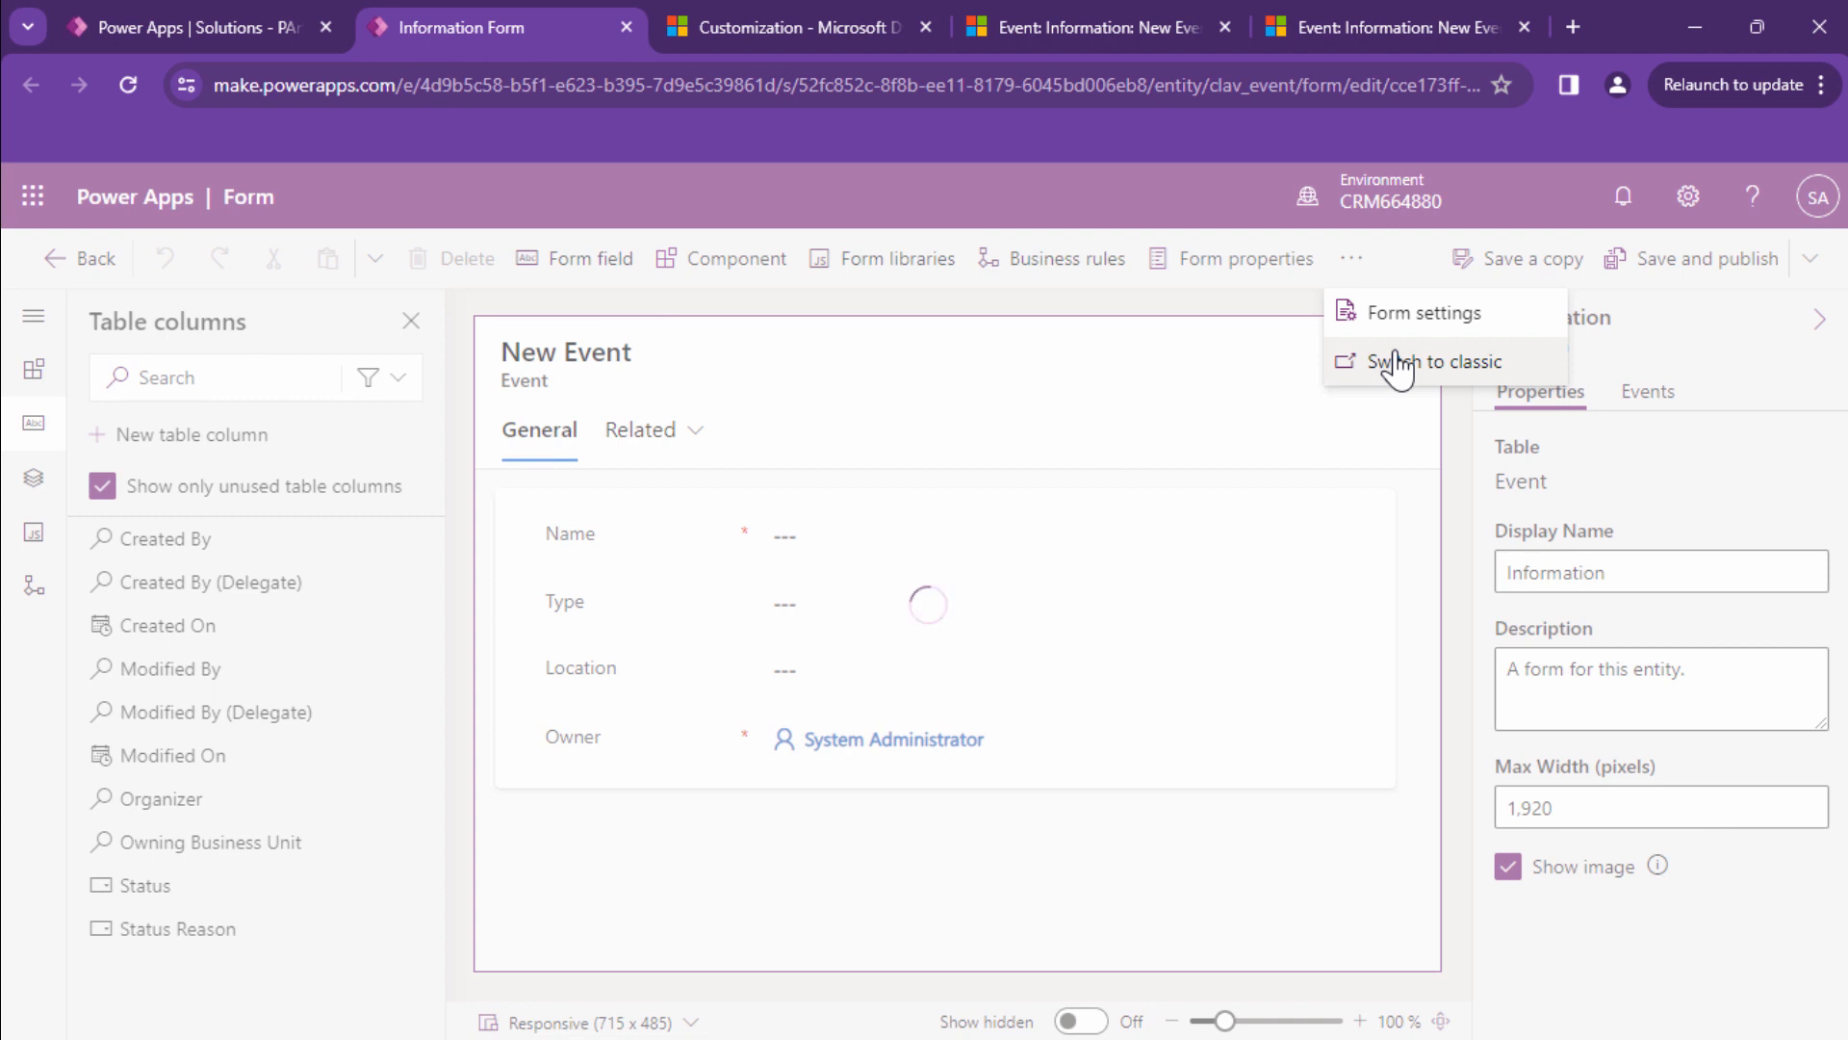
{"action": "left_click", "coordinate": [1433, 361]}
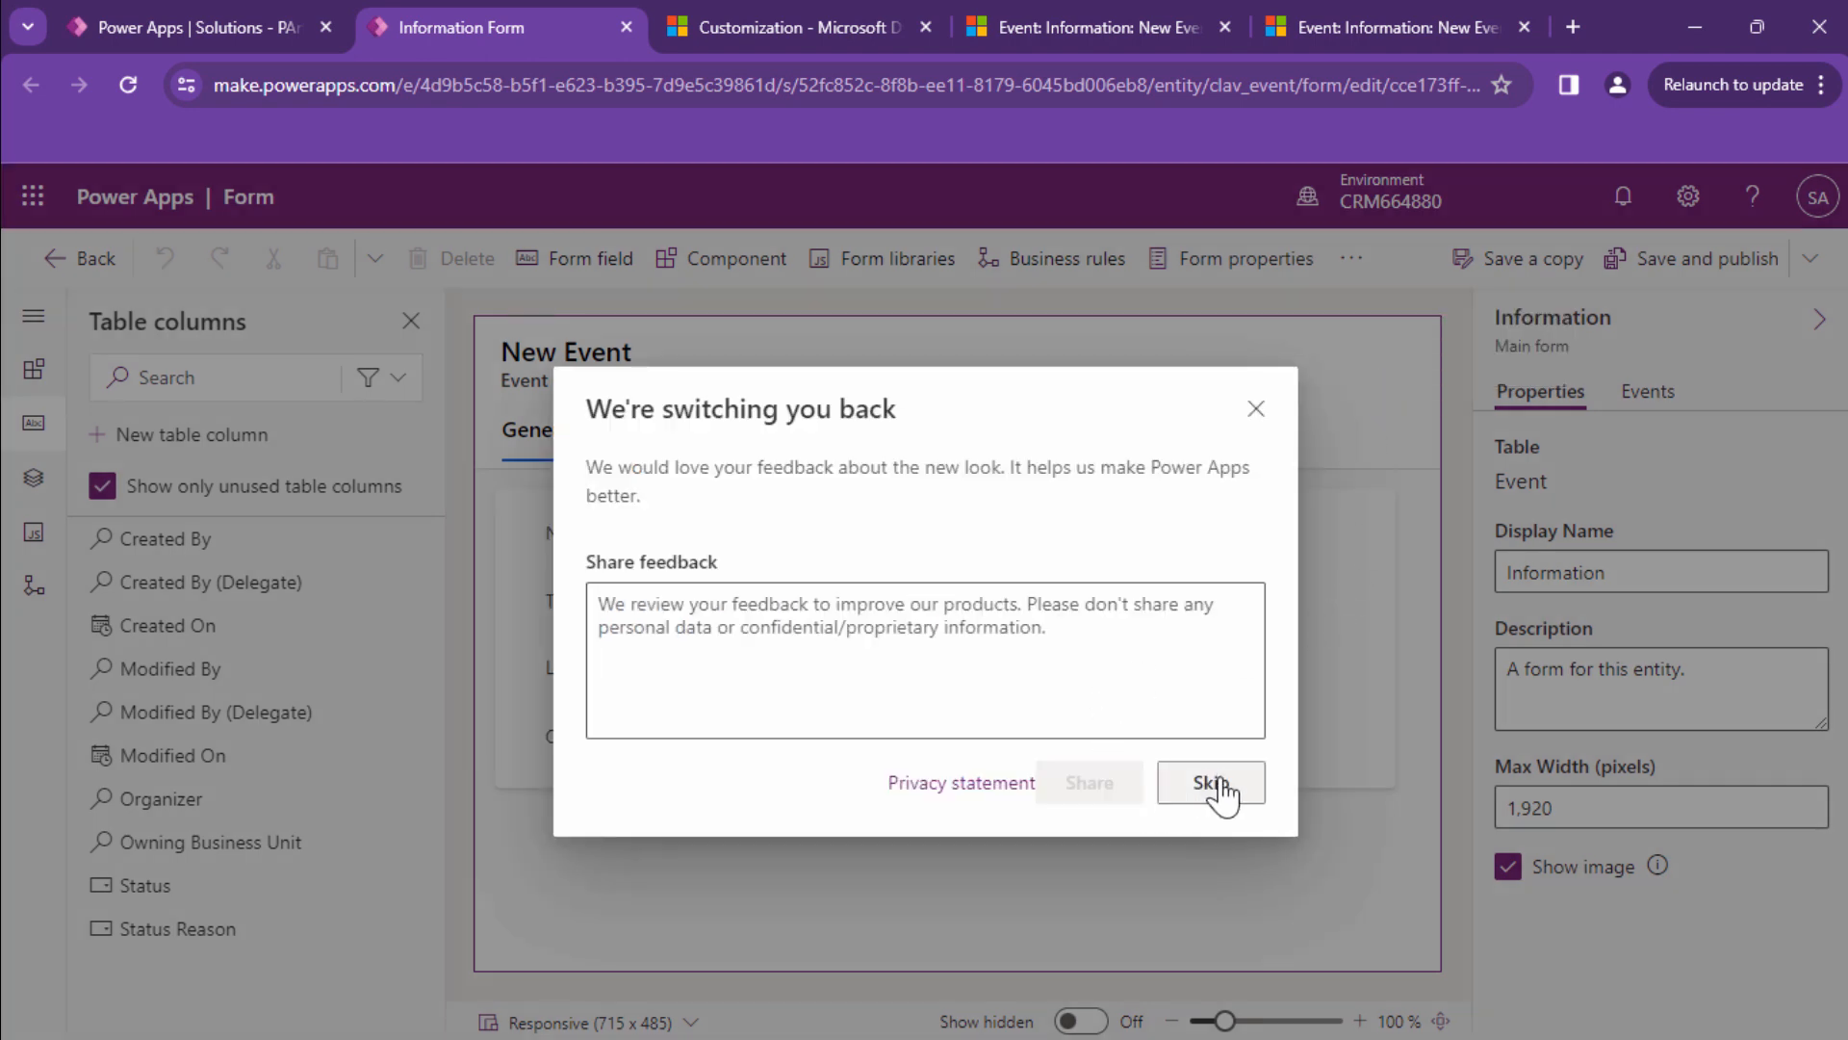
{"action": "left_click", "coordinate": [1208, 782]}
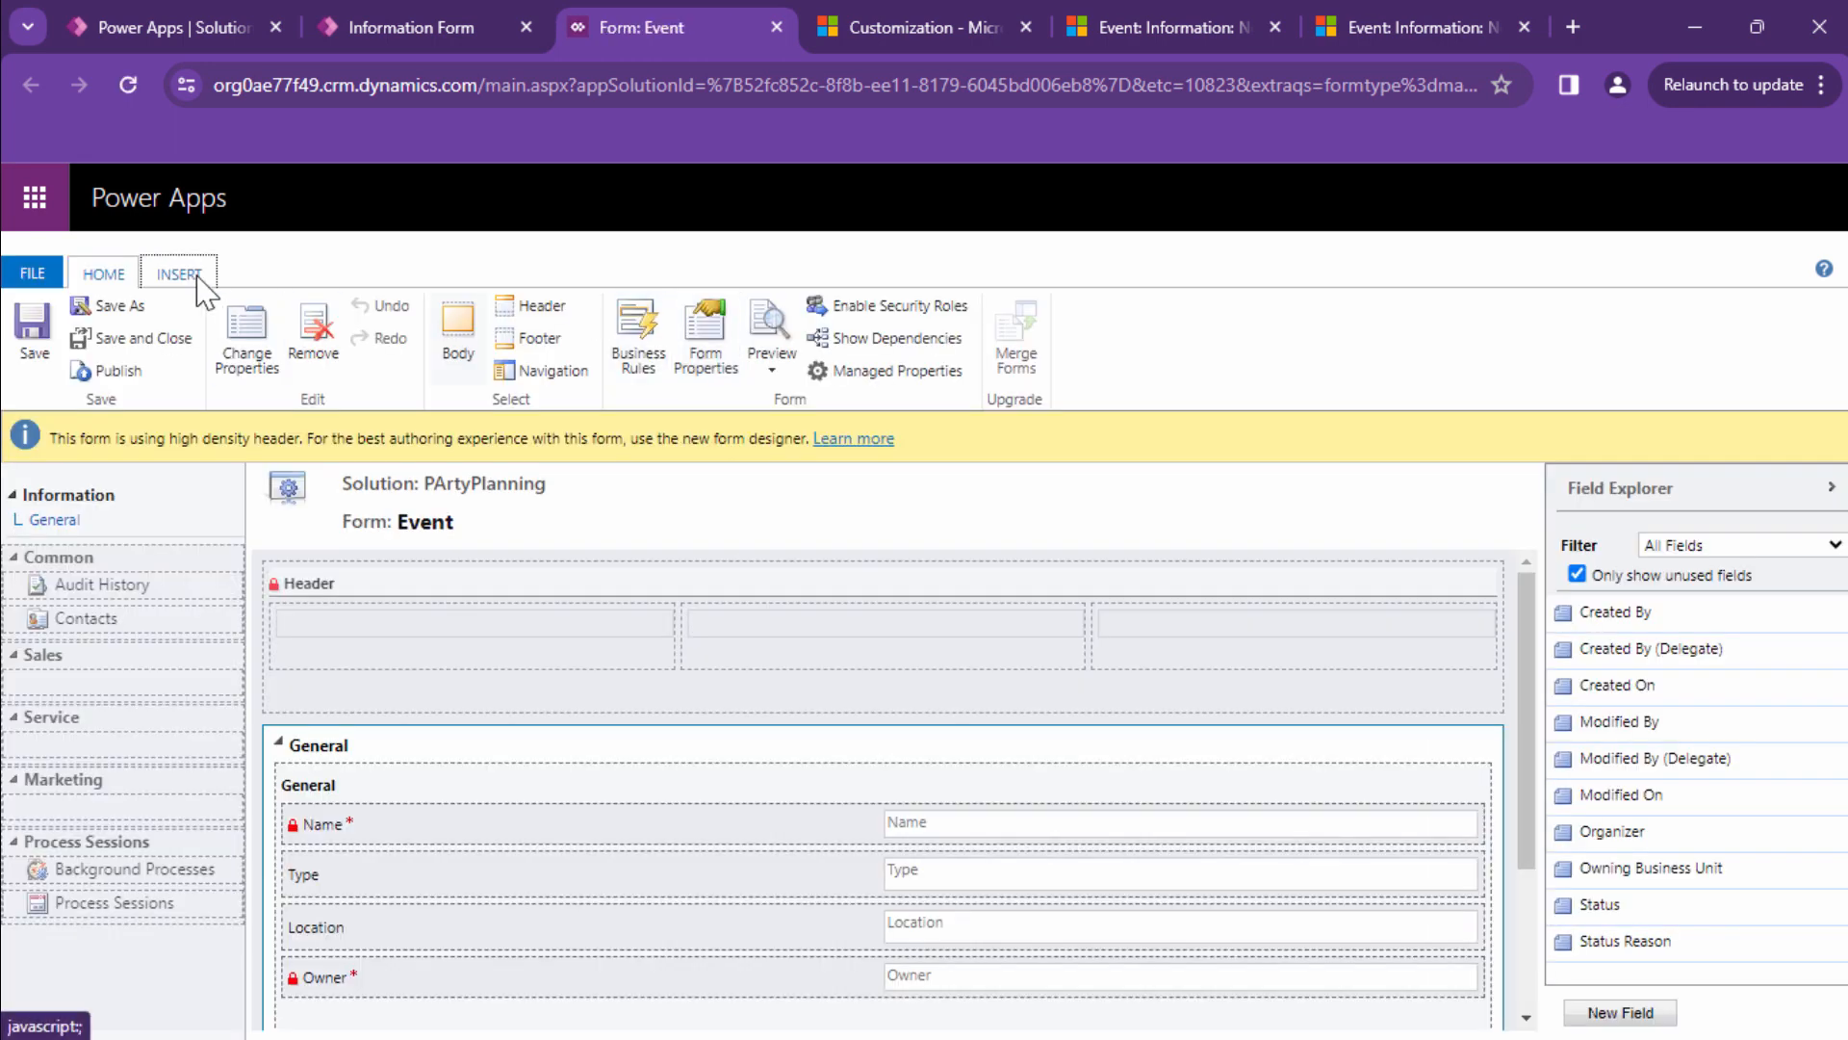
Insert a Timeline into the Event form's General section and publish the form.
{"action": "left_click", "coordinate": [177, 273]}
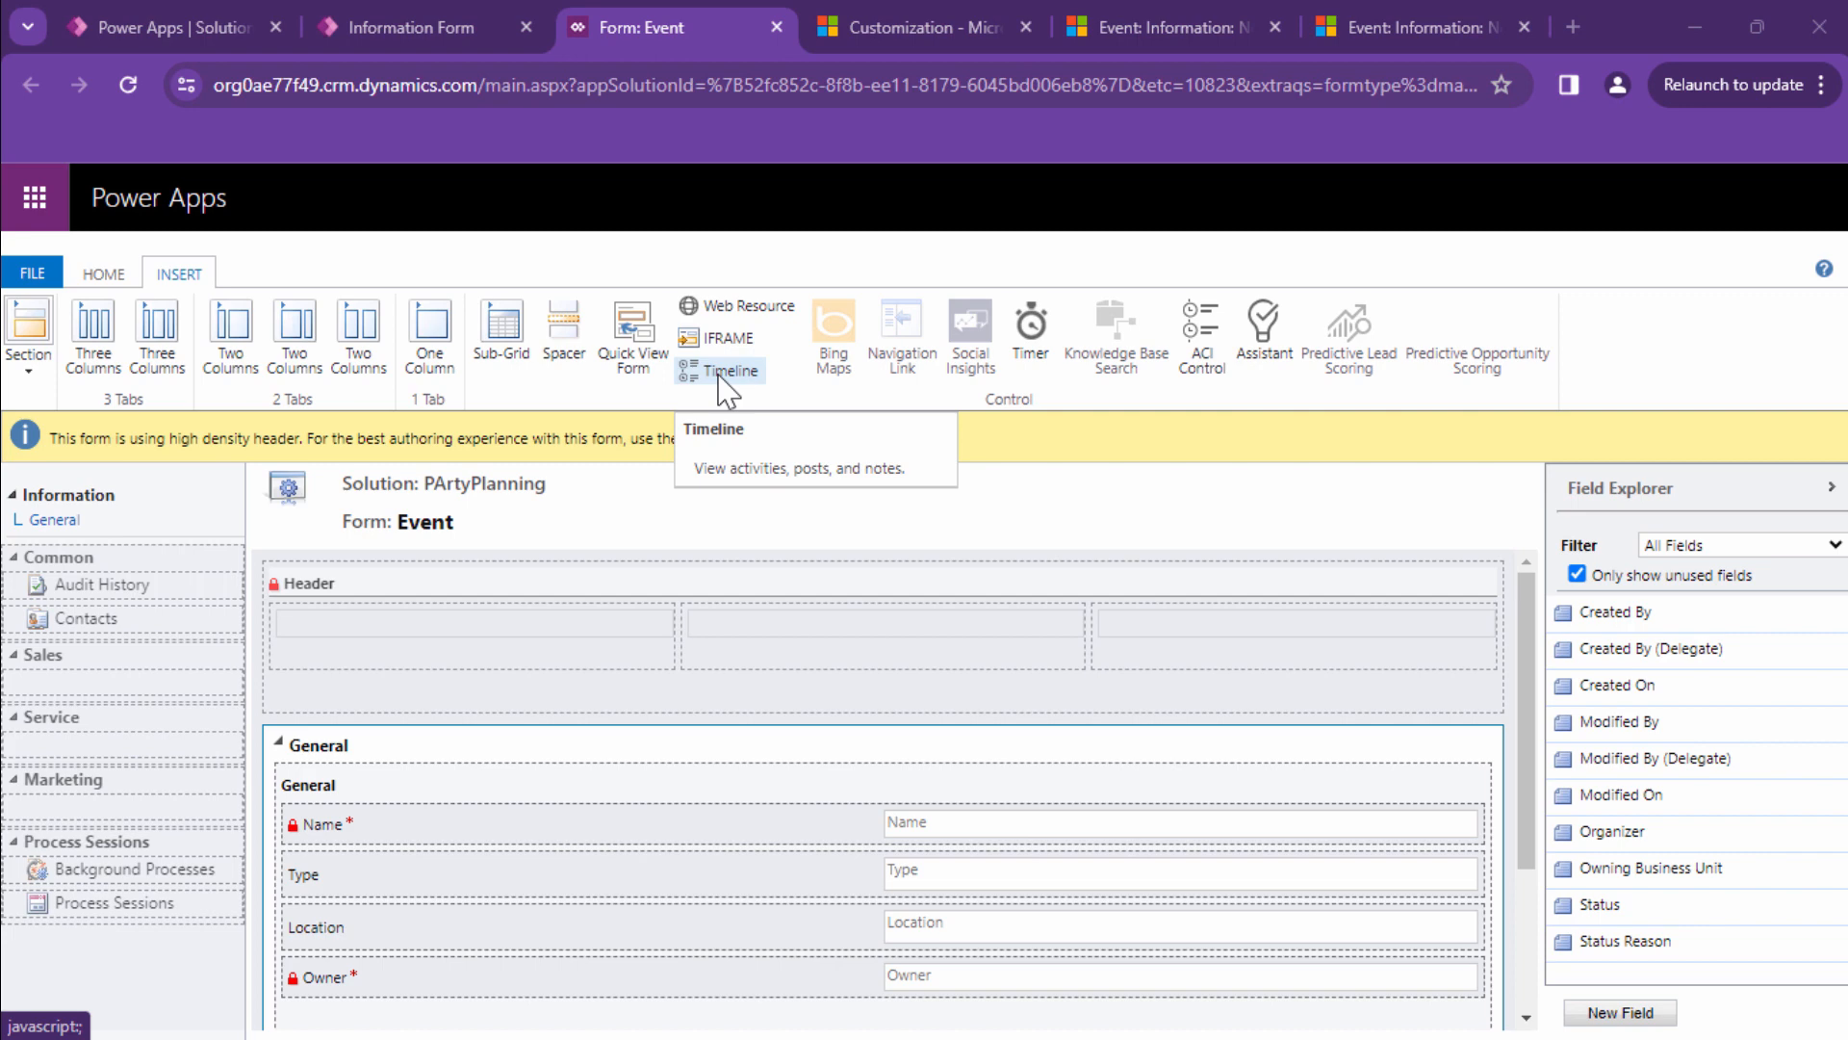
{"action": "left_click", "coordinate": [730, 369]}
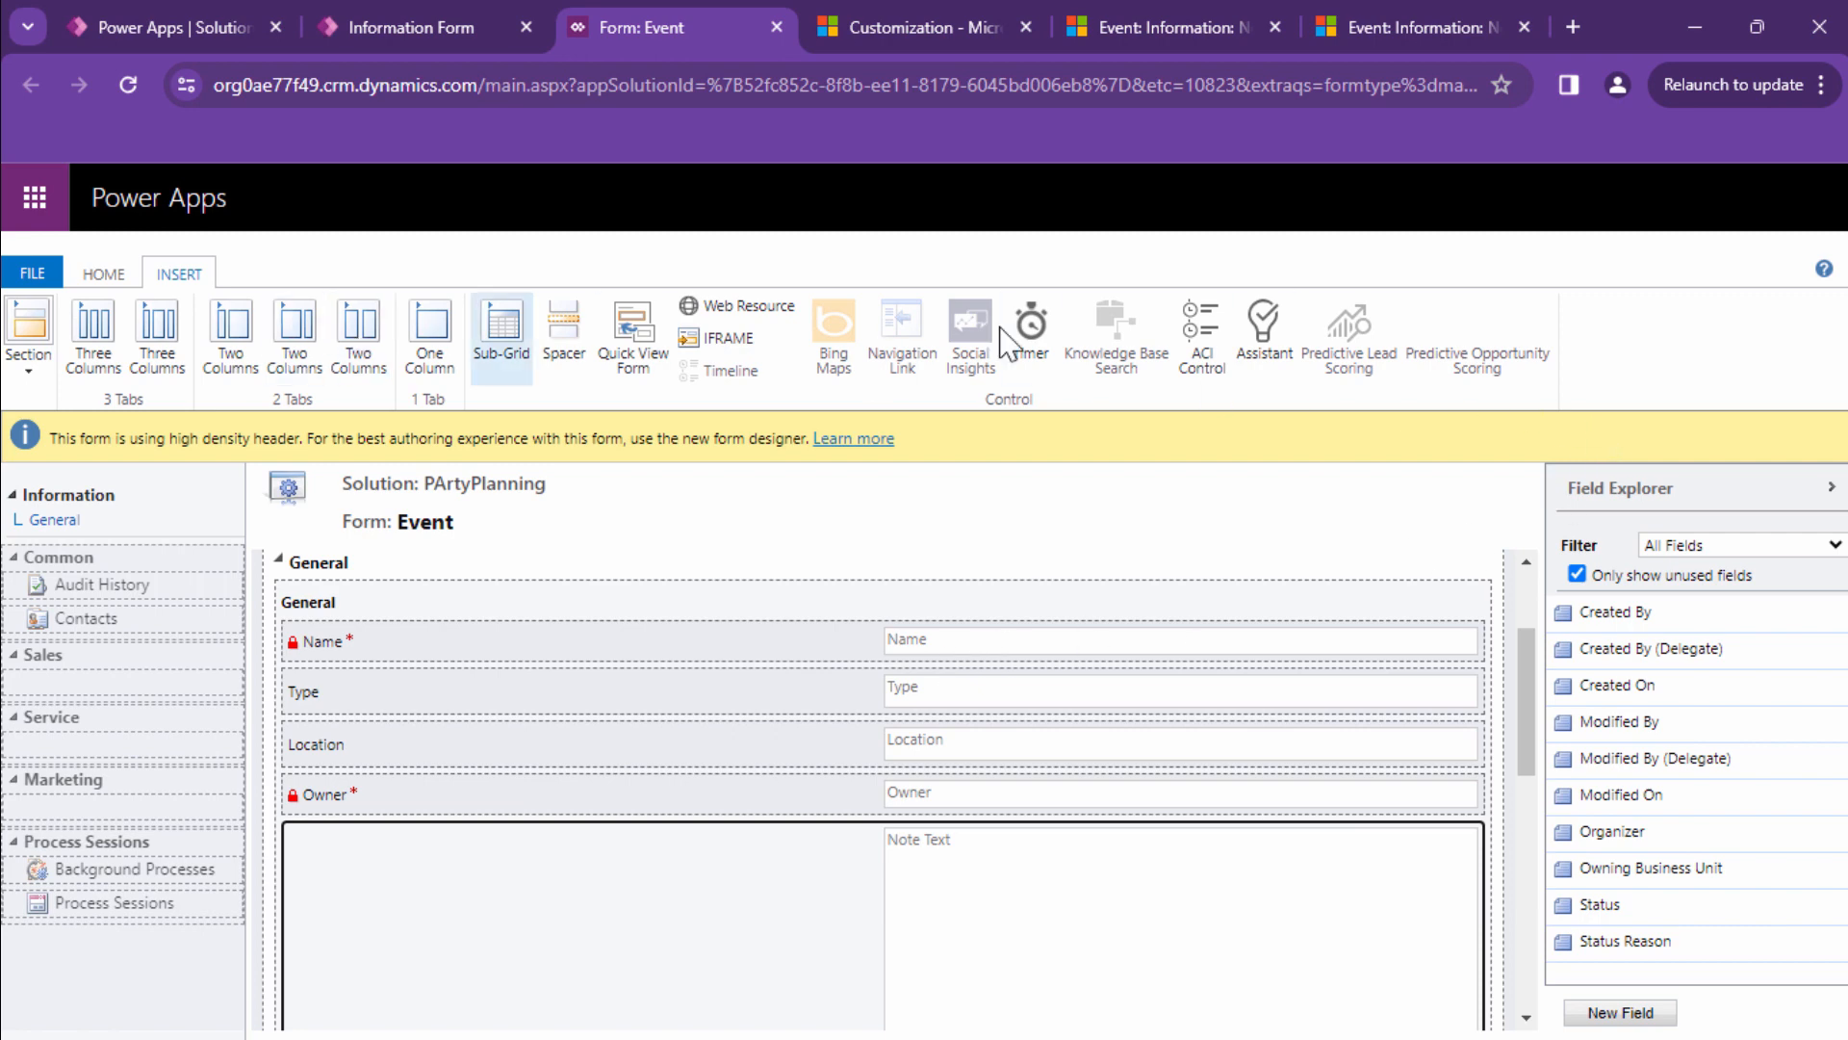
{"action": "left_click", "coordinate": [103, 273]}
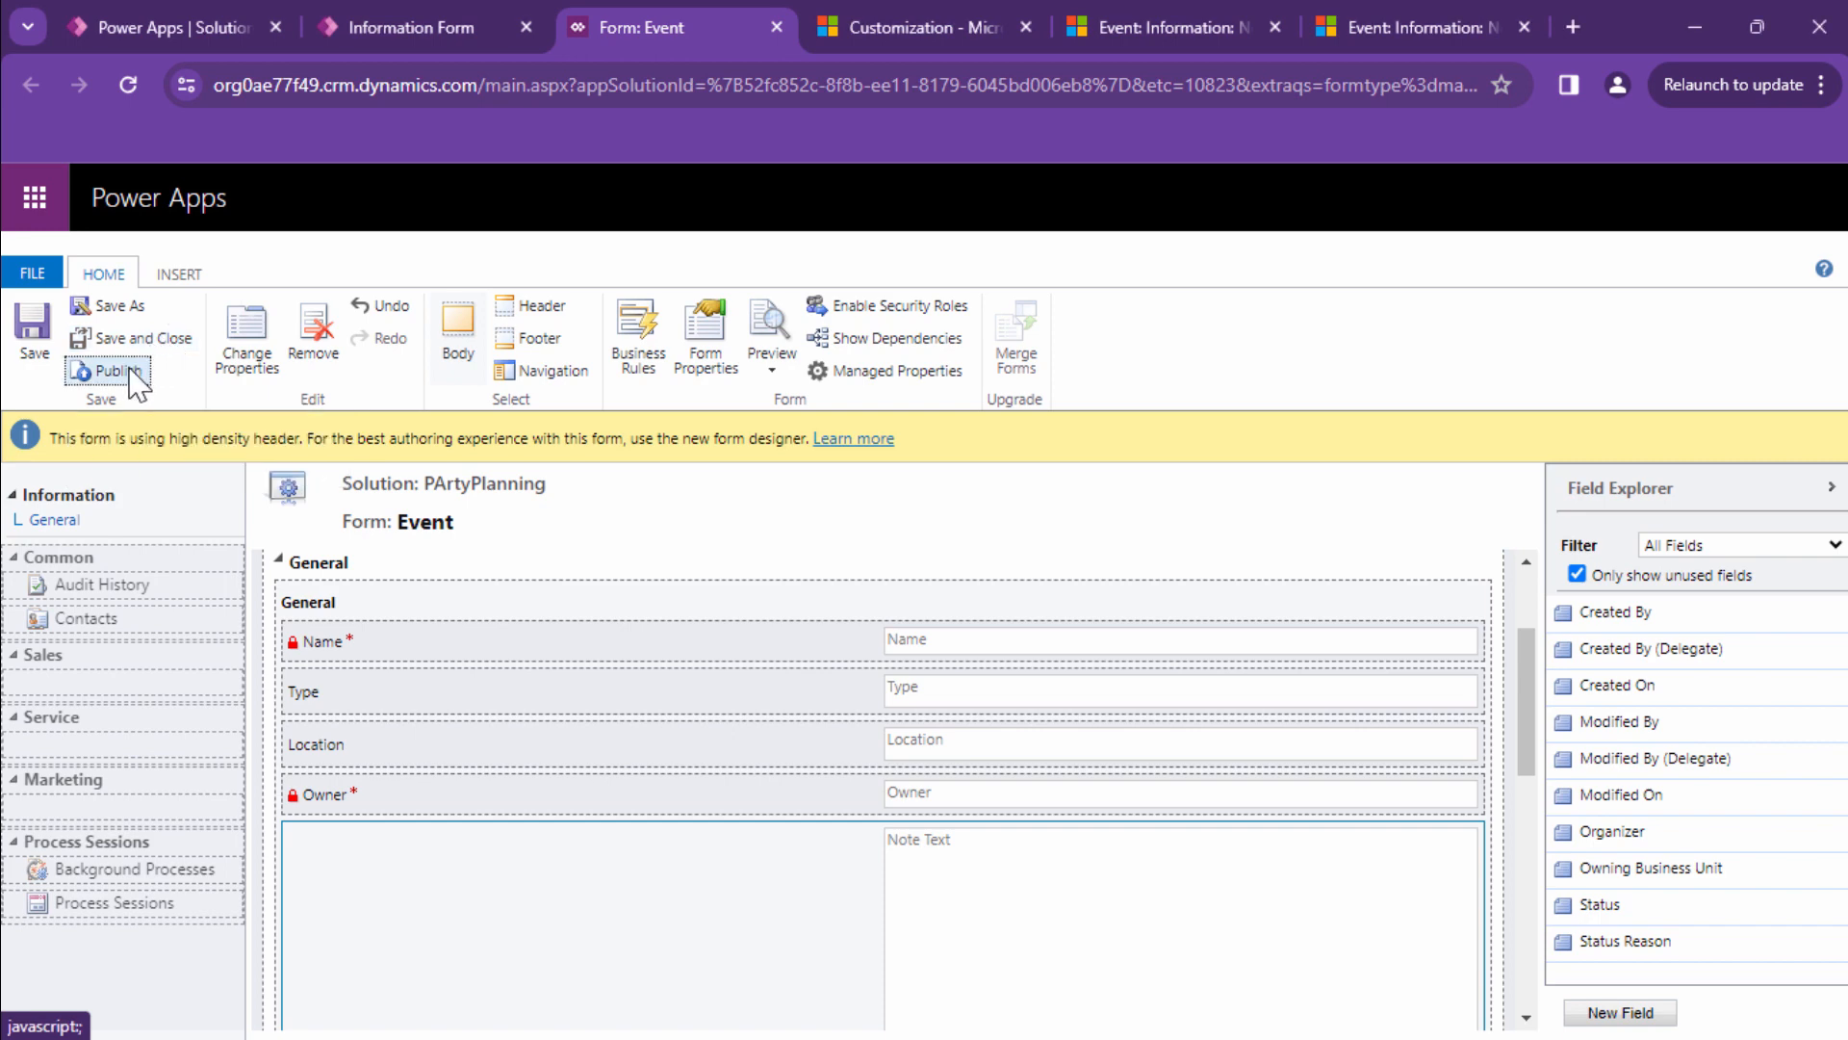
{"action": "left_click", "coordinate": [109, 370]}
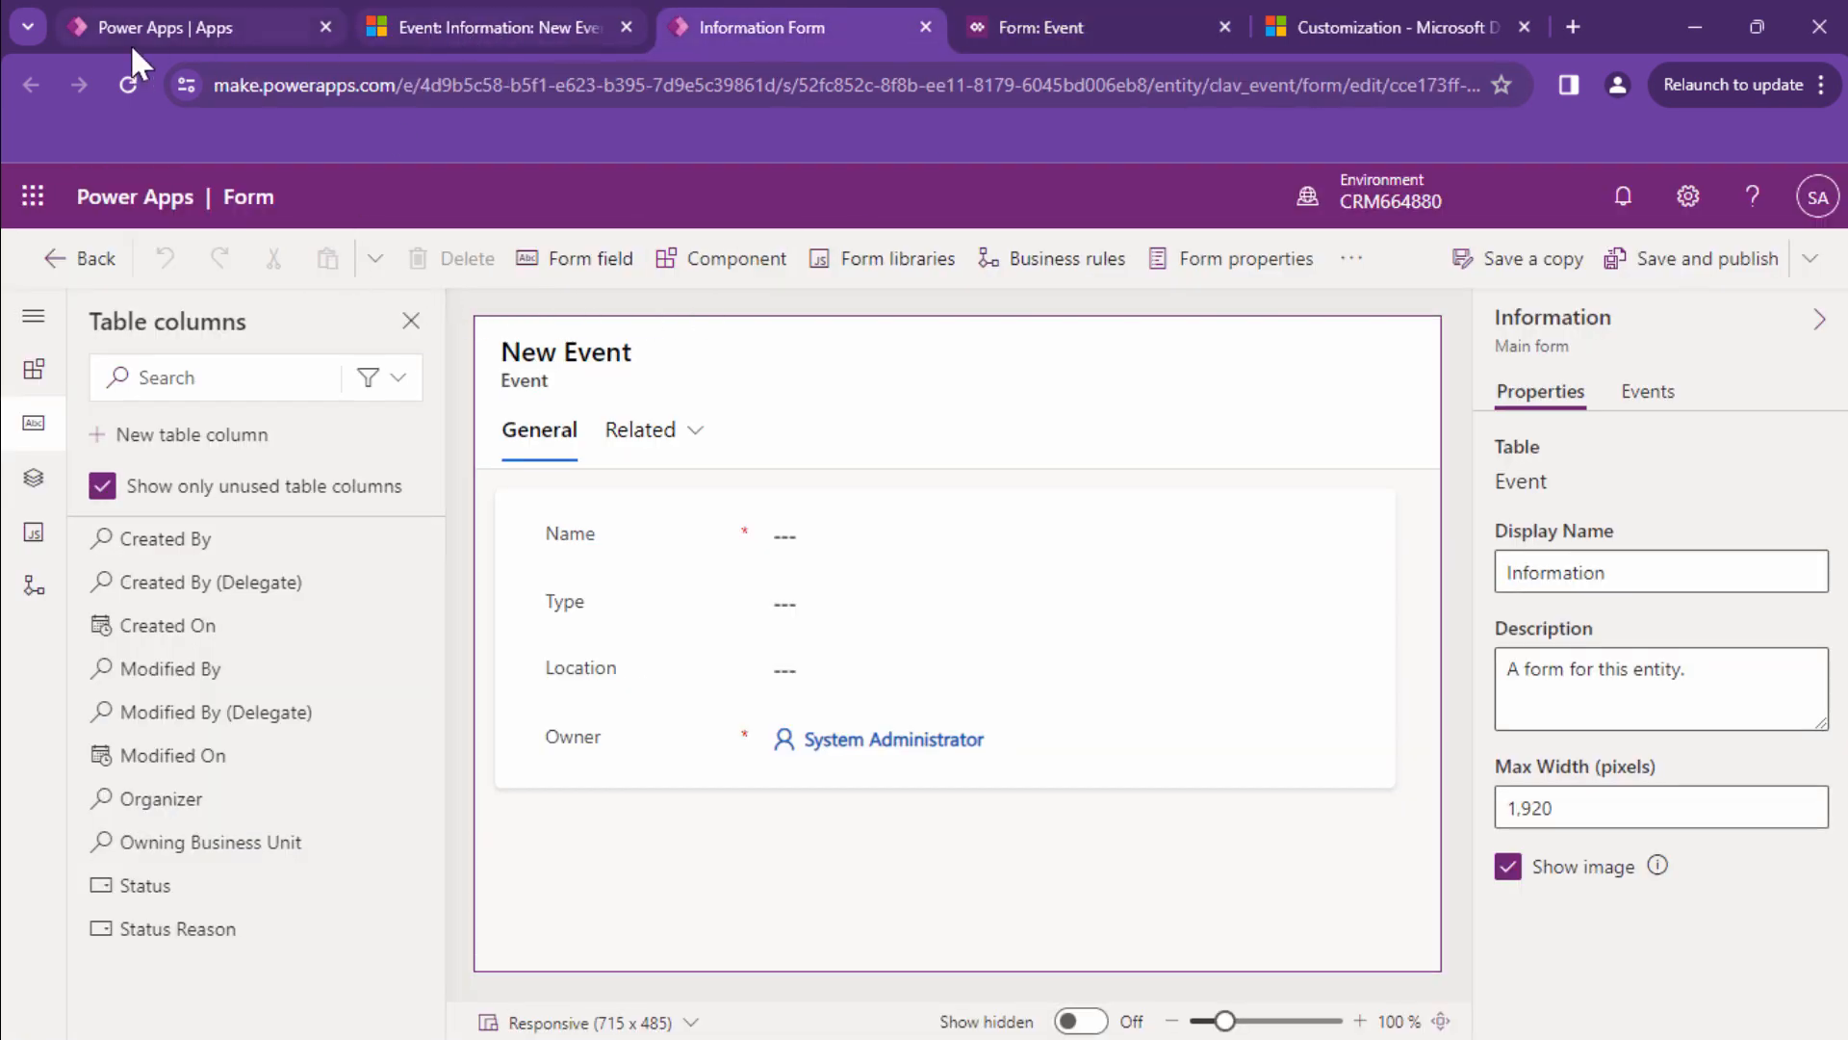
Launch the Party Planning app from the Apps list.
{"action": "left_click", "coordinate": [177, 27]}
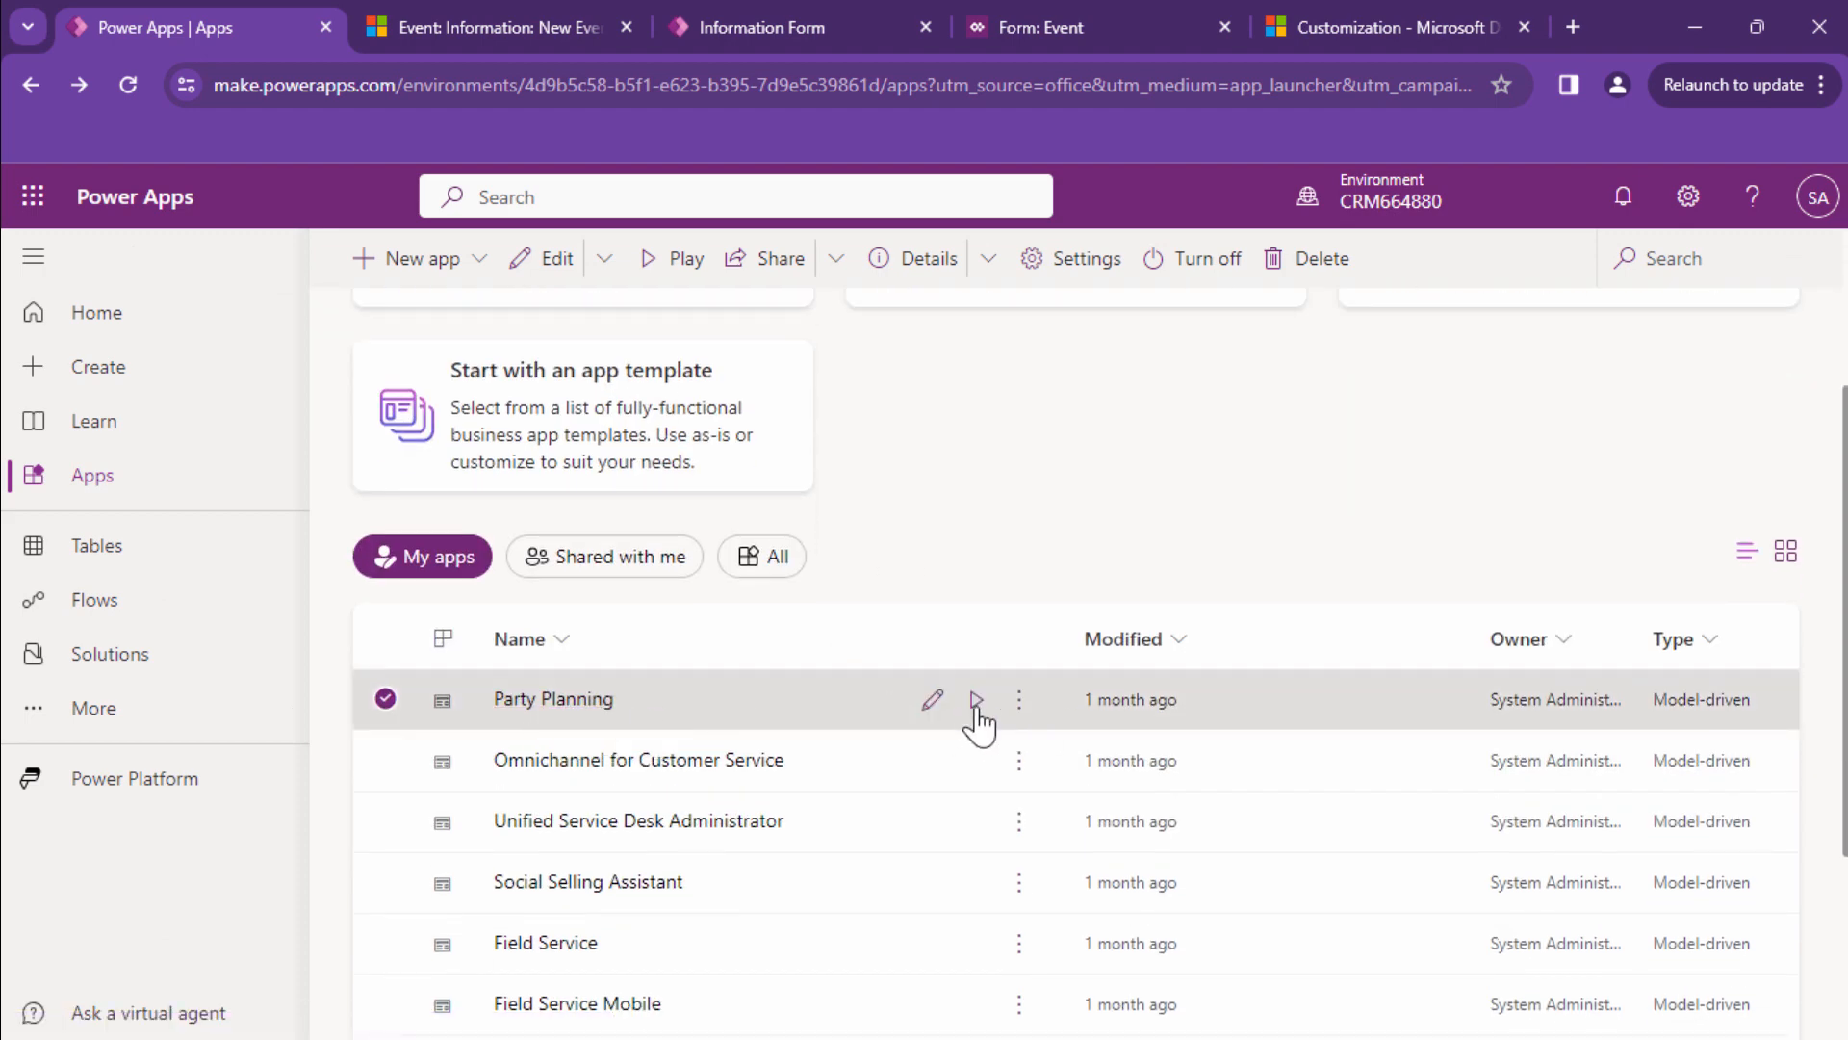
{"action": "left_click", "coordinate": [977, 699]}
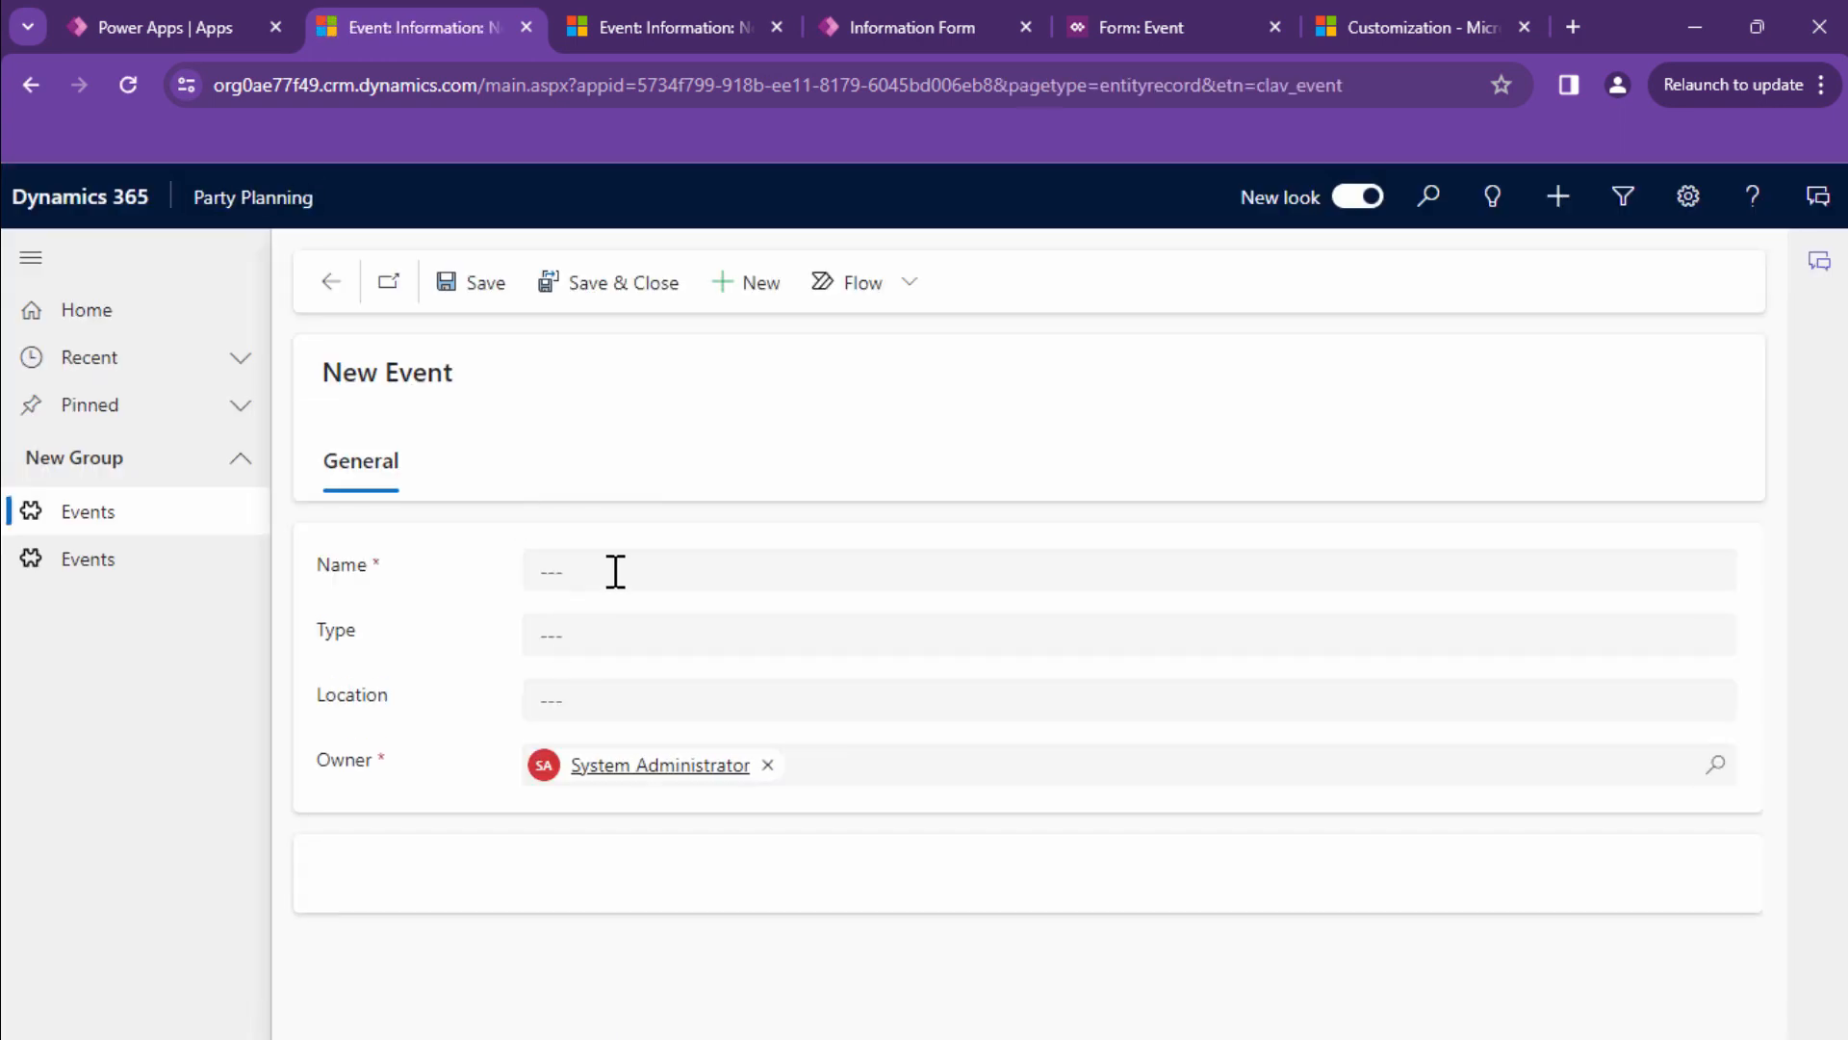
{"action": "scroll", "scroll_direction": "down", "scroll_amount": 3}
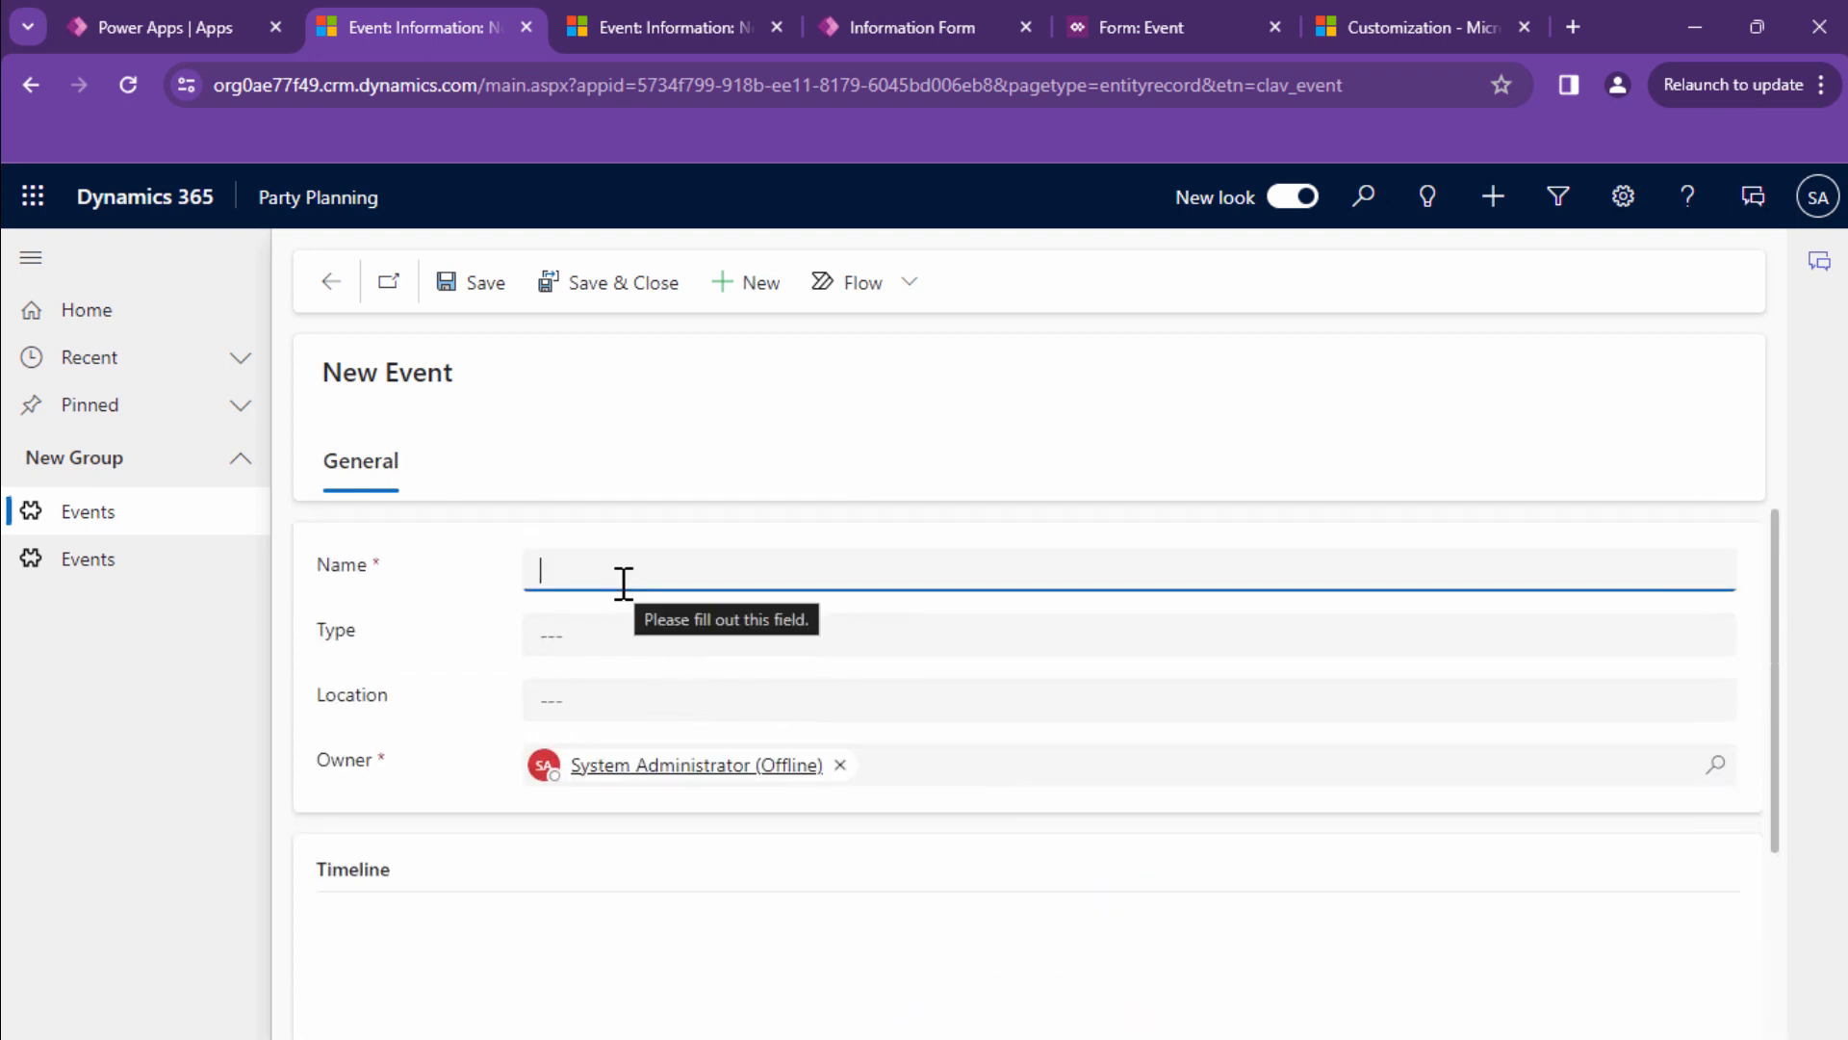
Save a new event named Clavin's Birthday with type Birthday, located in Mumbai.
{"action": "type", "text": "Clavins Birthdat"}
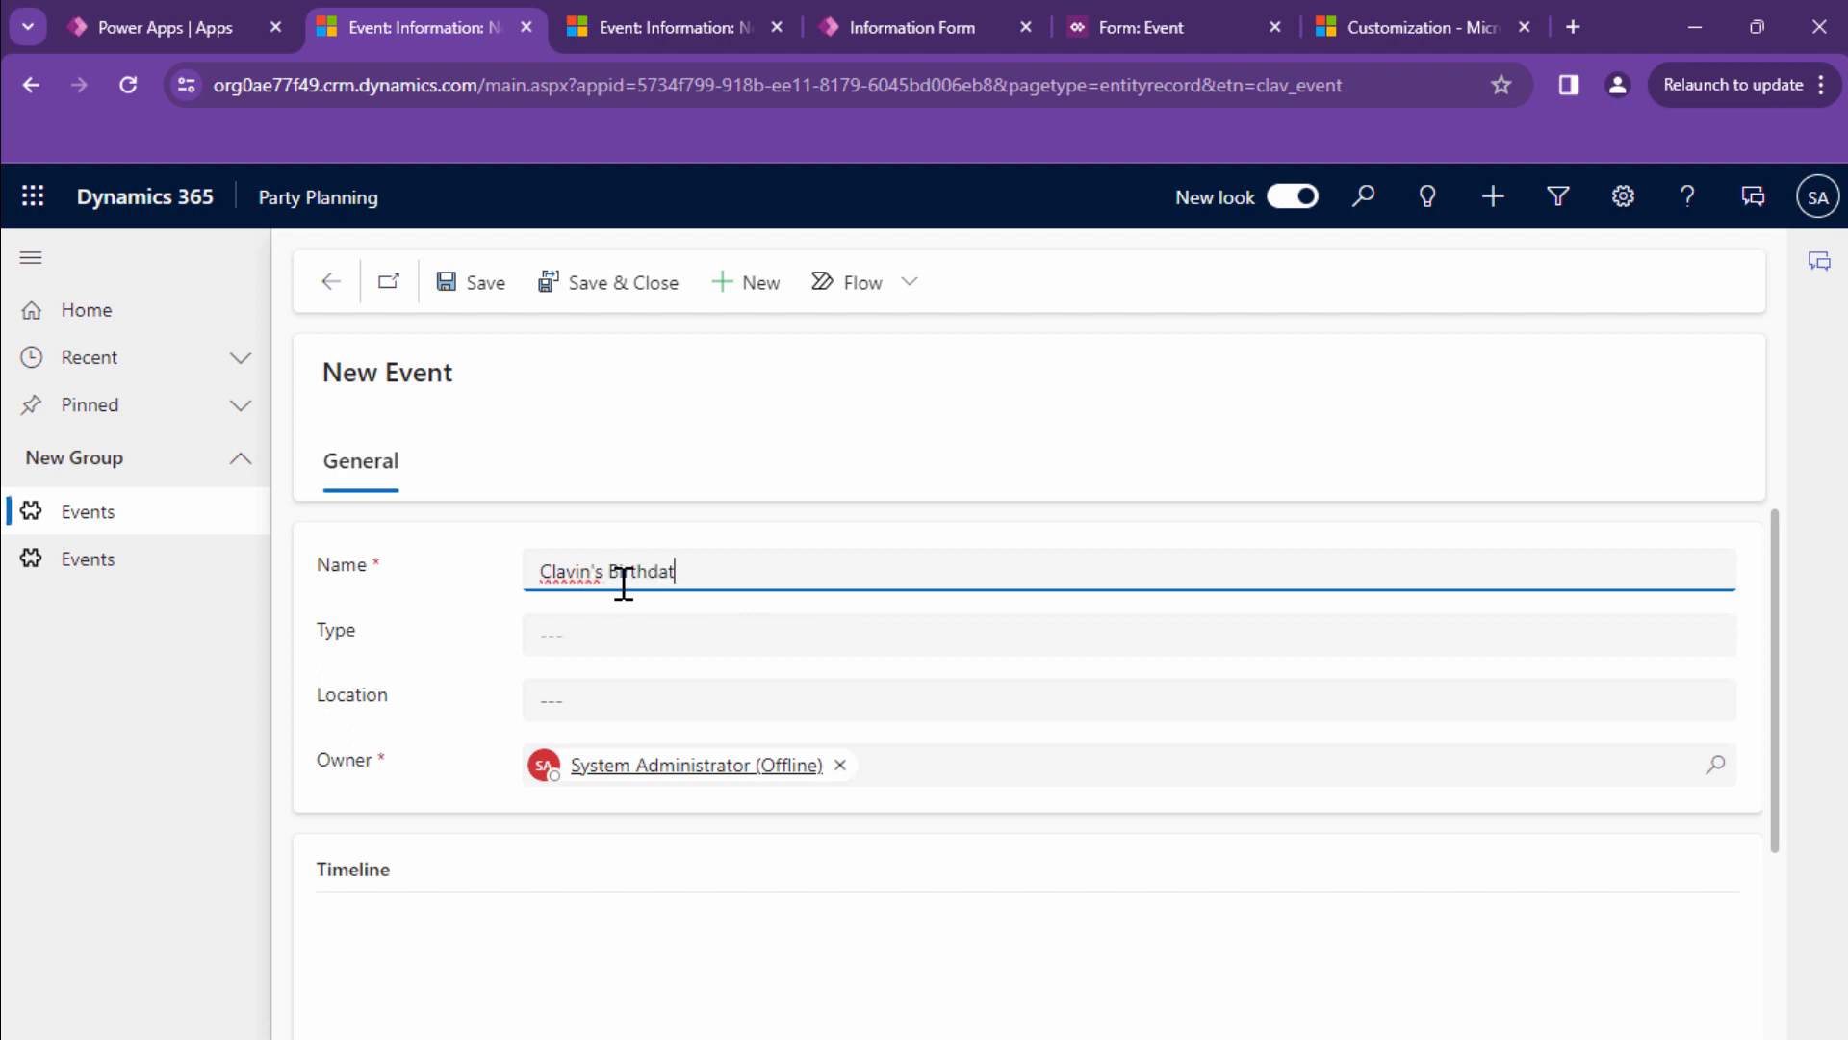
{"action": "left_click", "coordinate": [1125, 635]}
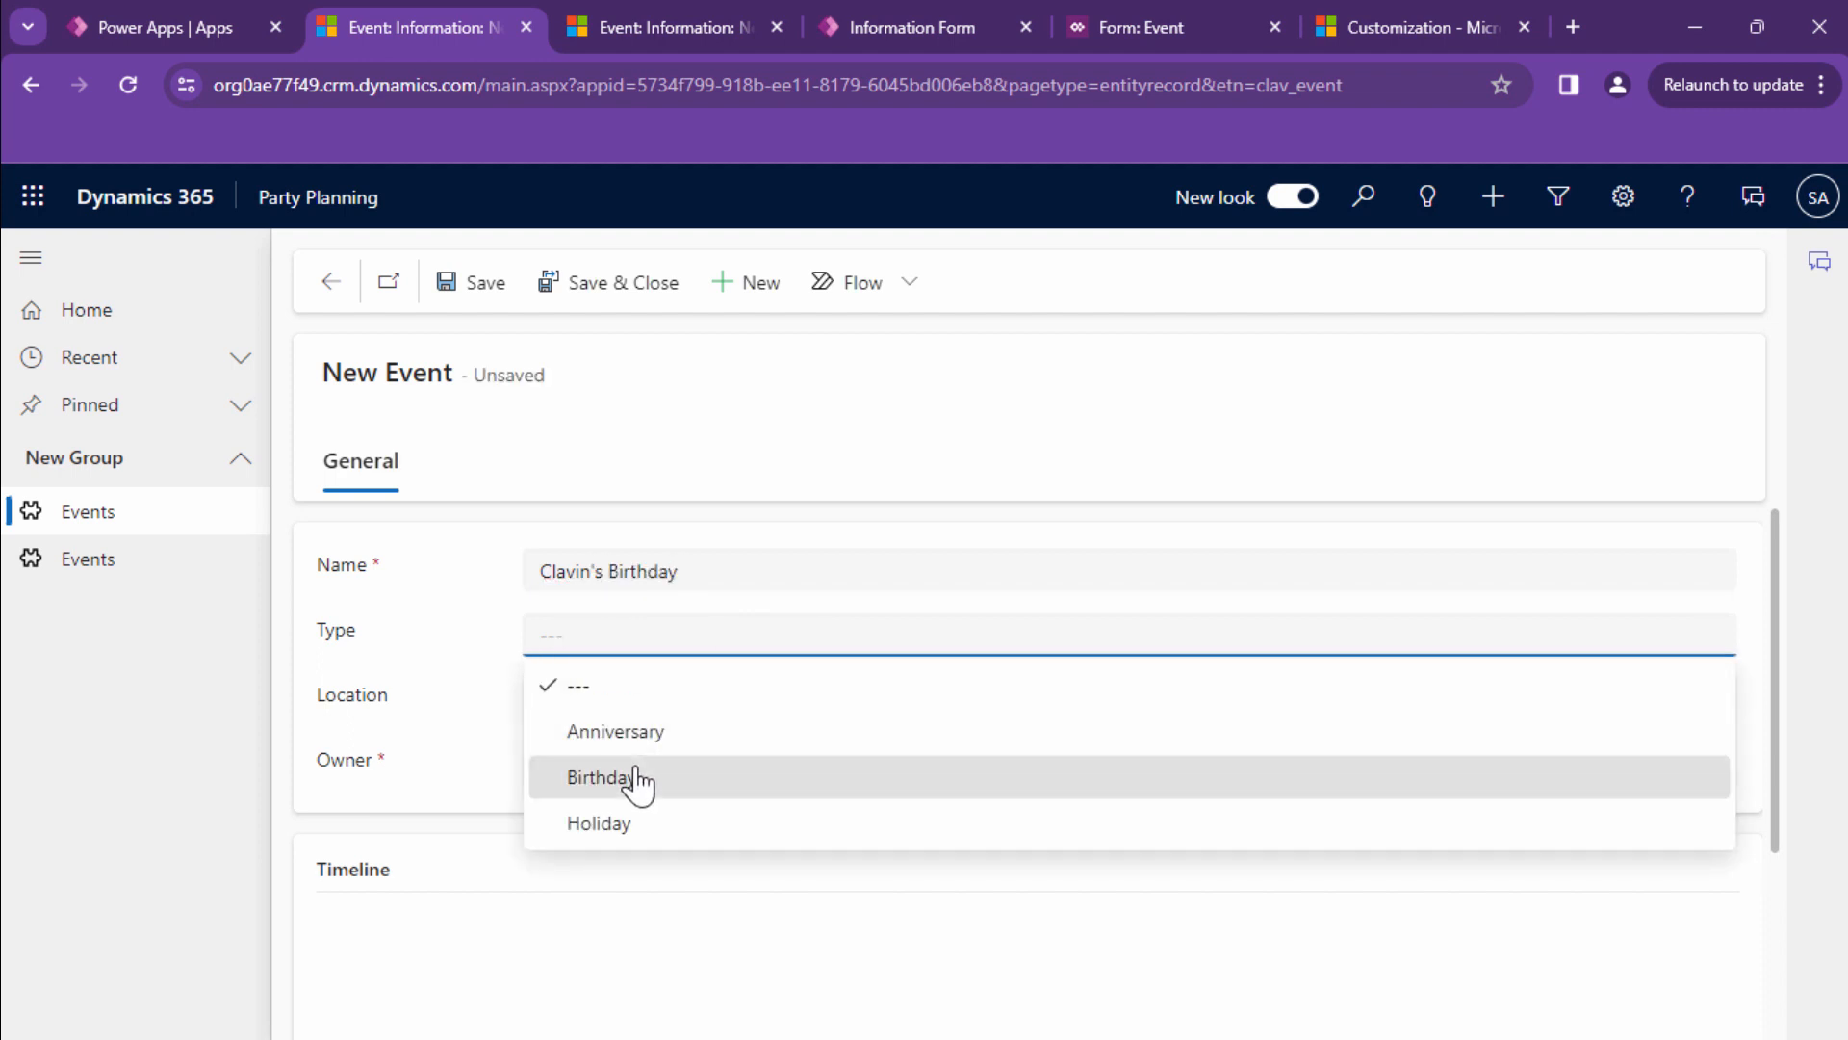
{"action": "left_click", "coordinate": [598, 777]}
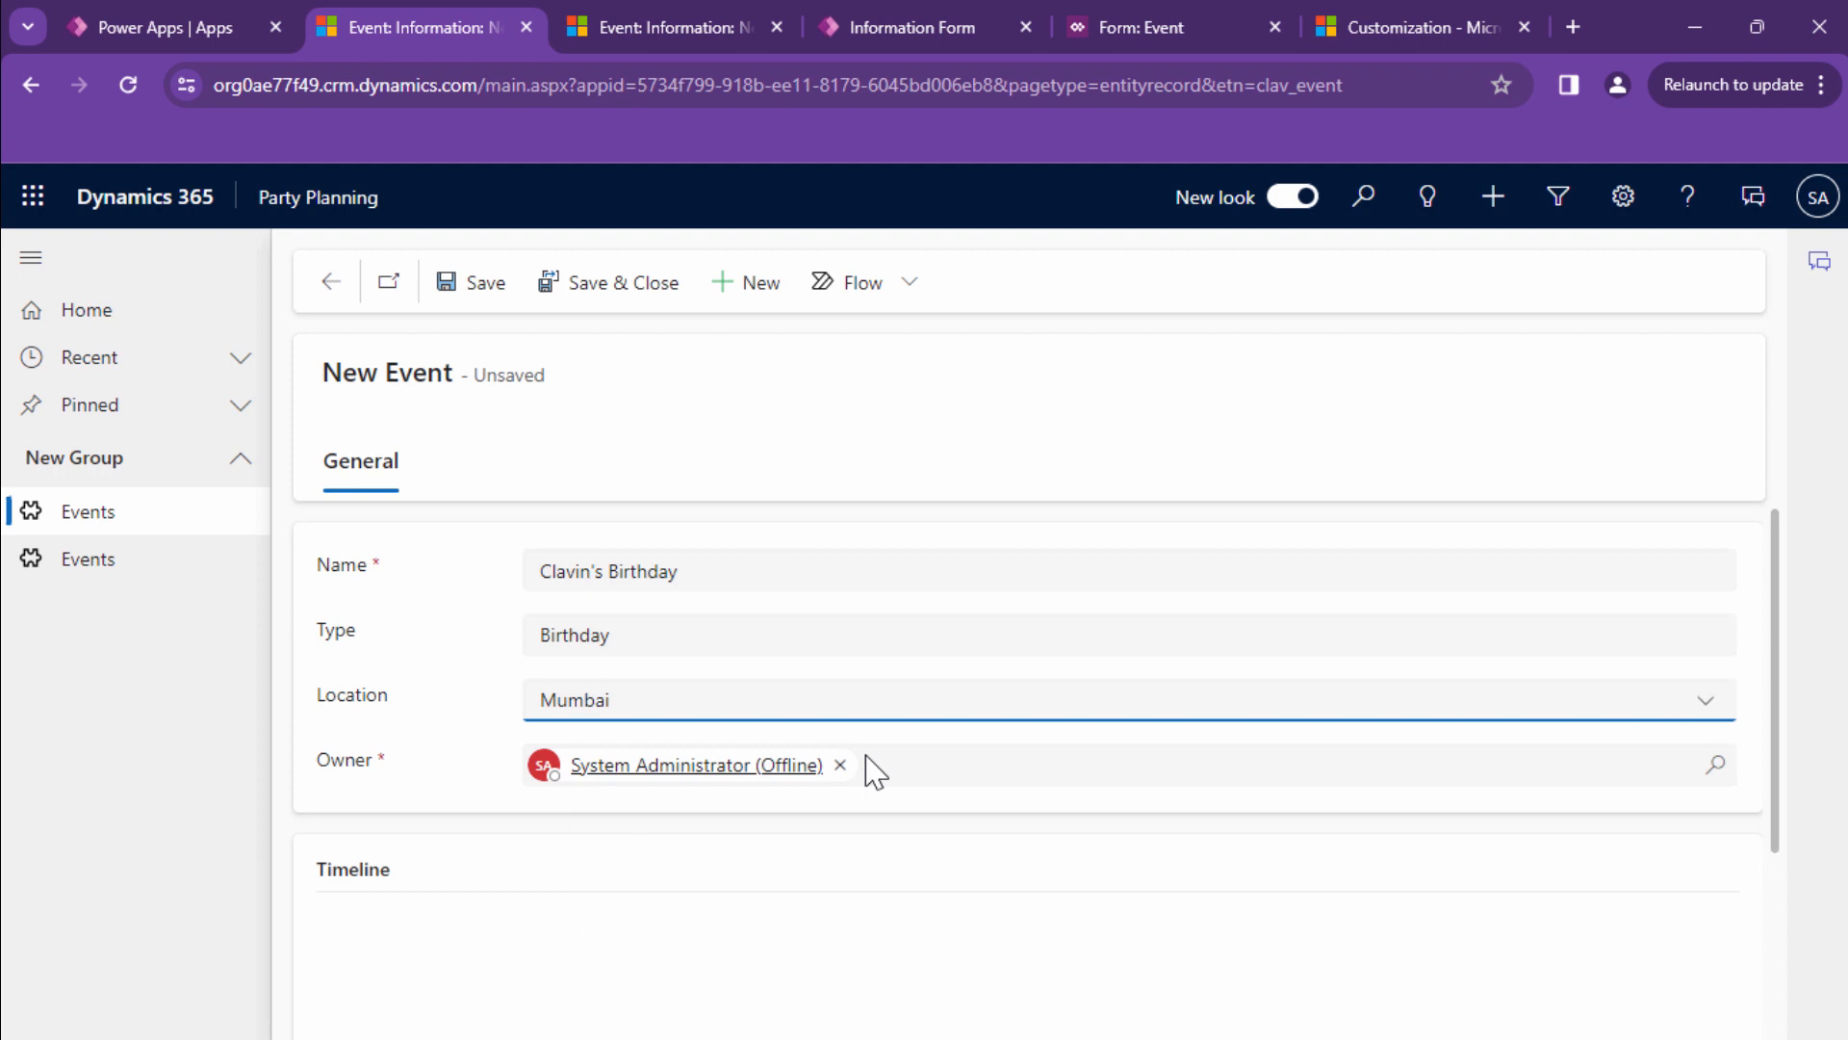
{"action": "left_click", "coordinate": [482, 282]}
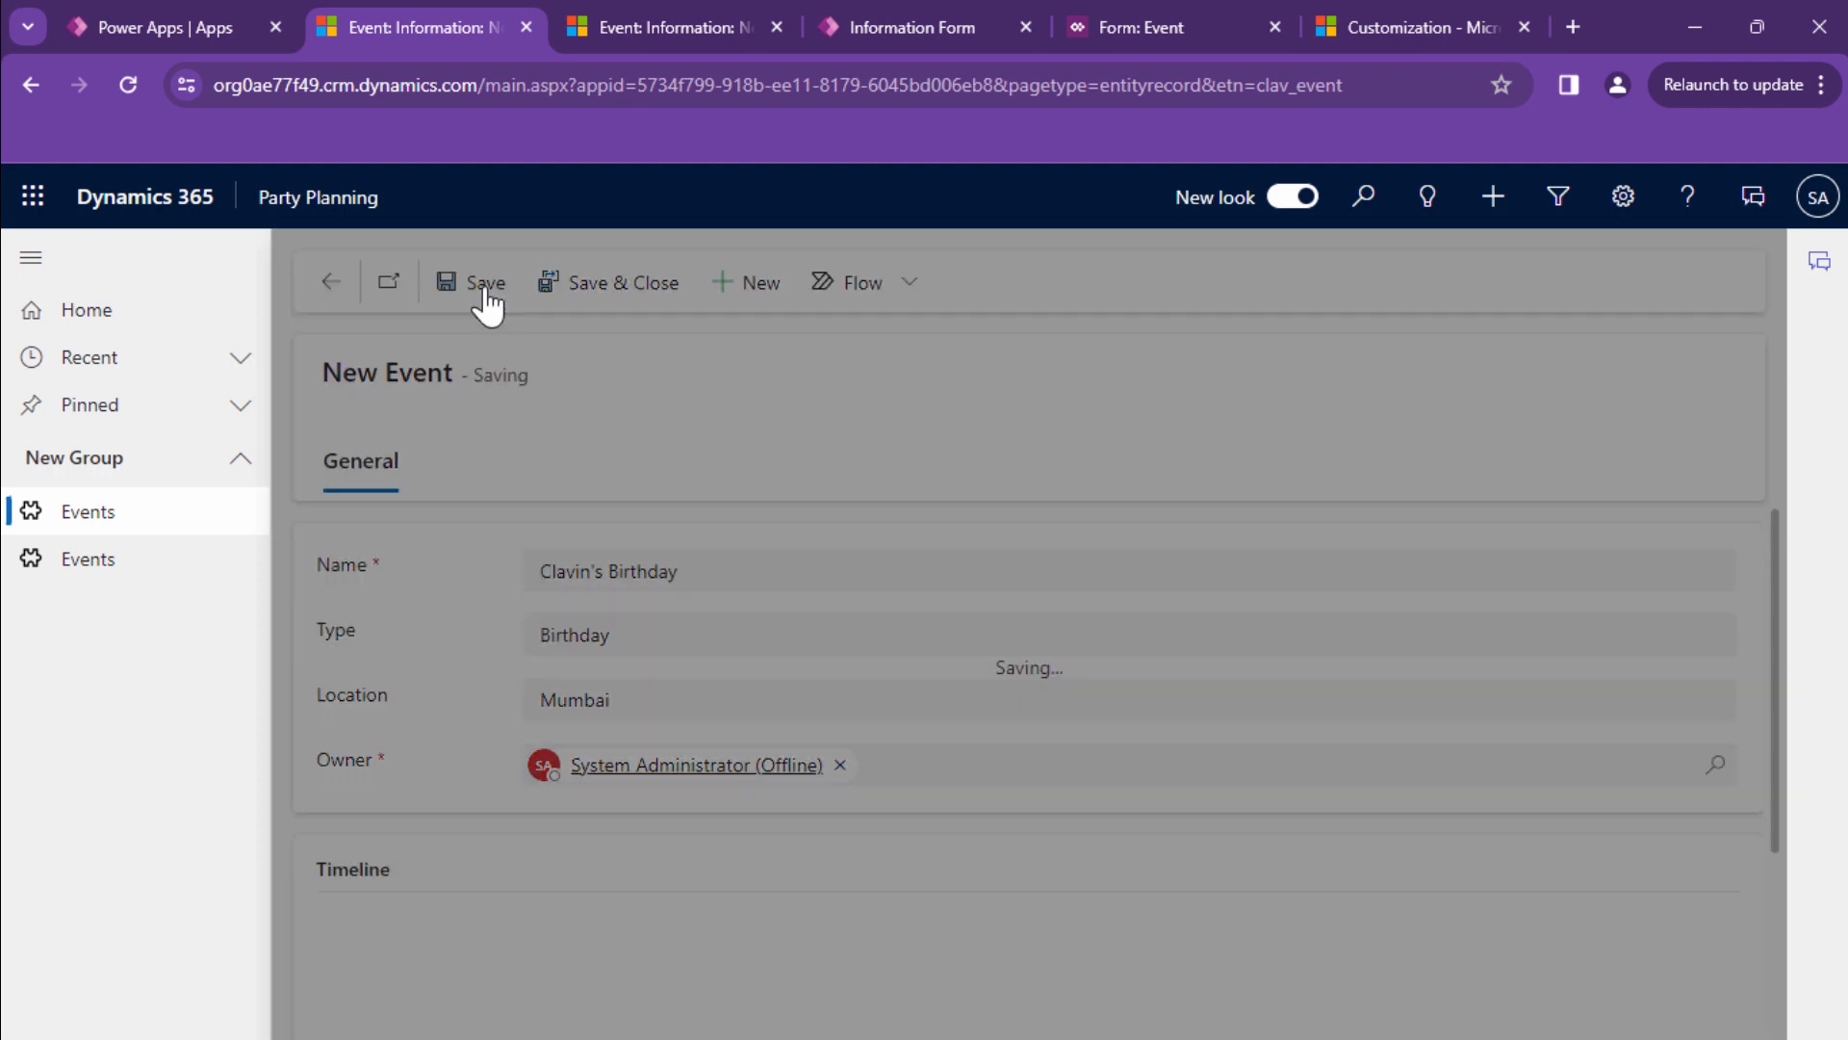
{"action": "left_click", "coordinate": [482, 282]}
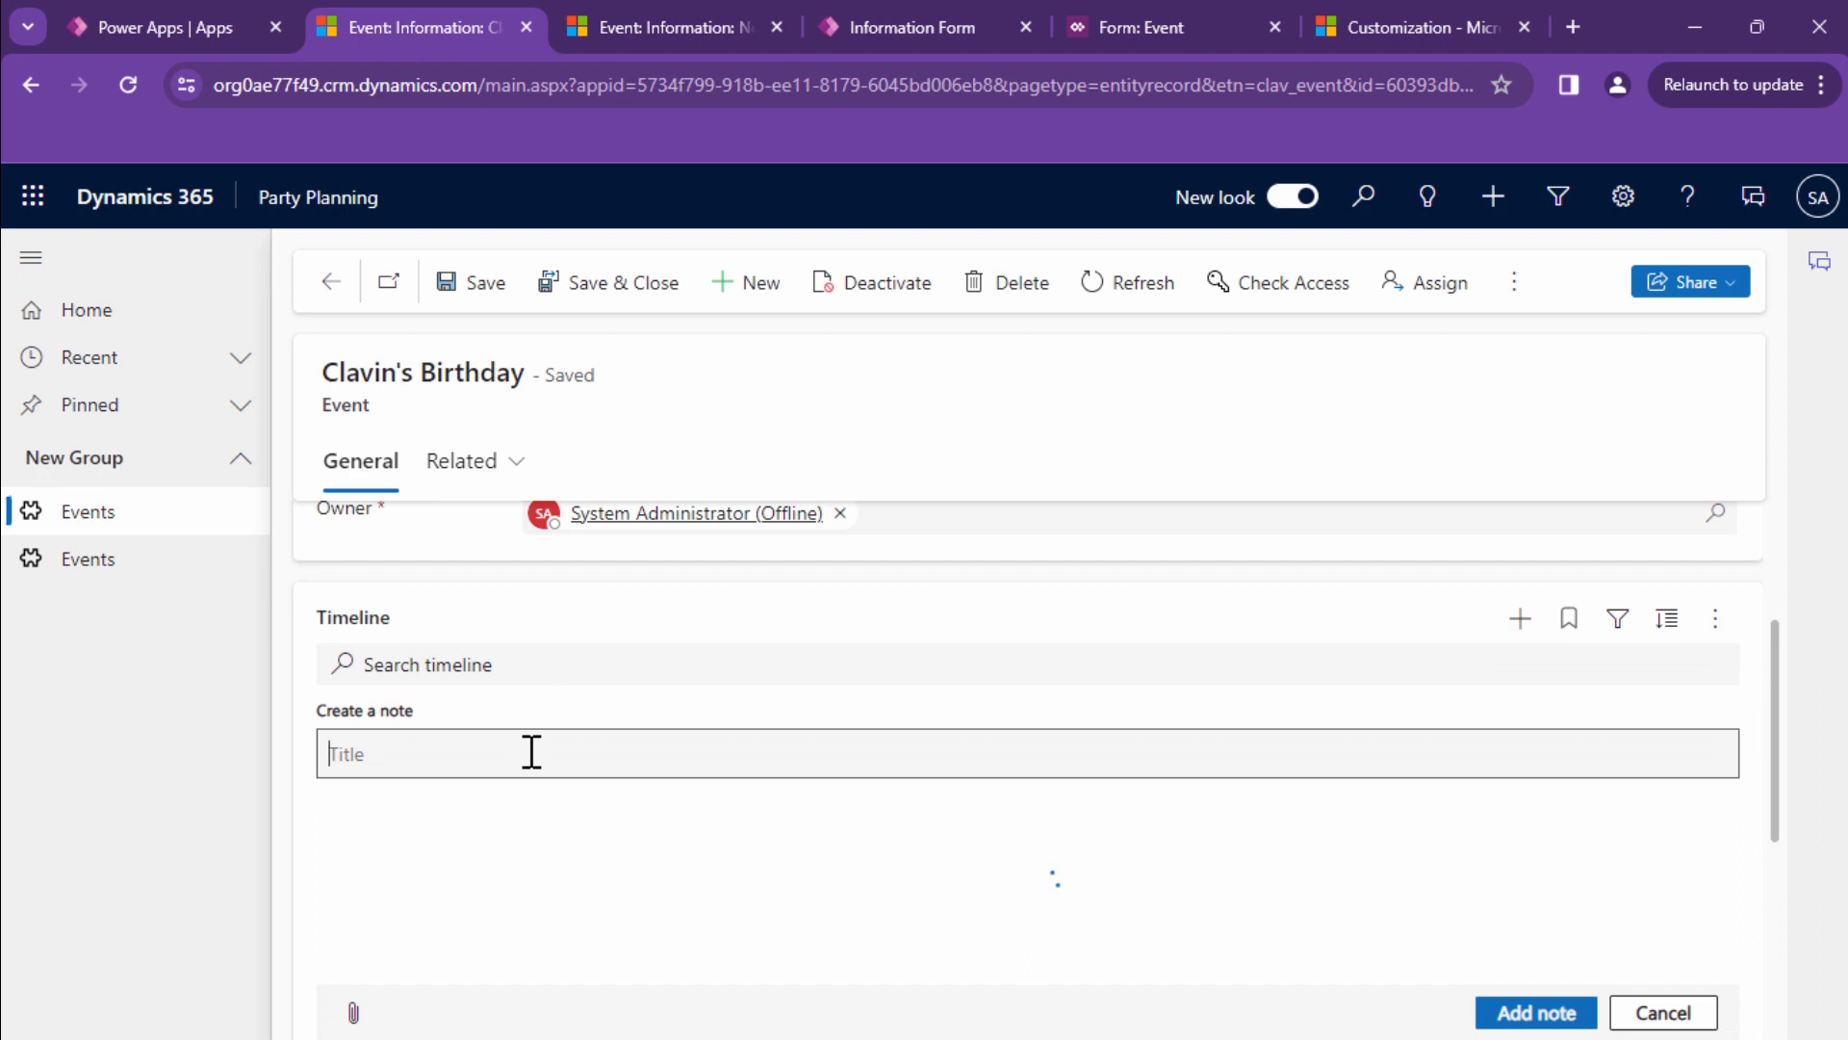
Write a Food Order note saying food will be ordered from Domino's, attaching chicken.pdf.
{"action": "type", "text": "Food ORd"}
{"action": "type", "text": "The"}
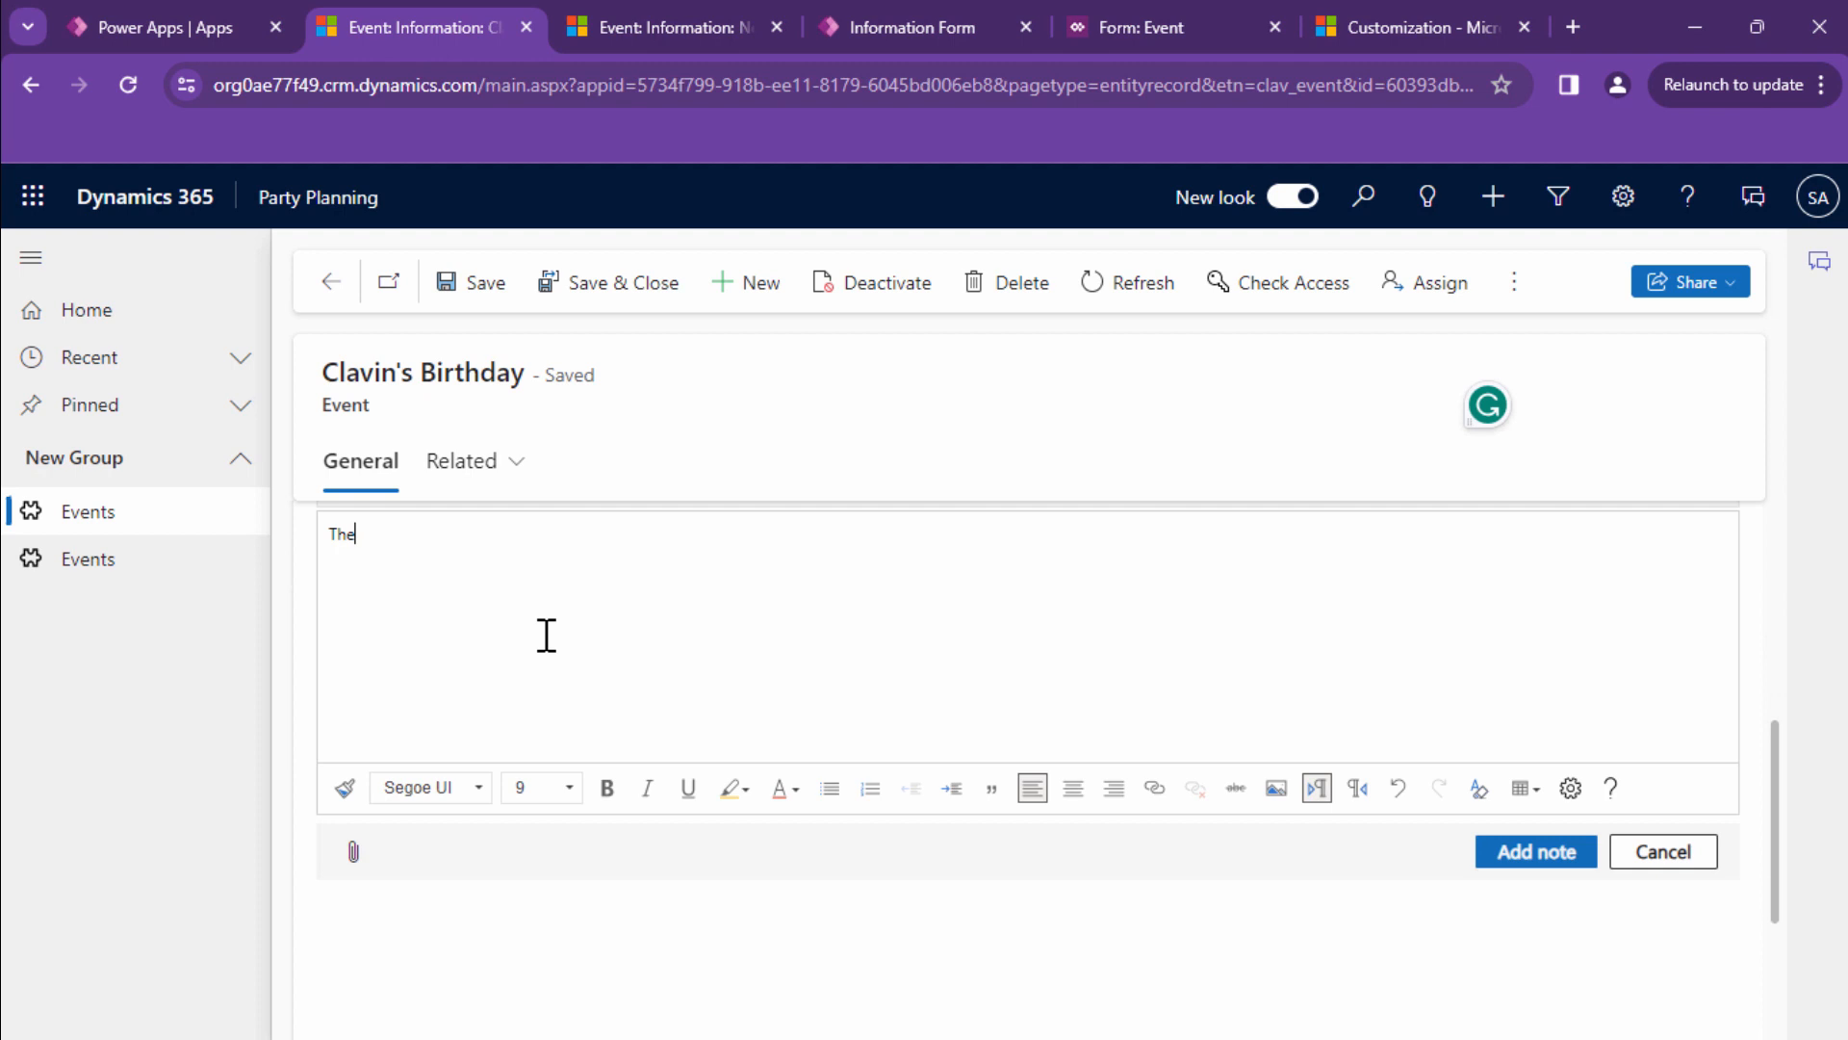
{"action": "type", "text": "Food will"}
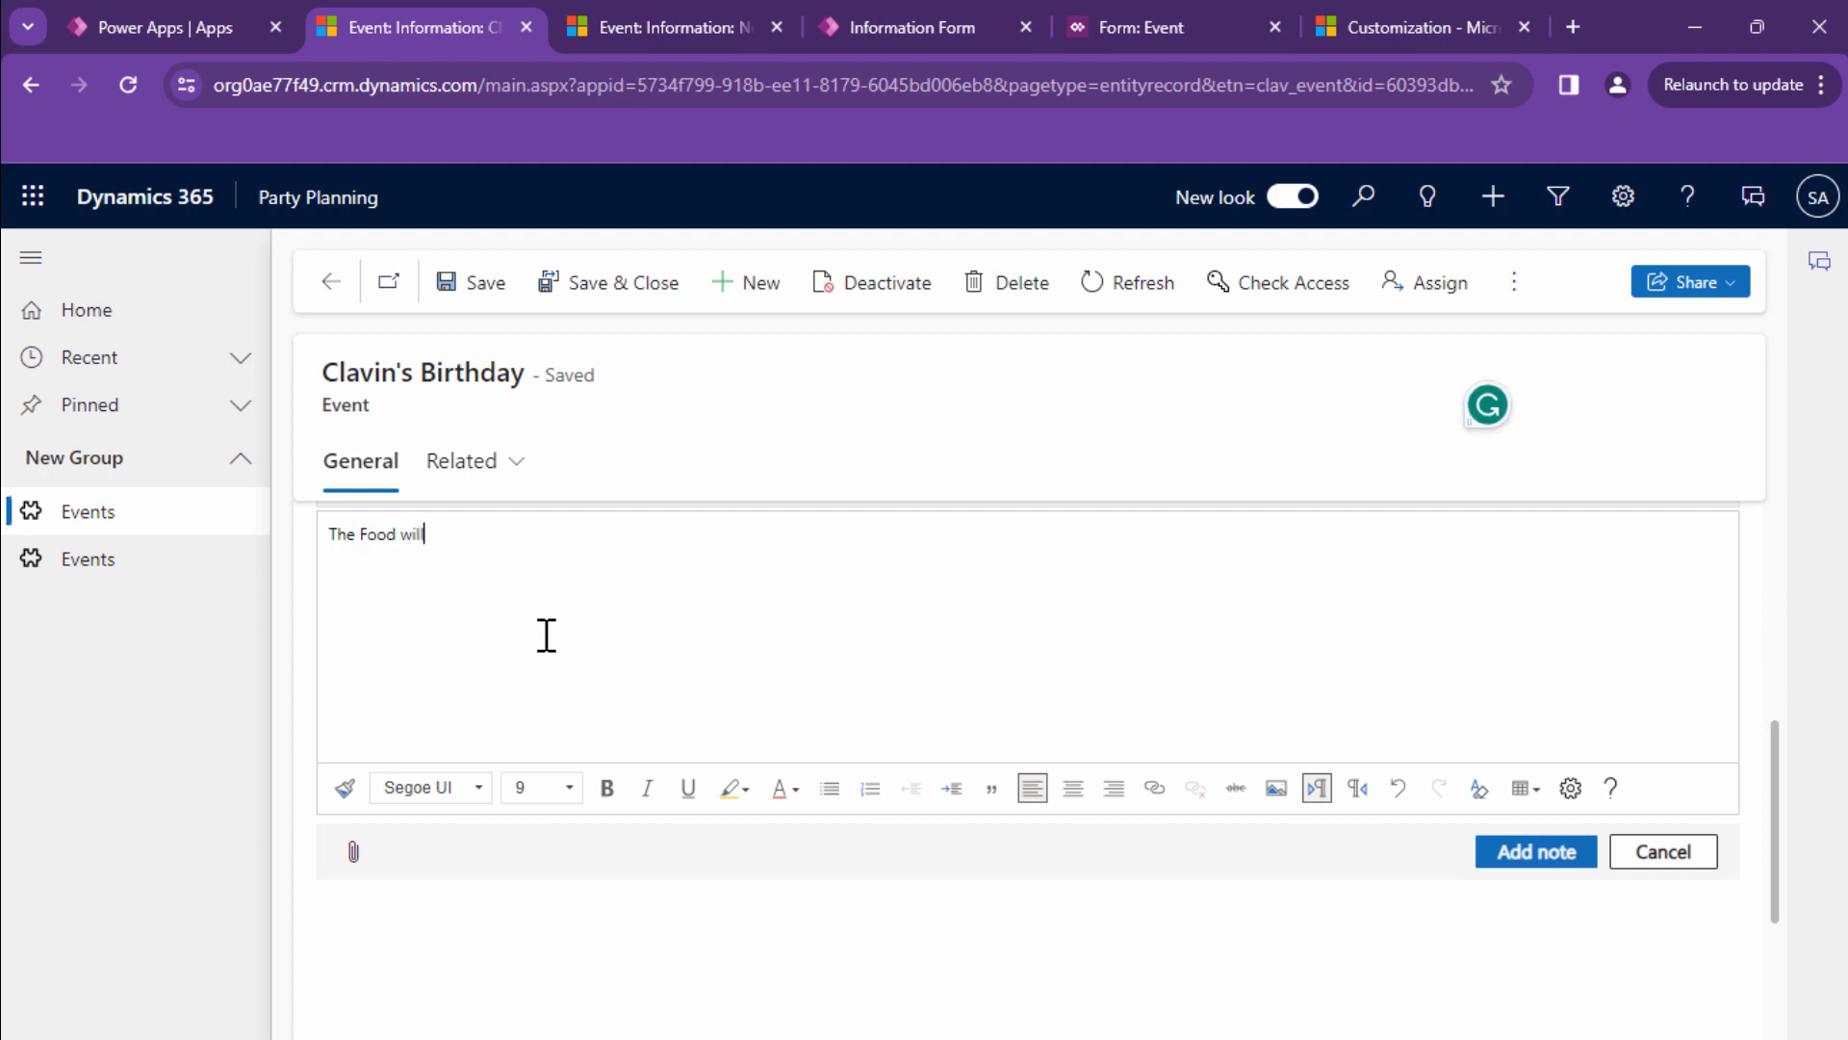
{"action": "type", "text": "be orders"}
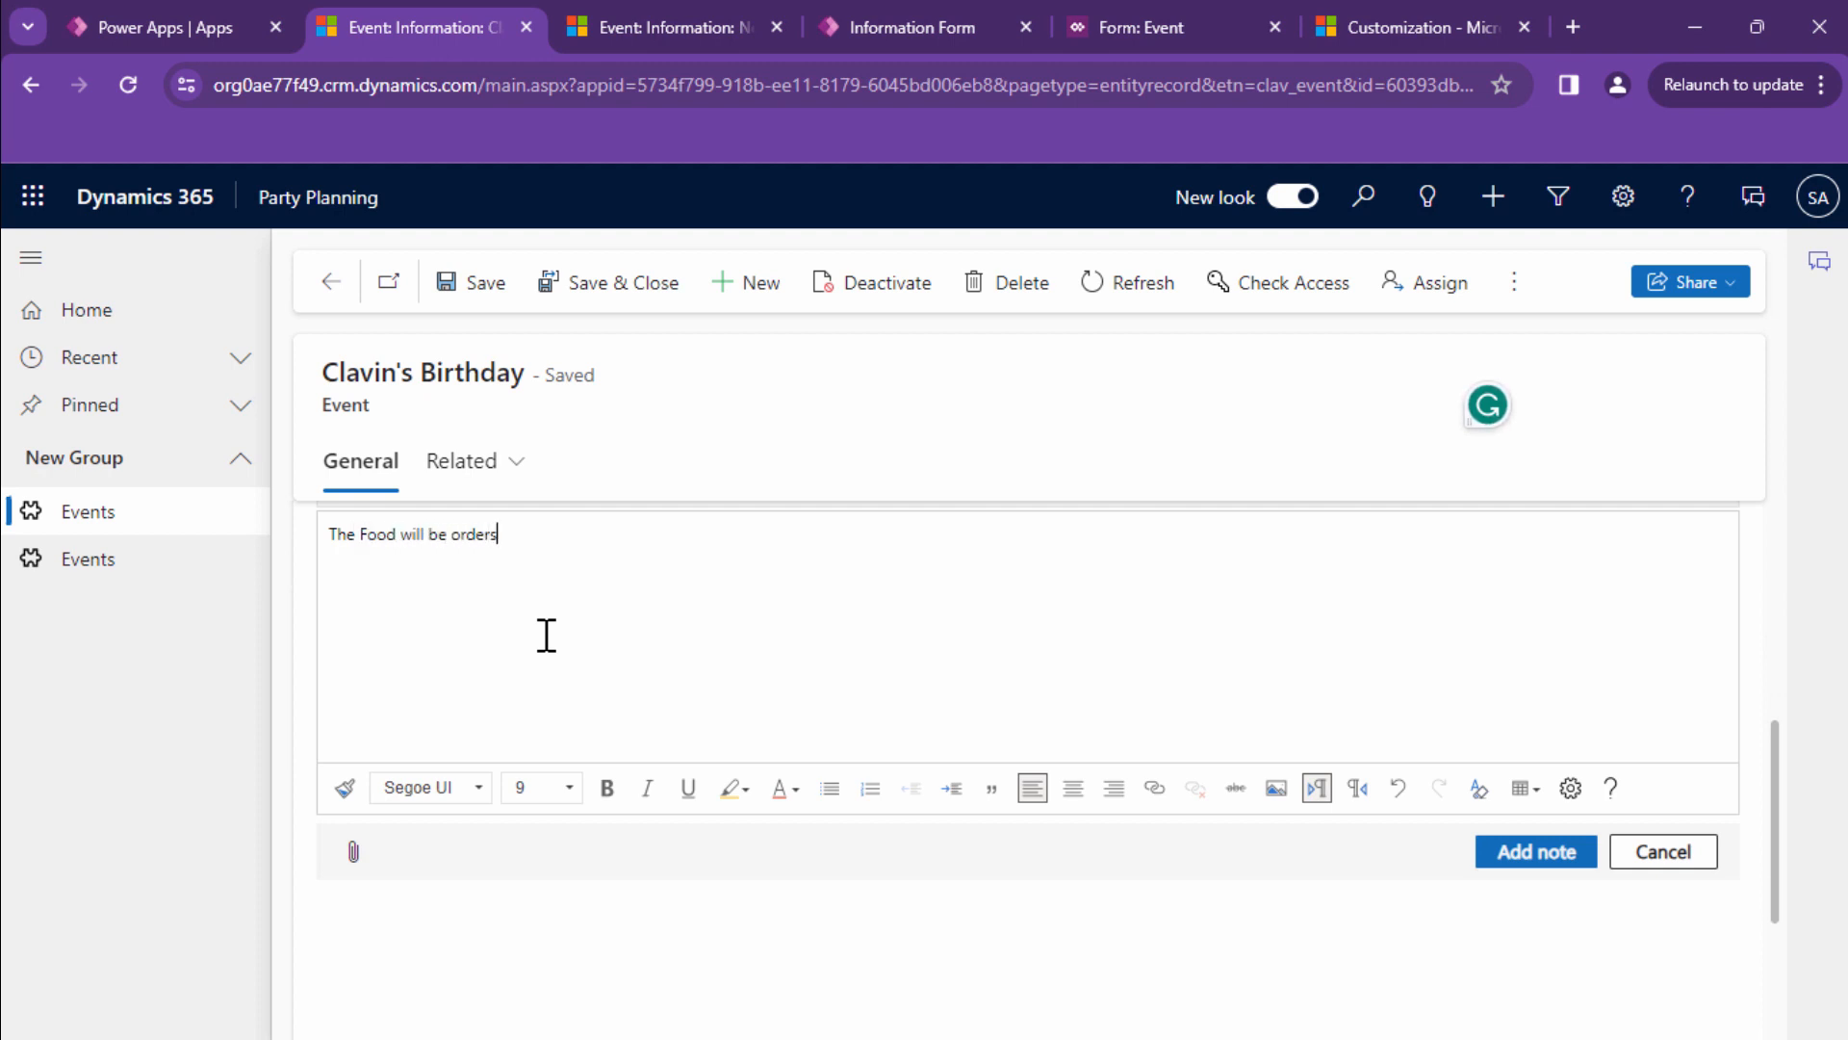
{"action": "type", "text": "ed from Domino"}
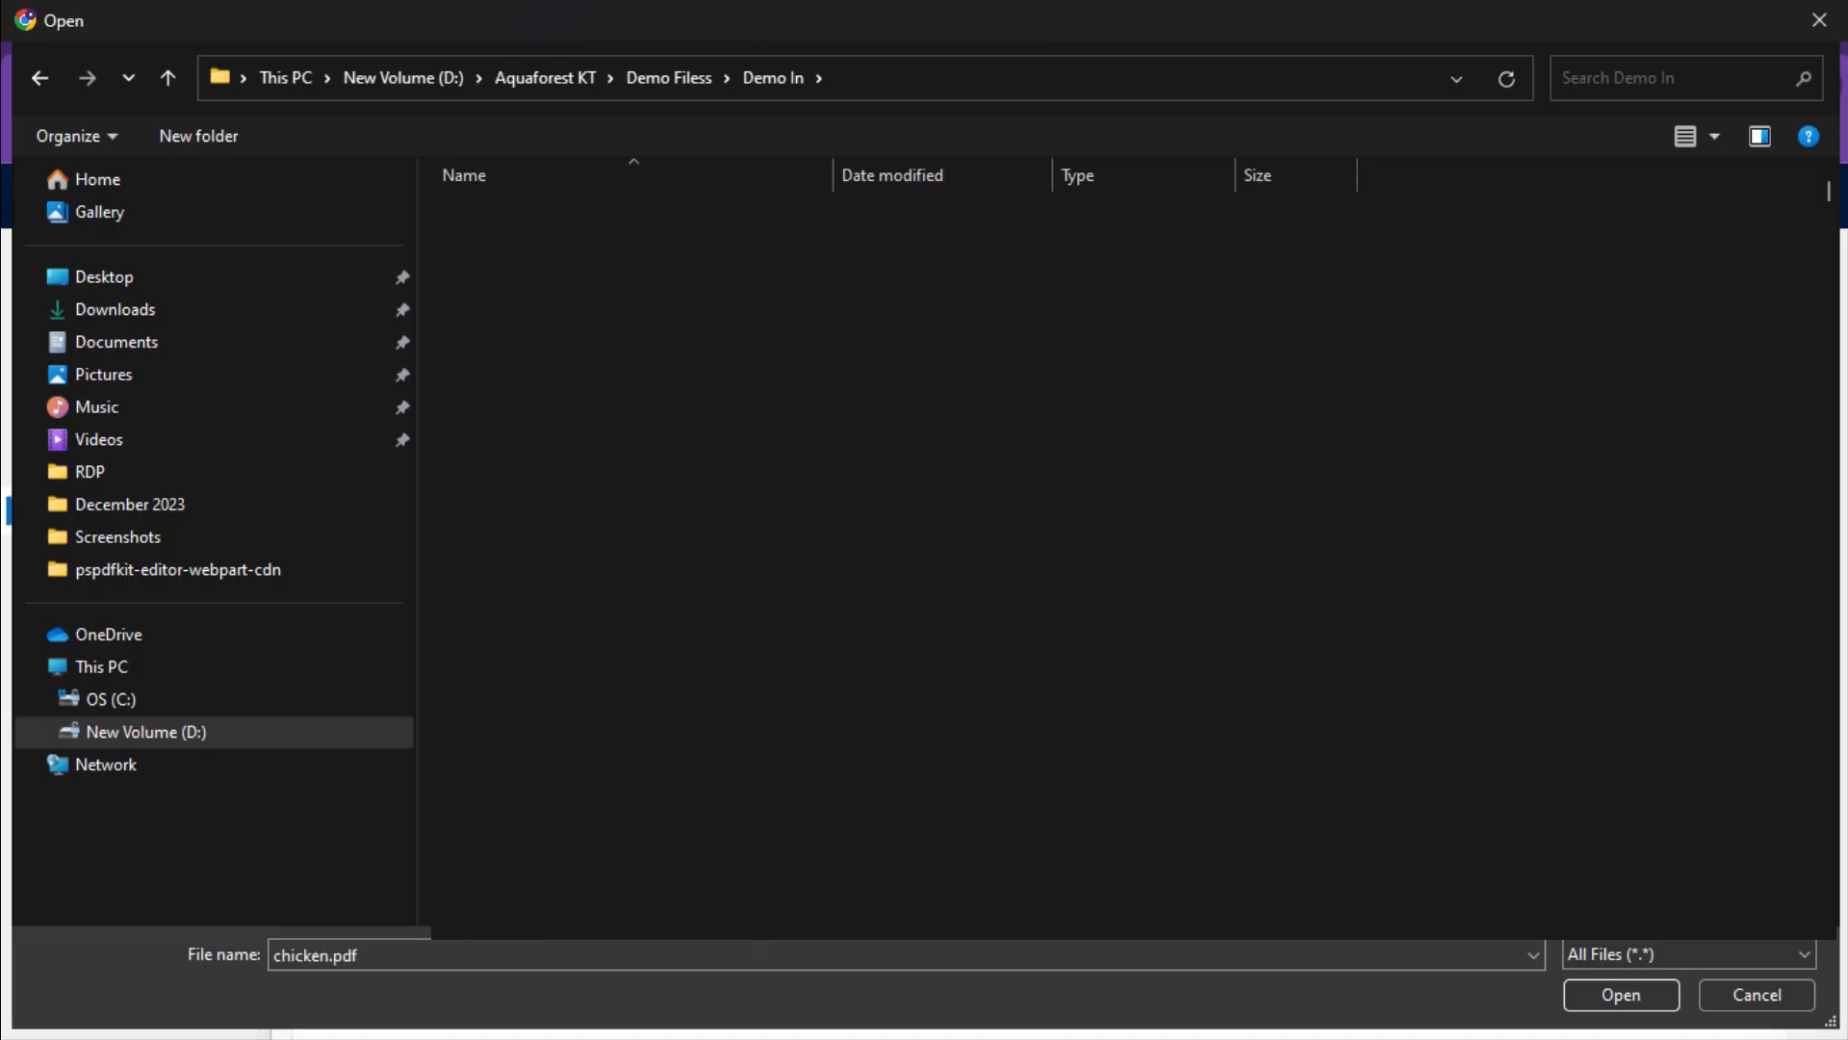
{"action": "left_click", "coordinate": [1619, 994]}
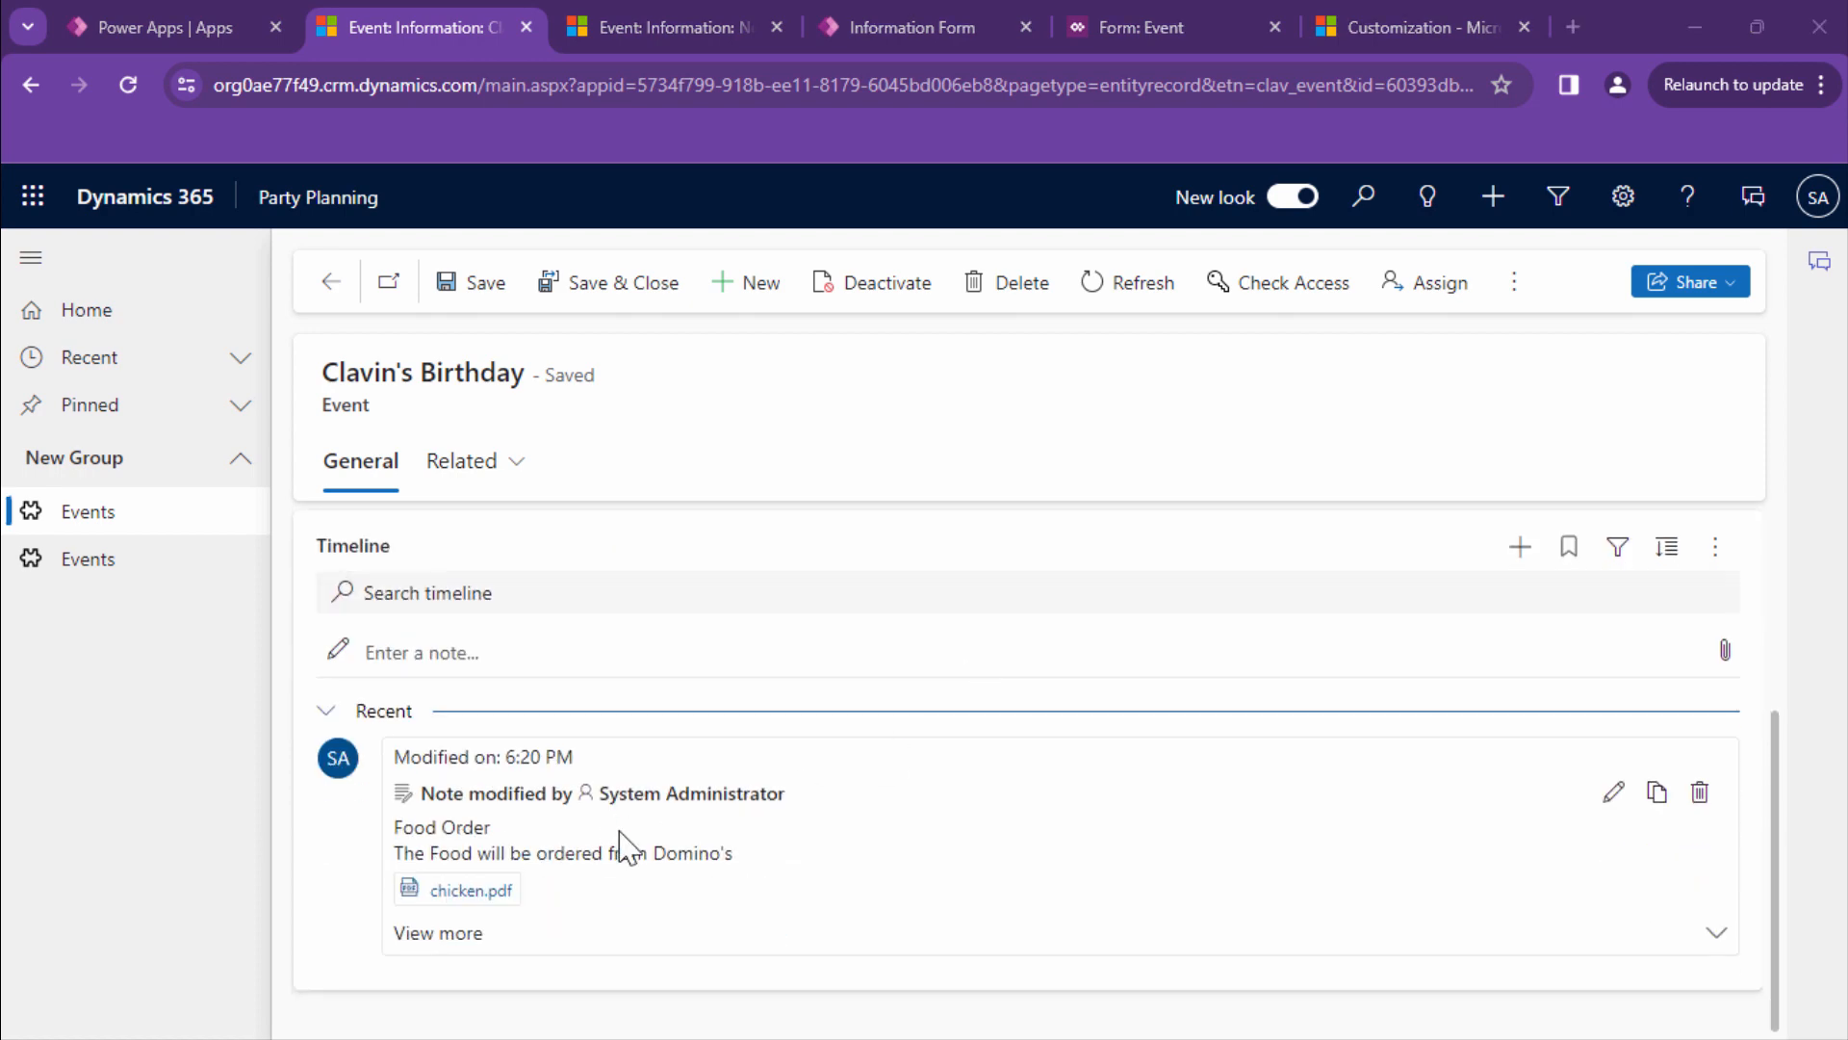
{"action": "mouse_move", "coordinate": [728, 772]}
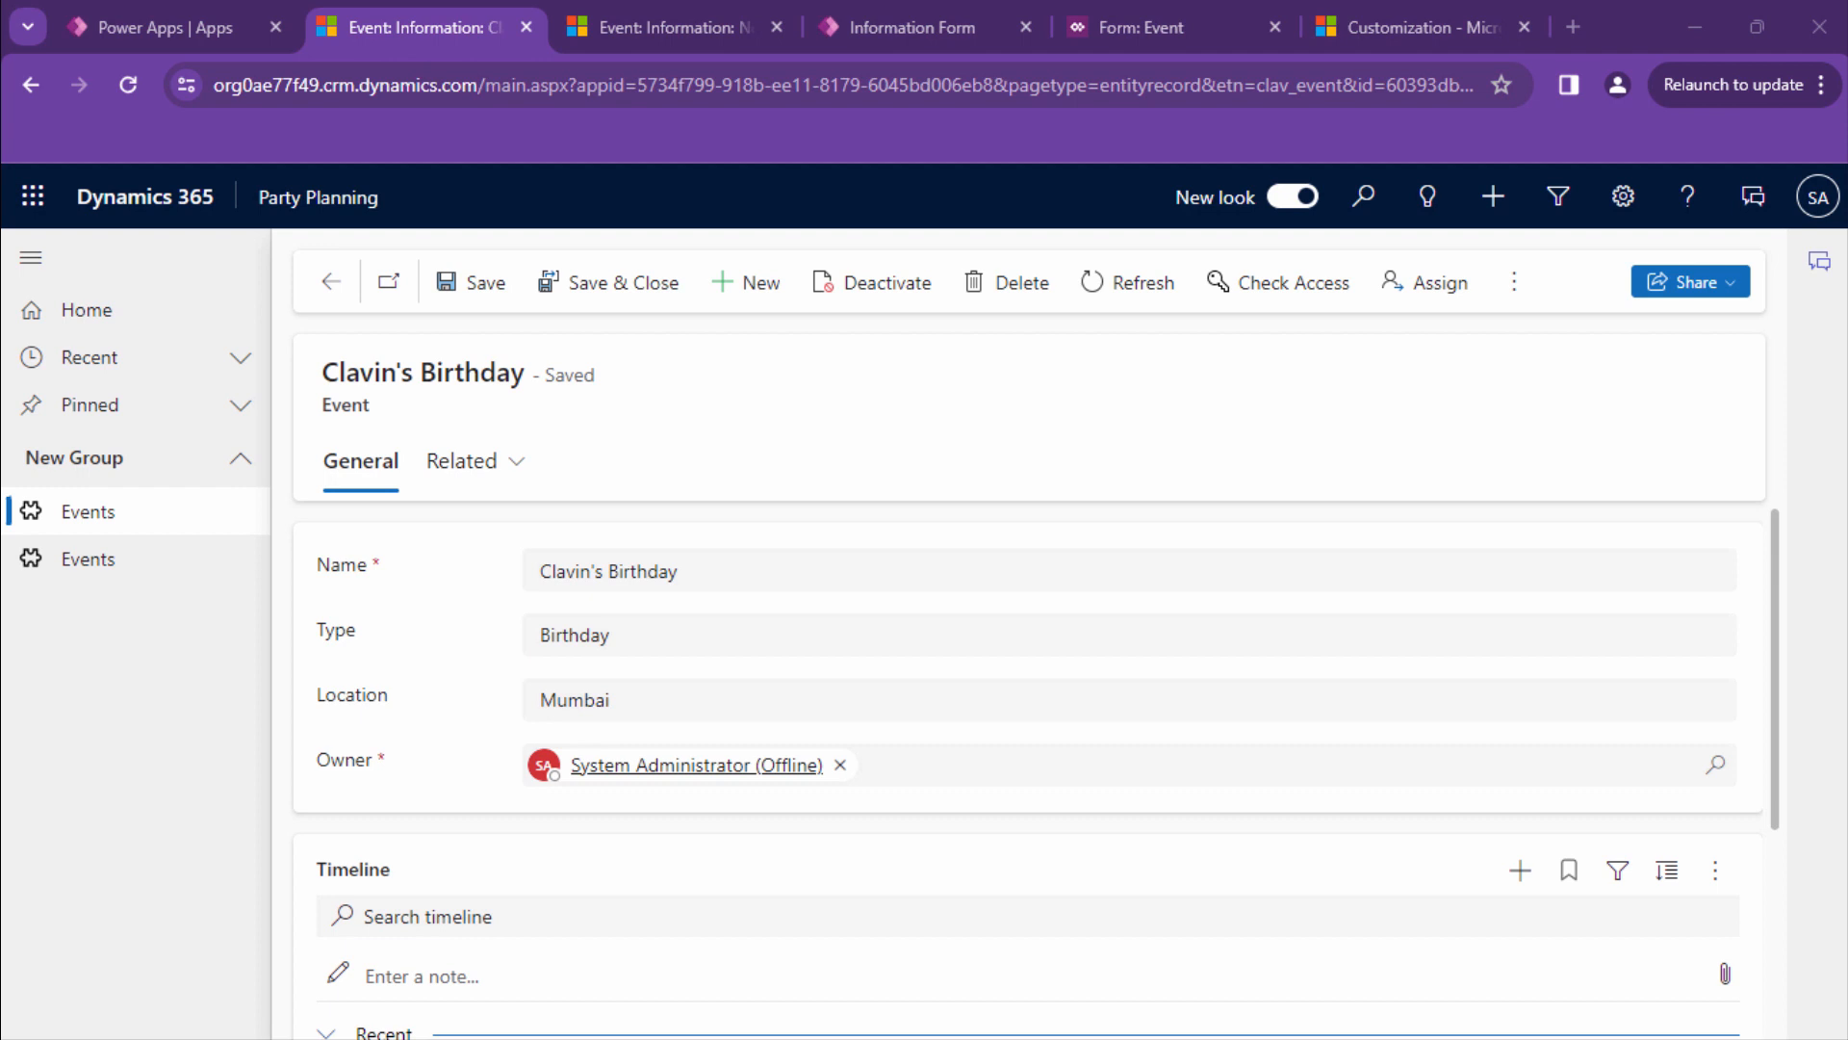
{"action": "mouse_move", "coordinate": [644, 478]}
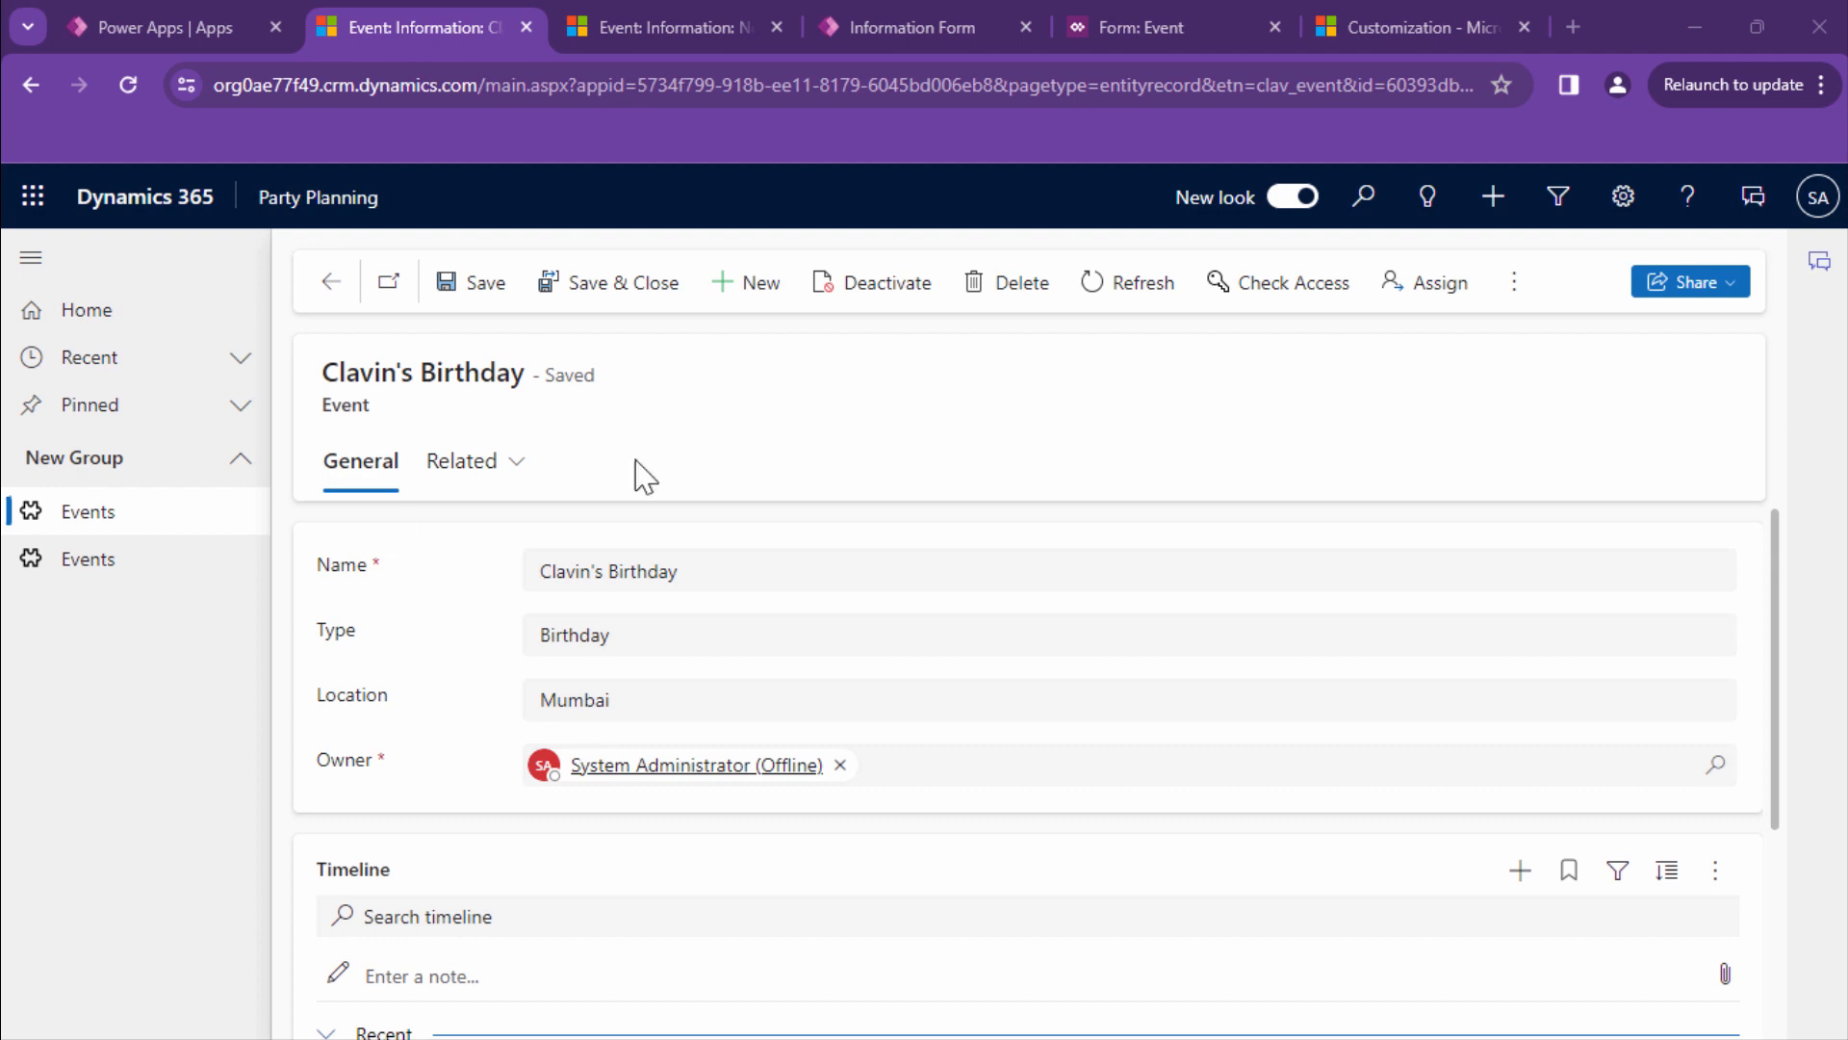
Scroll down the saved Clavin's Birthday record to review its details.
{"action": "scroll", "scroll_direction": "down", "scroll_amount": 3}
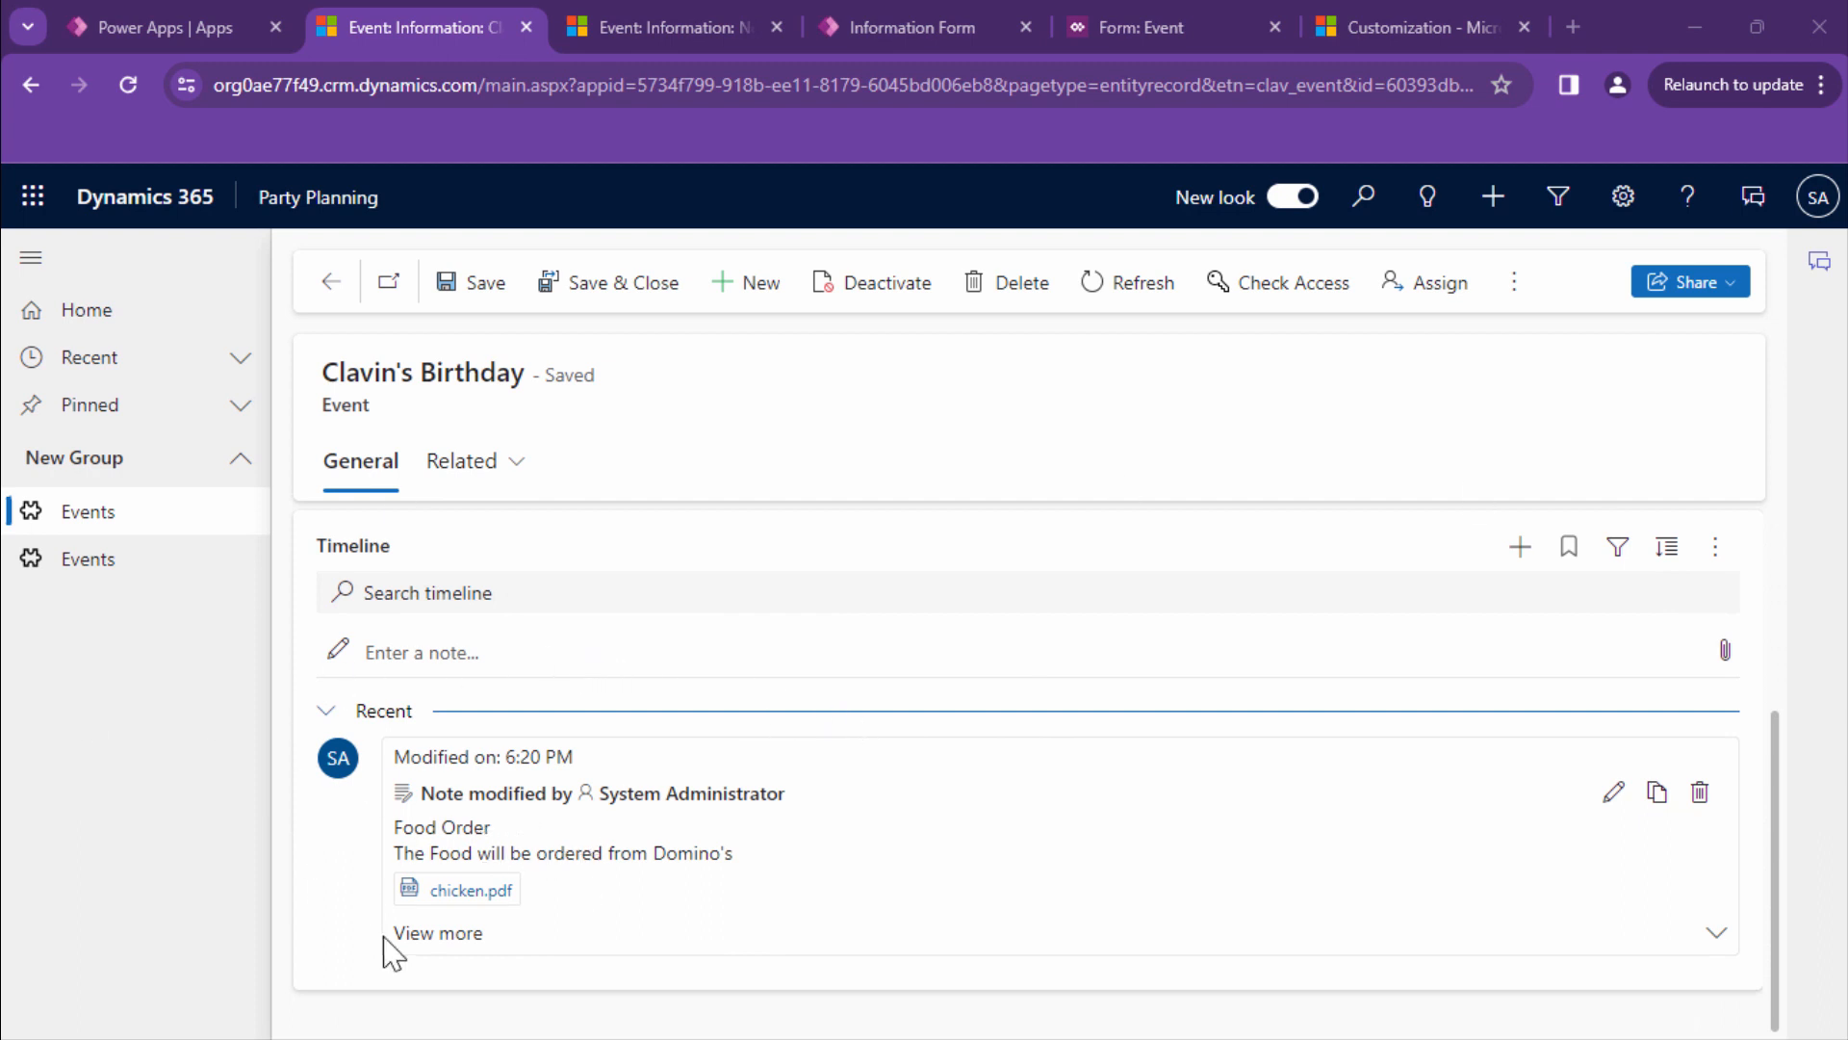
{"action": "mouse_move", "coordinate": [789, 890]}
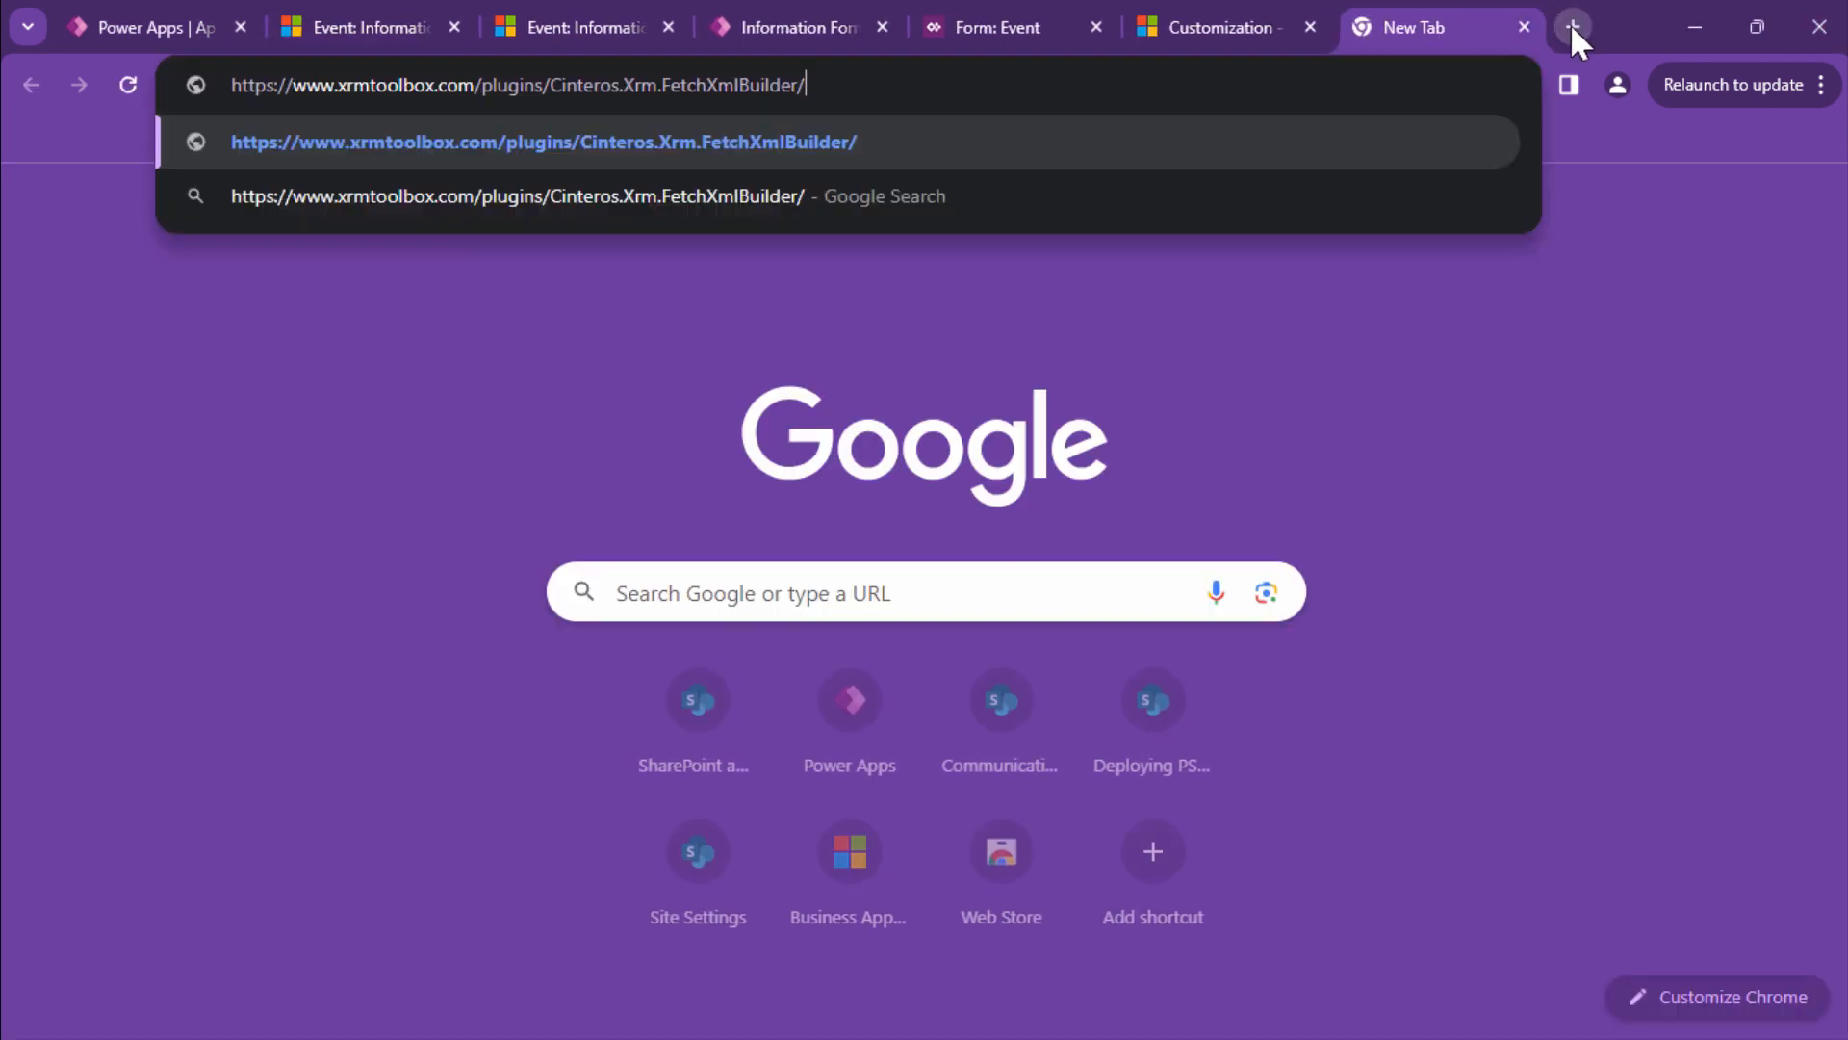
Load the FetchXML Builder plugin page and scroll through its description and ratings.
{"action": "key", "text": "Enter"}
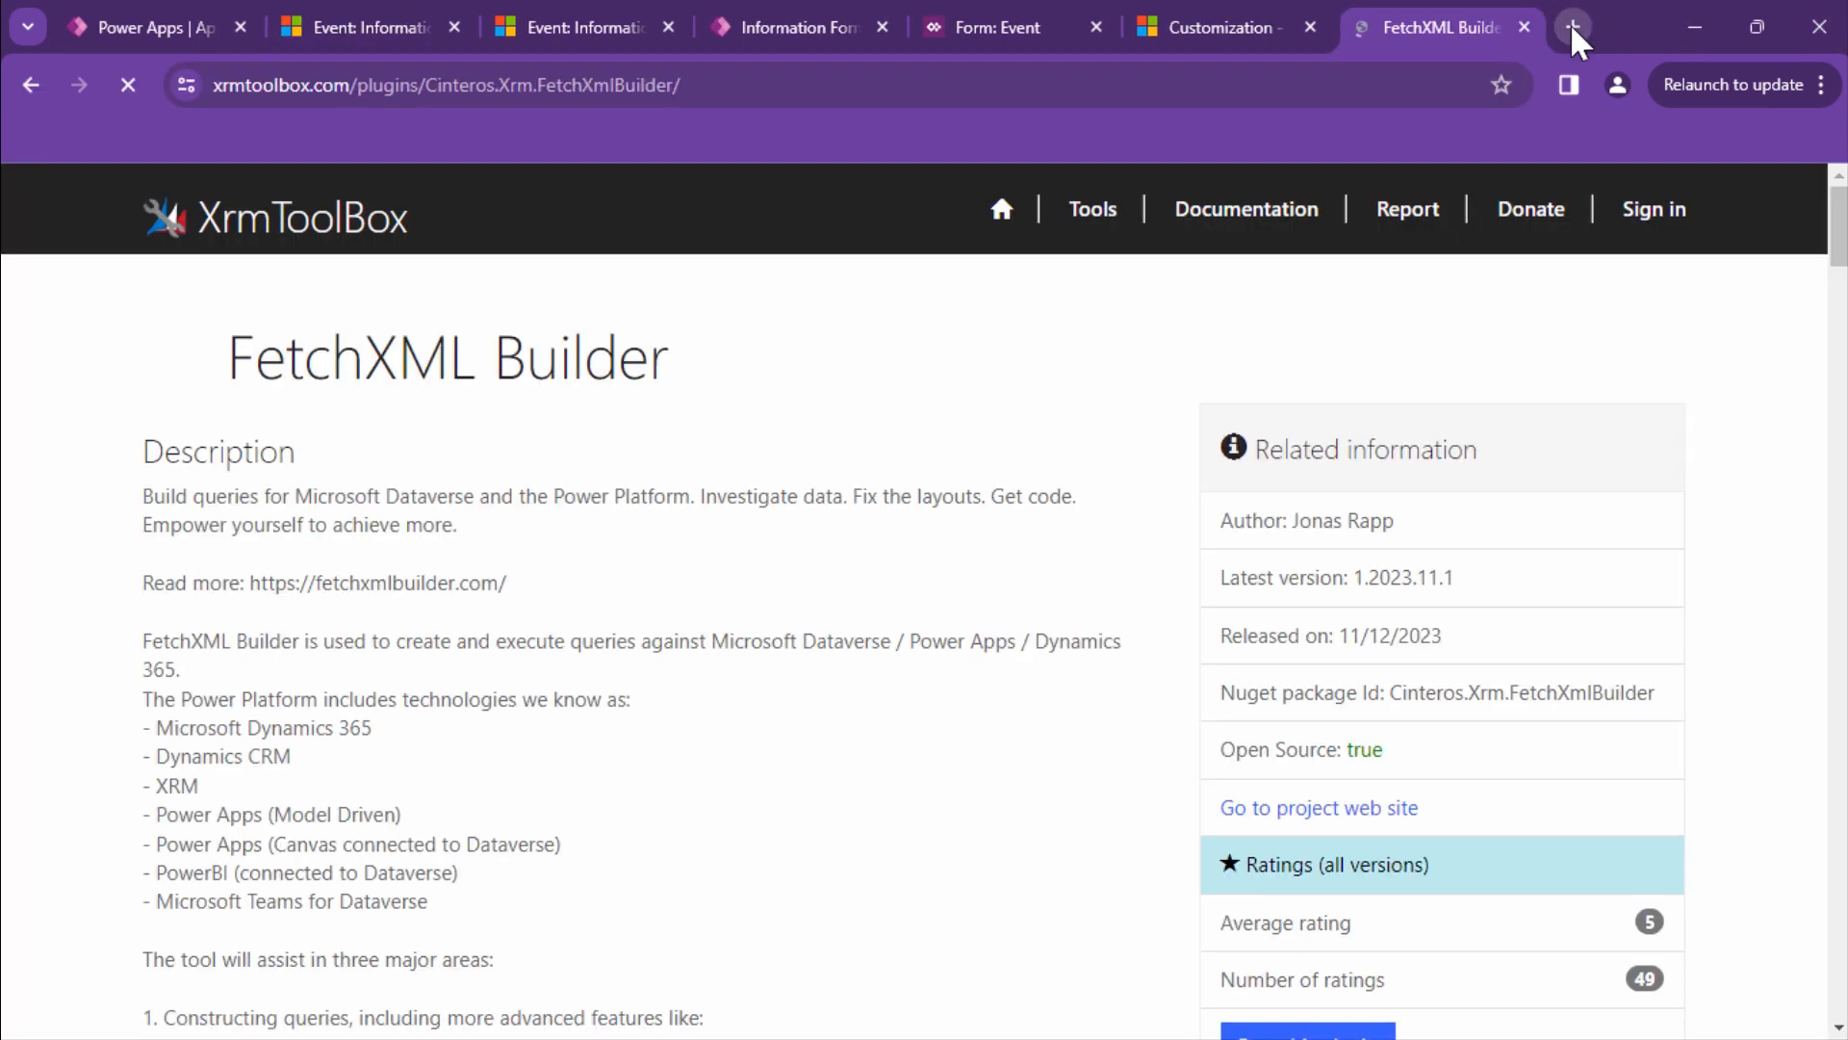
{"action": "scroll", "scroll_direction": "down", "scroll_amount": 3}
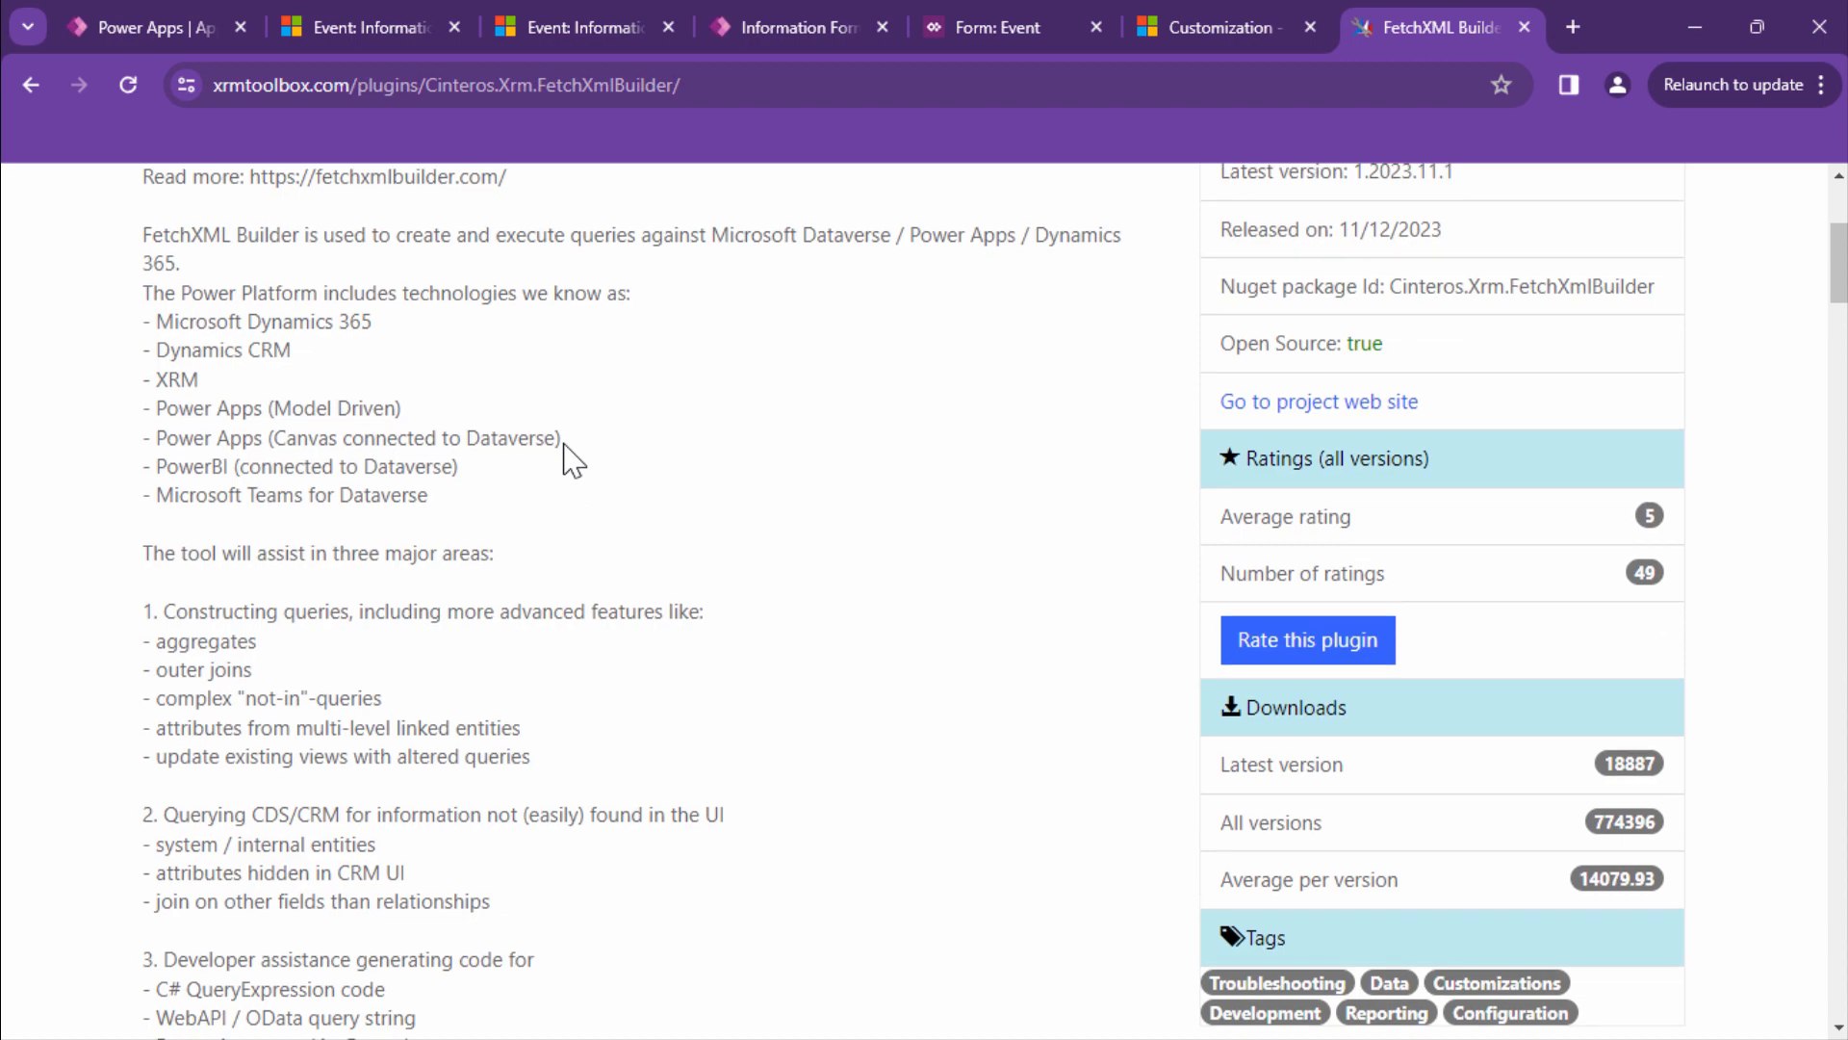
{"action": "scroll", "scroll_direction": "down", "scroll_amount": 3}
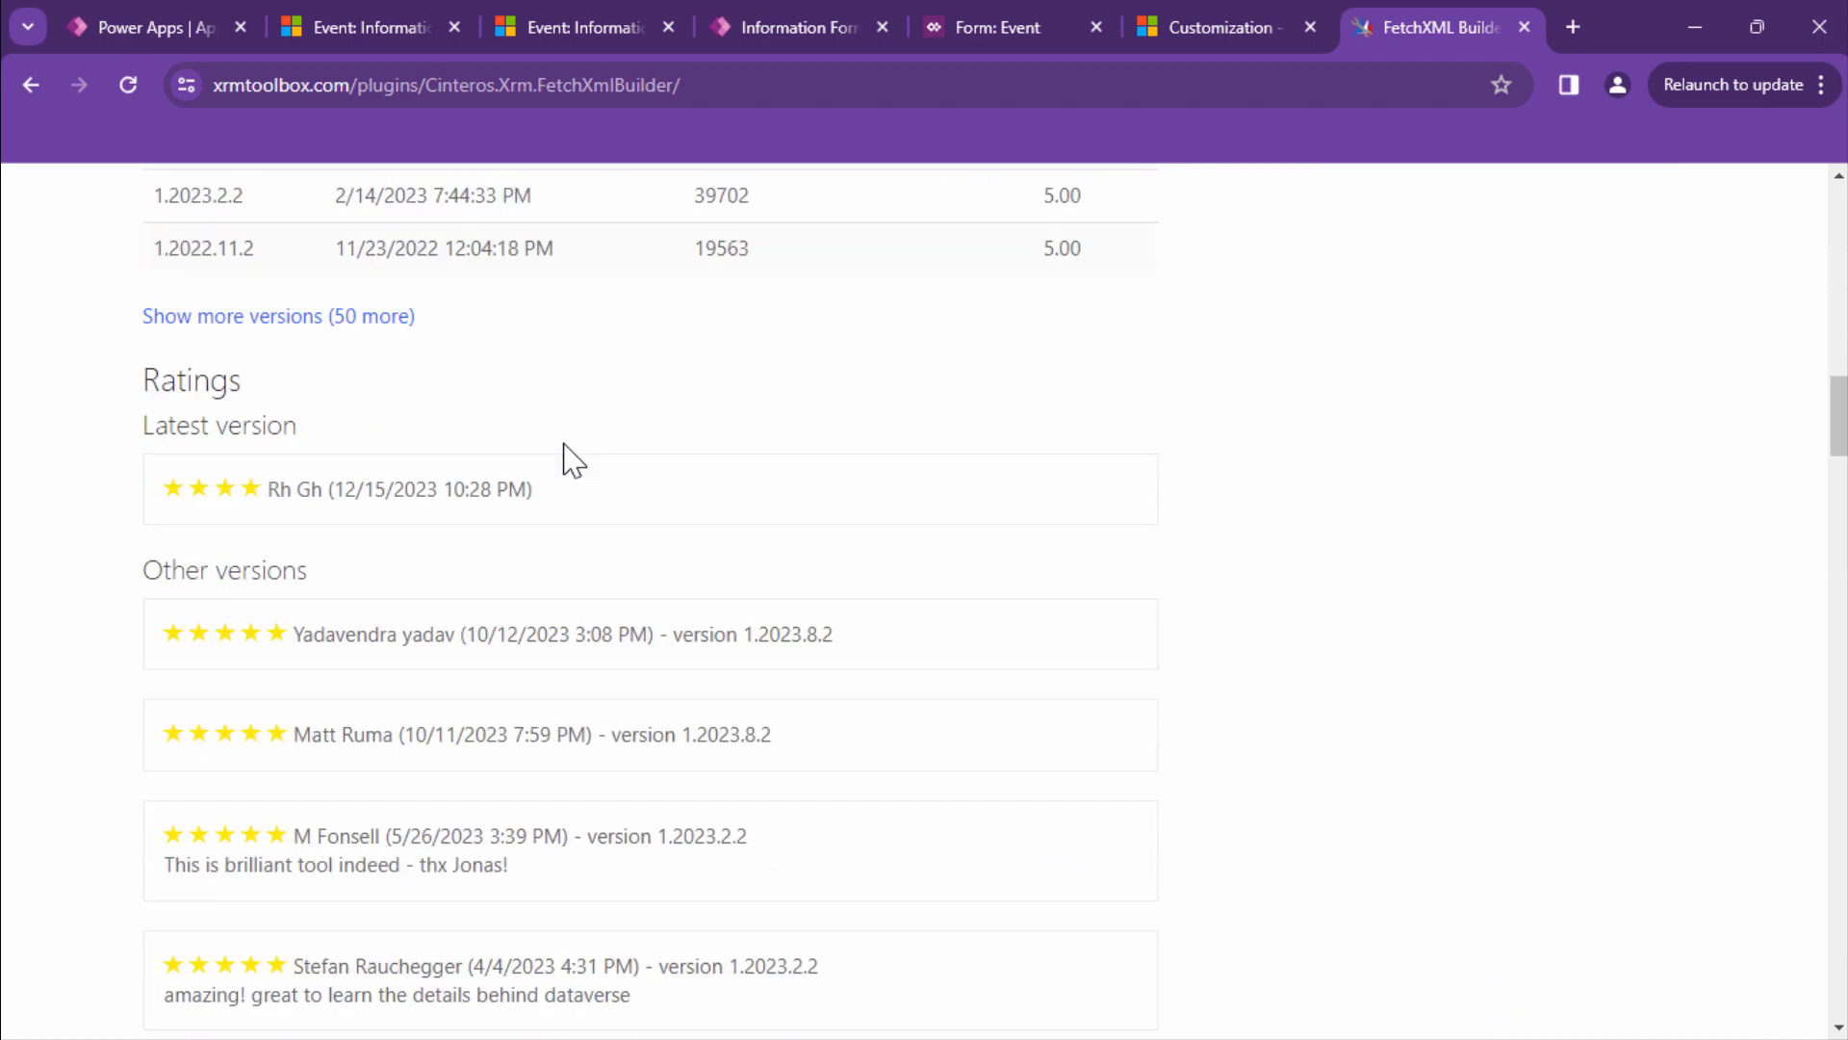